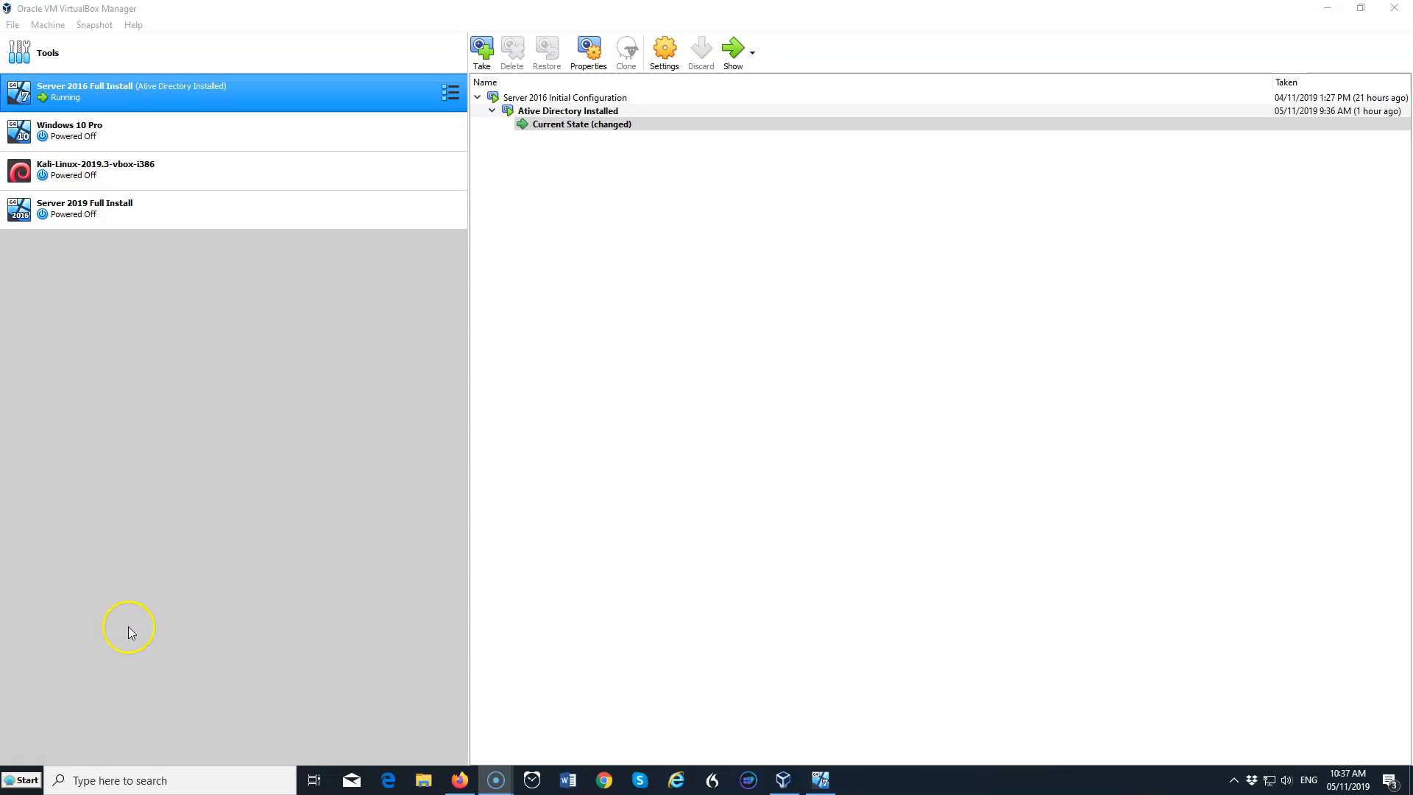
mouse_move(137, 603)
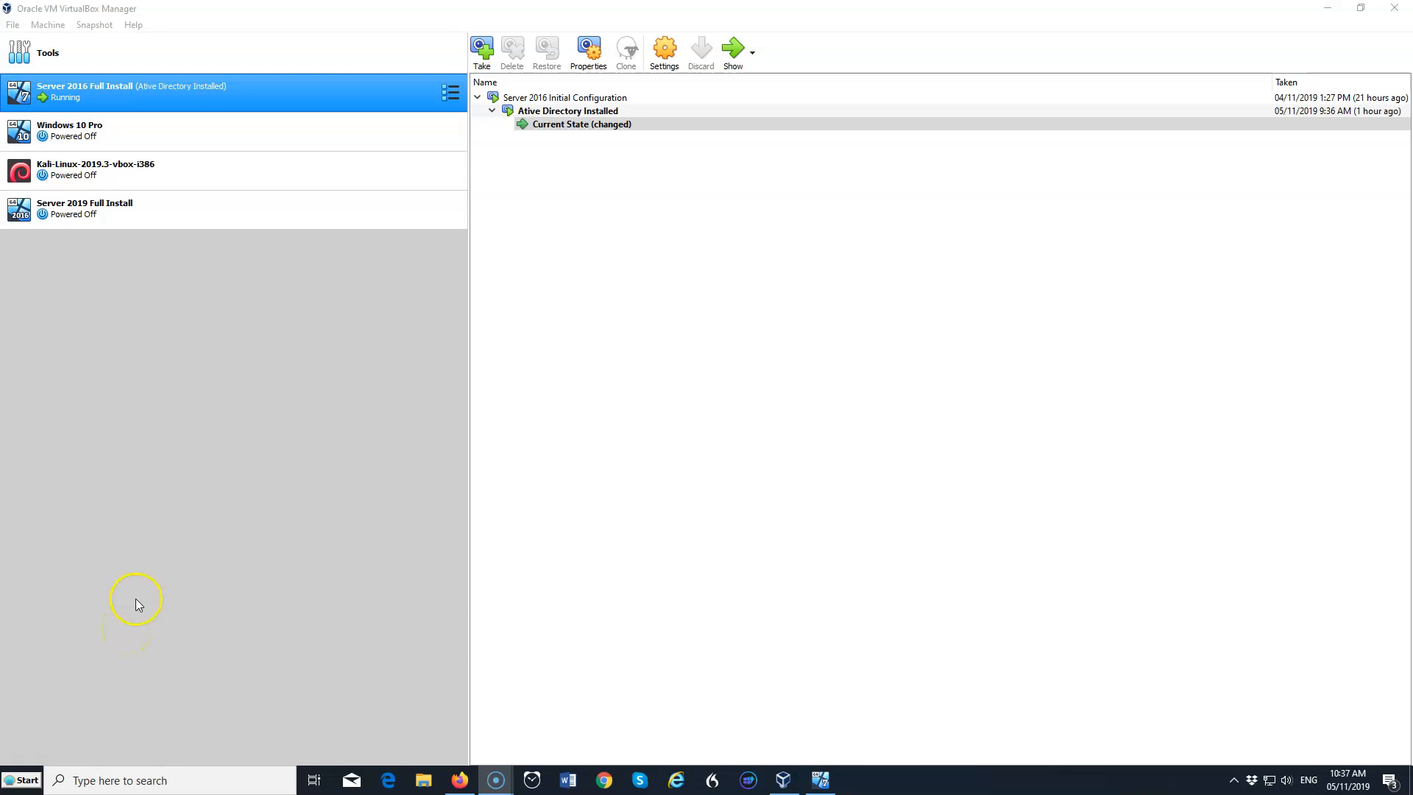
Attach the Server 2016 VM's adapter 1 as a Bridged Adapter and show its advanced options.
right_click(248, 92)
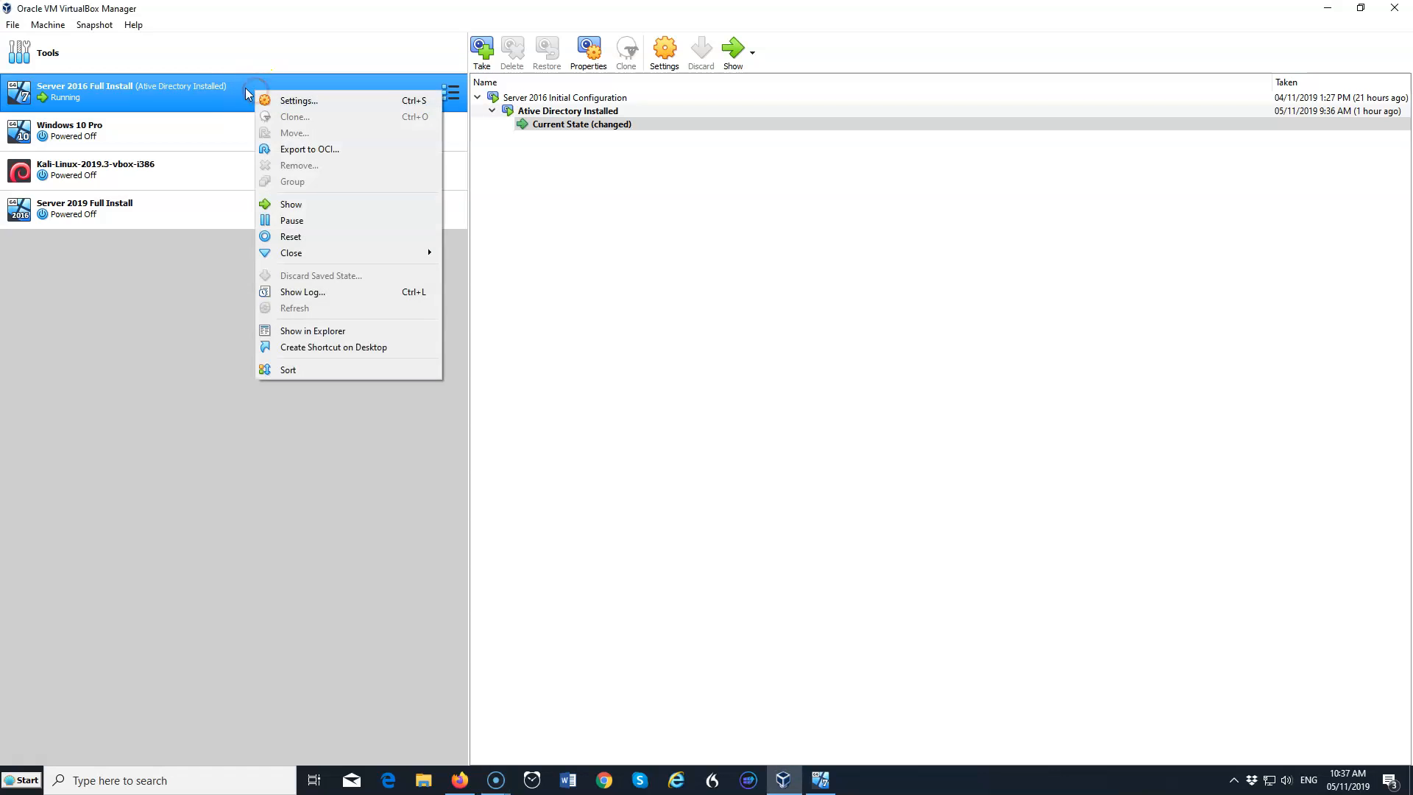
mouse_move(230, 92)
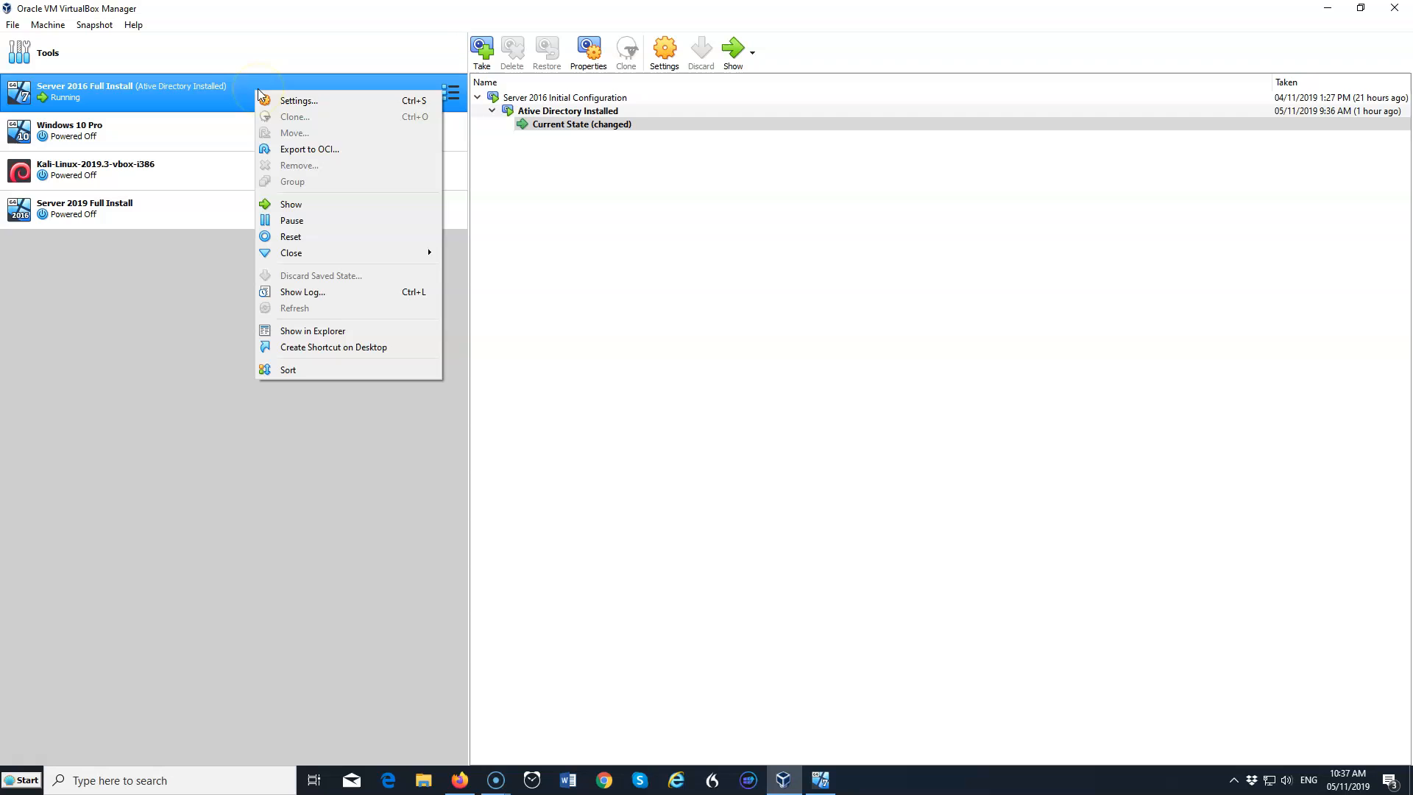
left_click(298, 100)
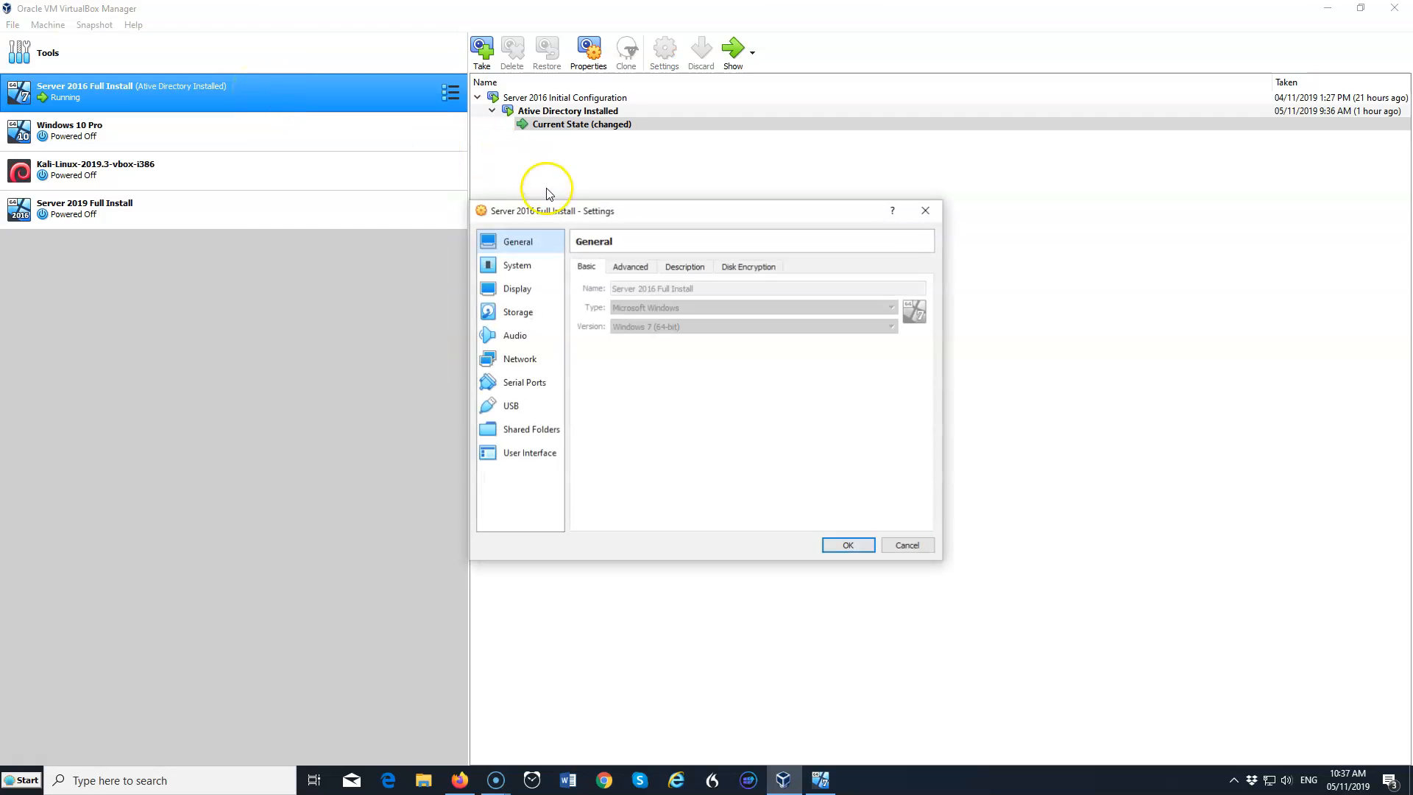
left_click(519, 358)
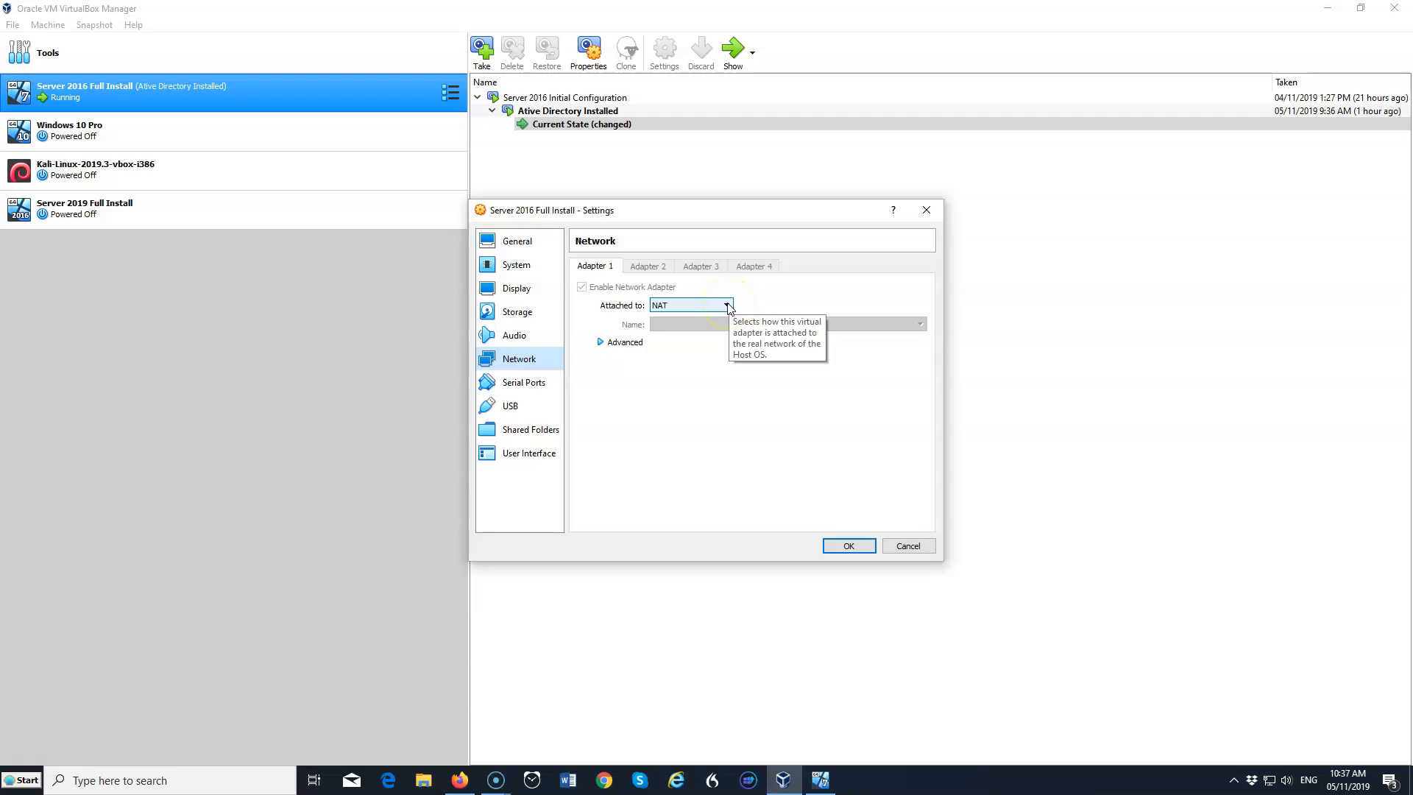
left_click(690, 305)
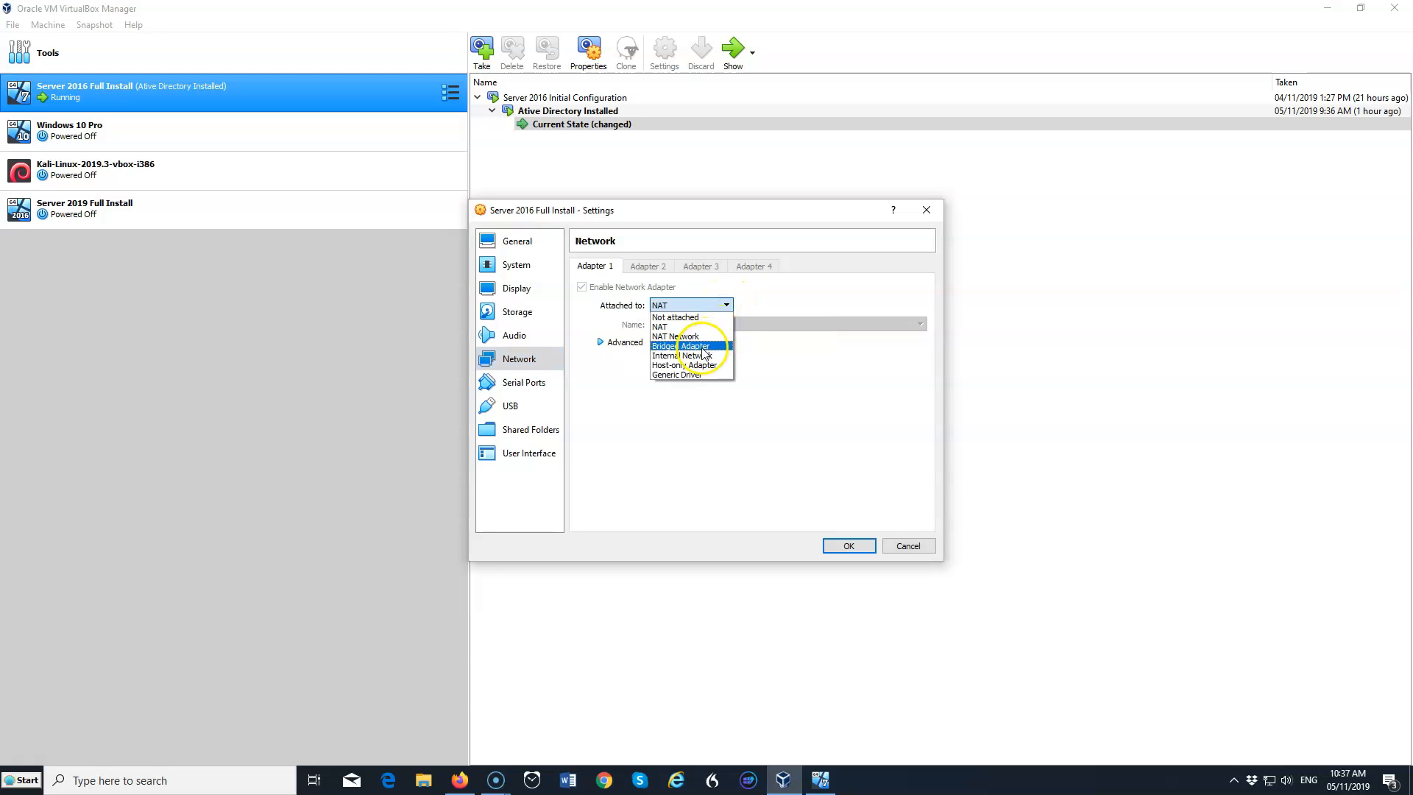
left_click(694, 346)
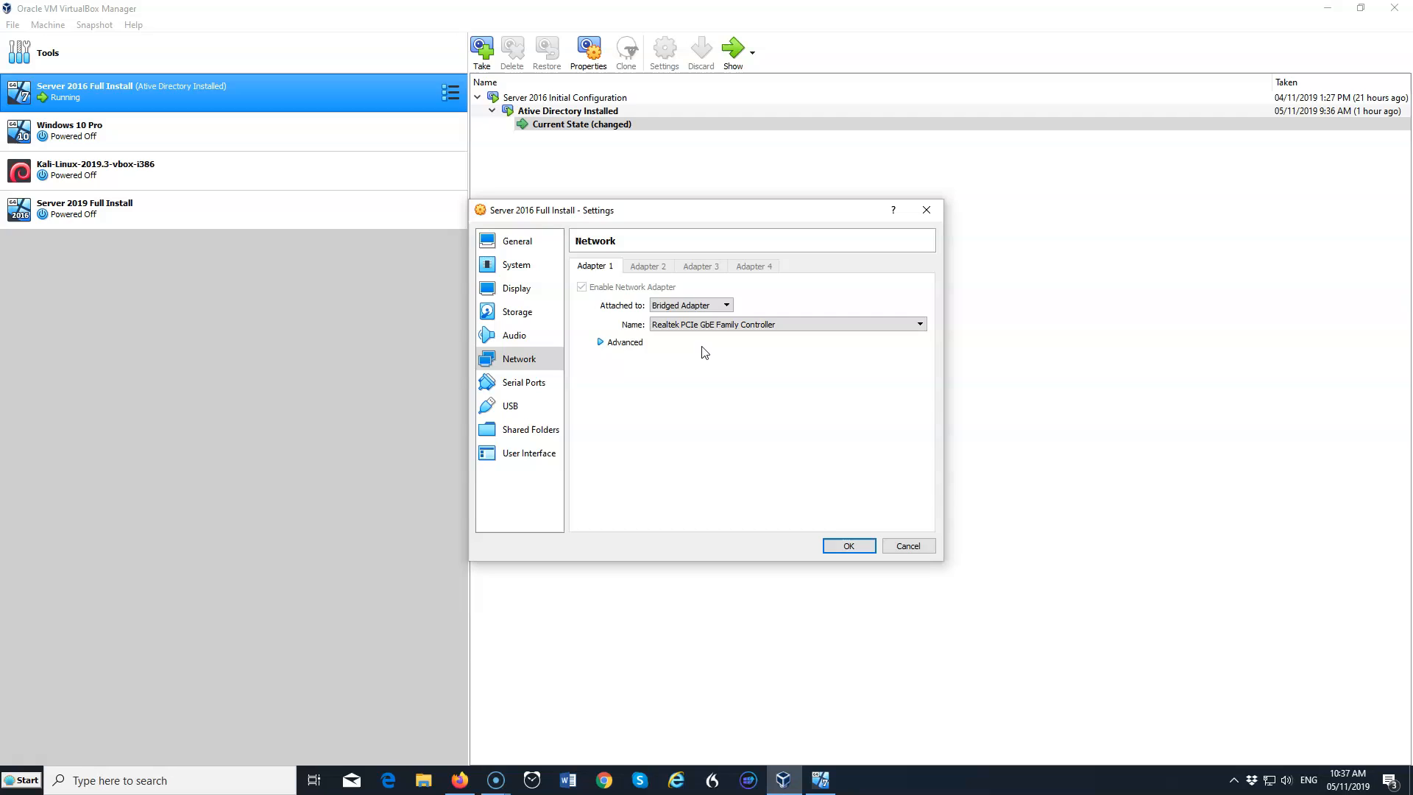
left_click(601, 342)
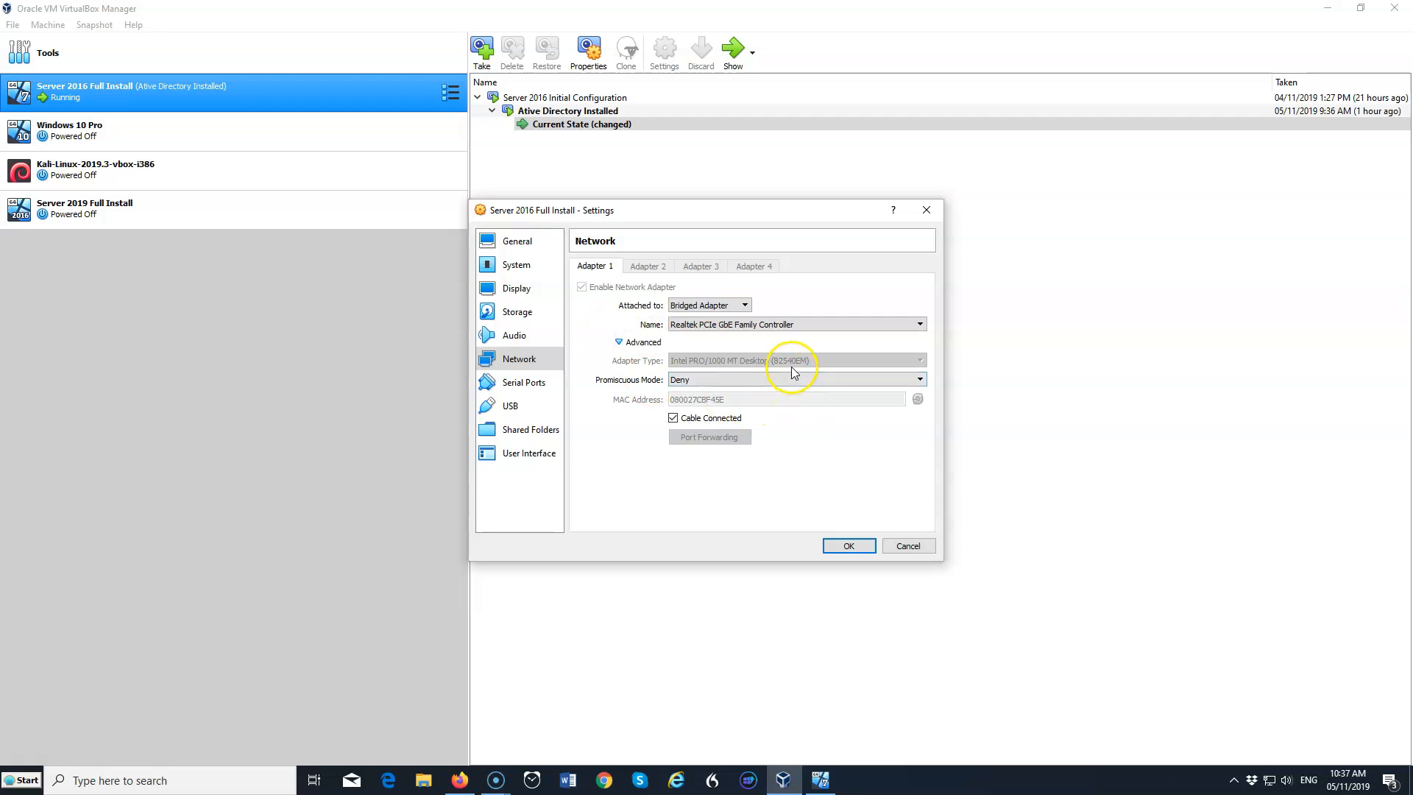
mouse_move(770, 383)
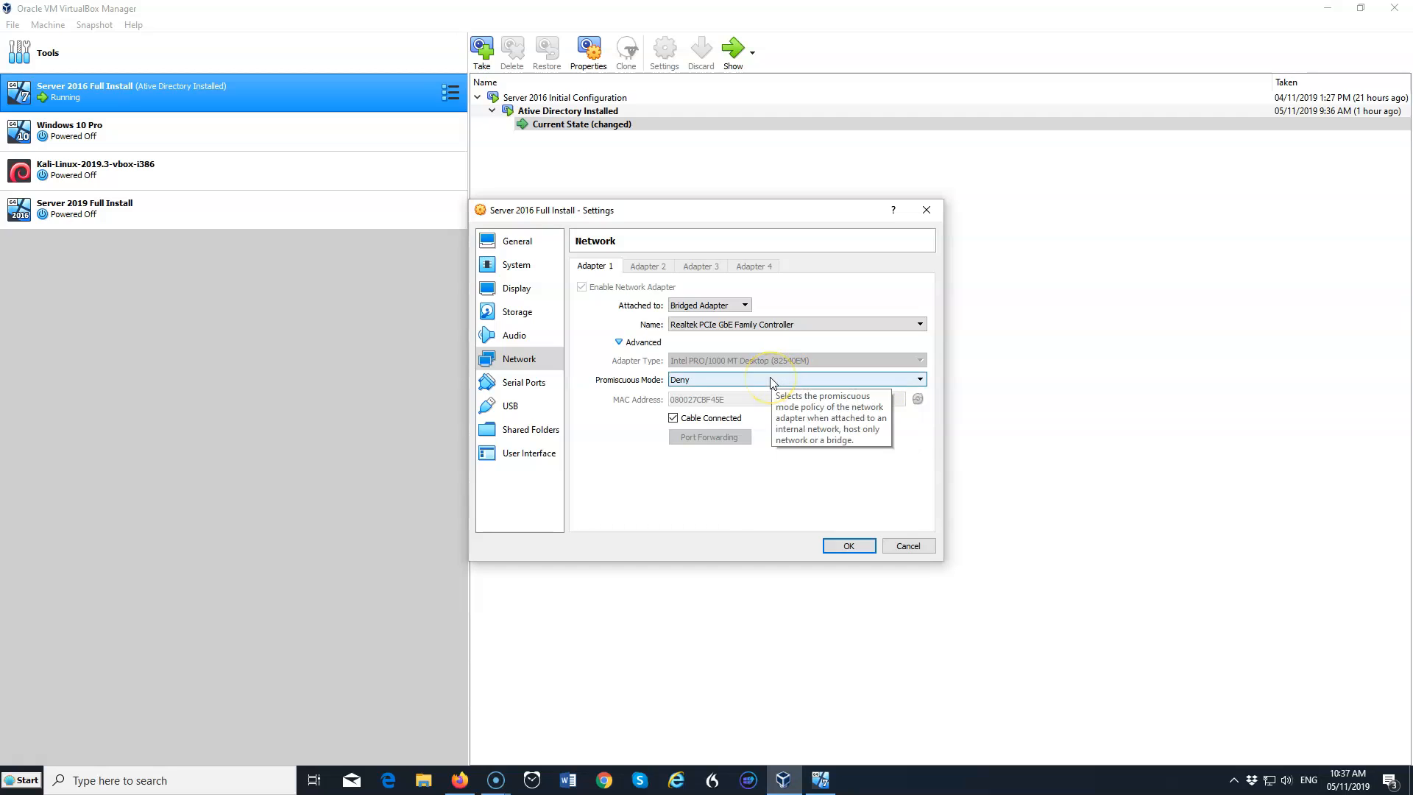
mouse_move(803, 446)
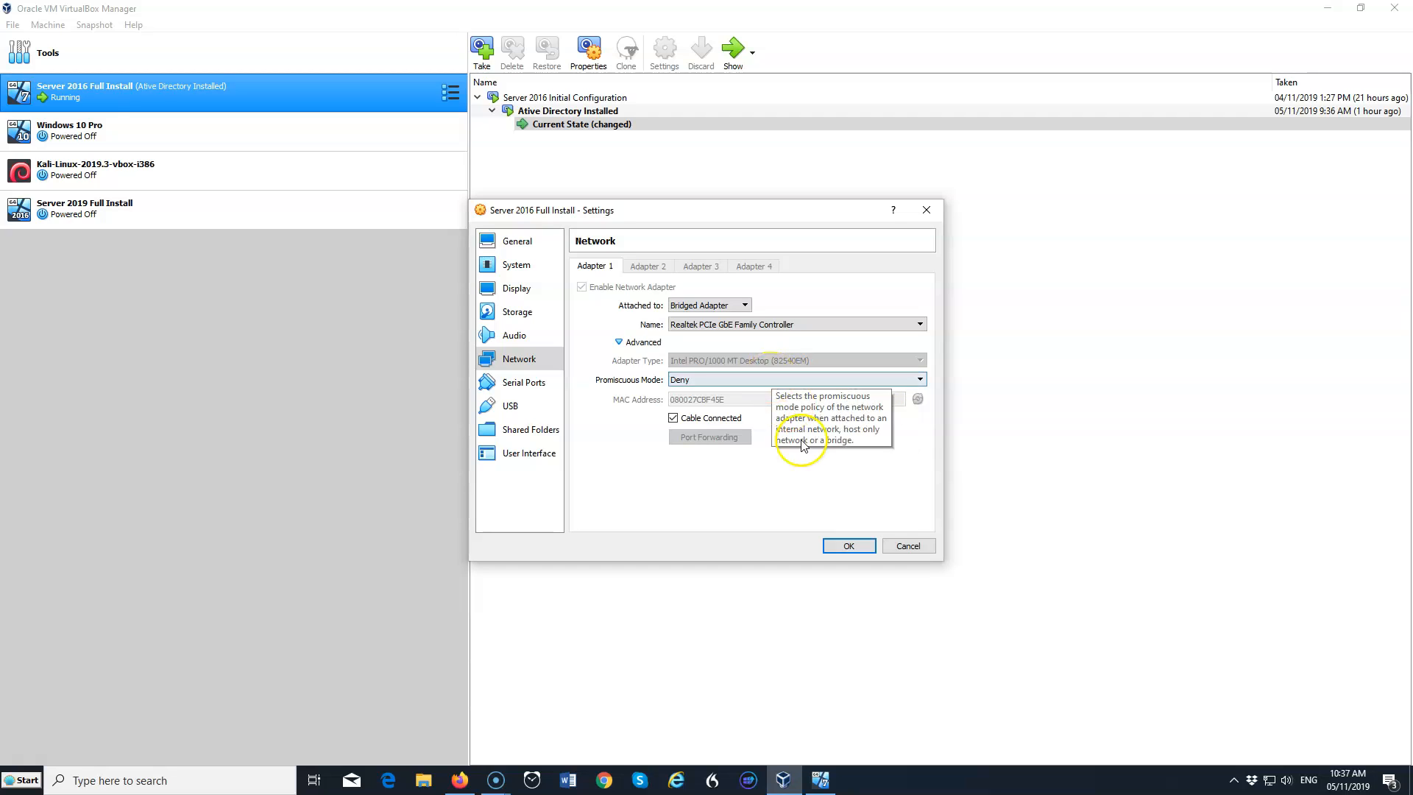
mouse_move(787, 465)
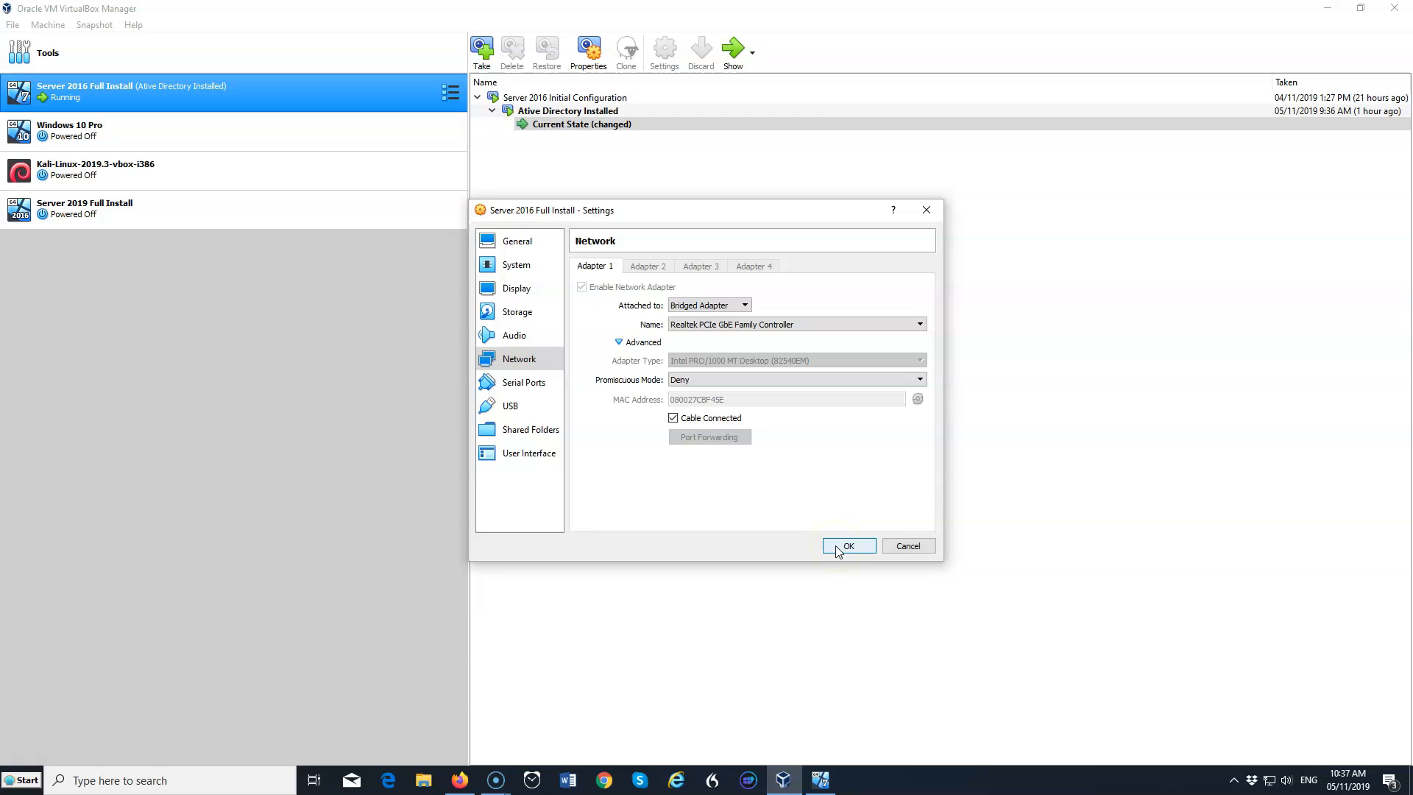
Set adapter 1's Promiscuous Mode to Allow All and save the Server 2016 settings.
left_click(919, 378)
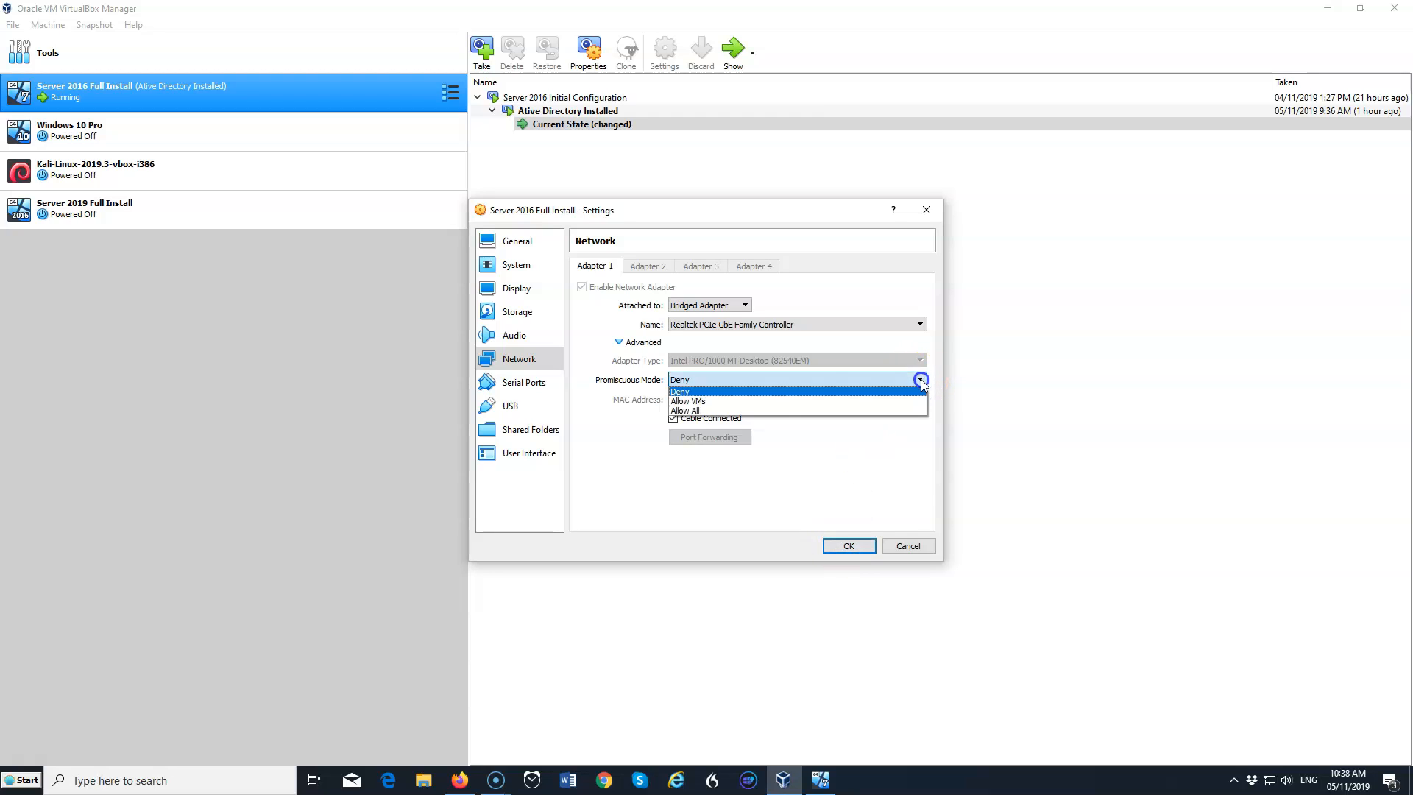
mouse_move(686, 411)
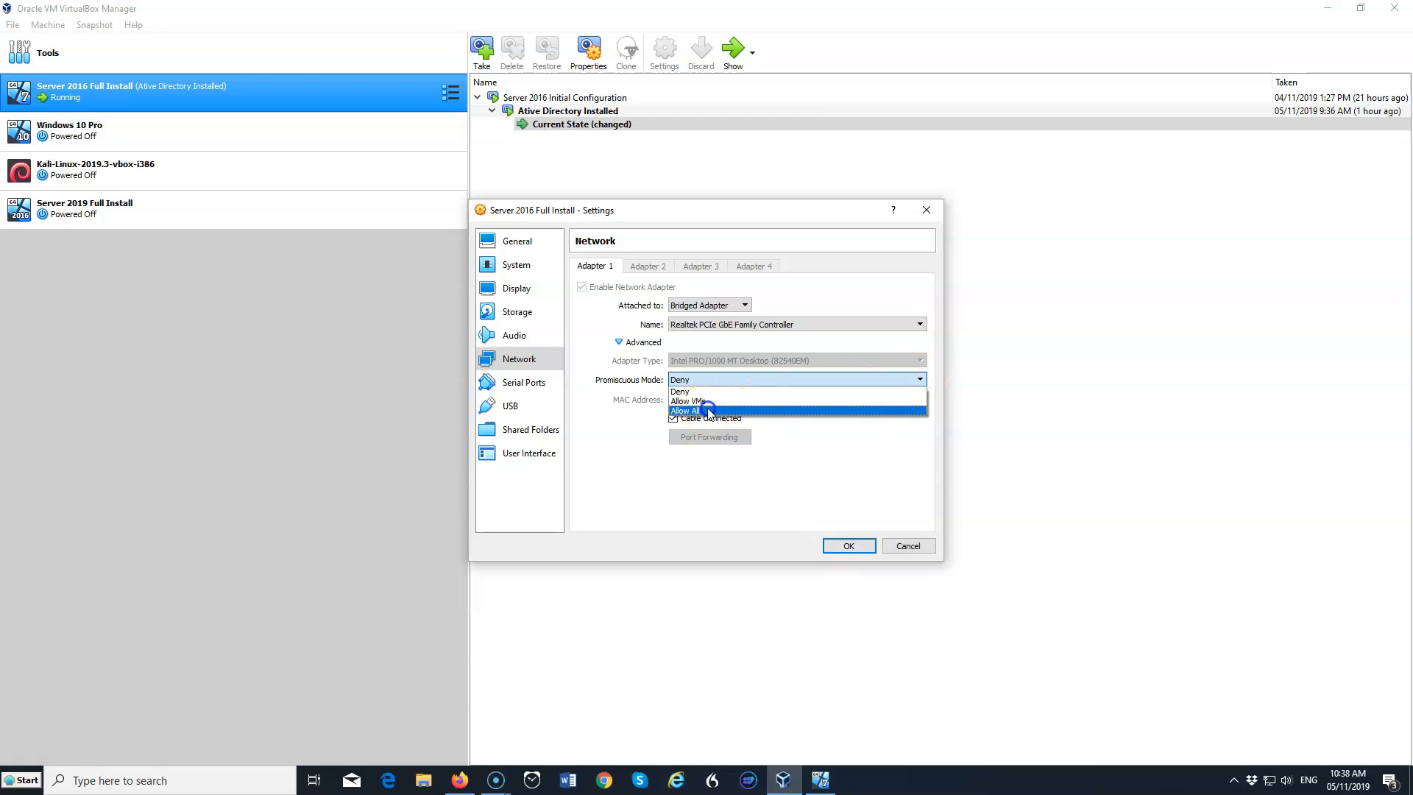
left_click(685, 410)
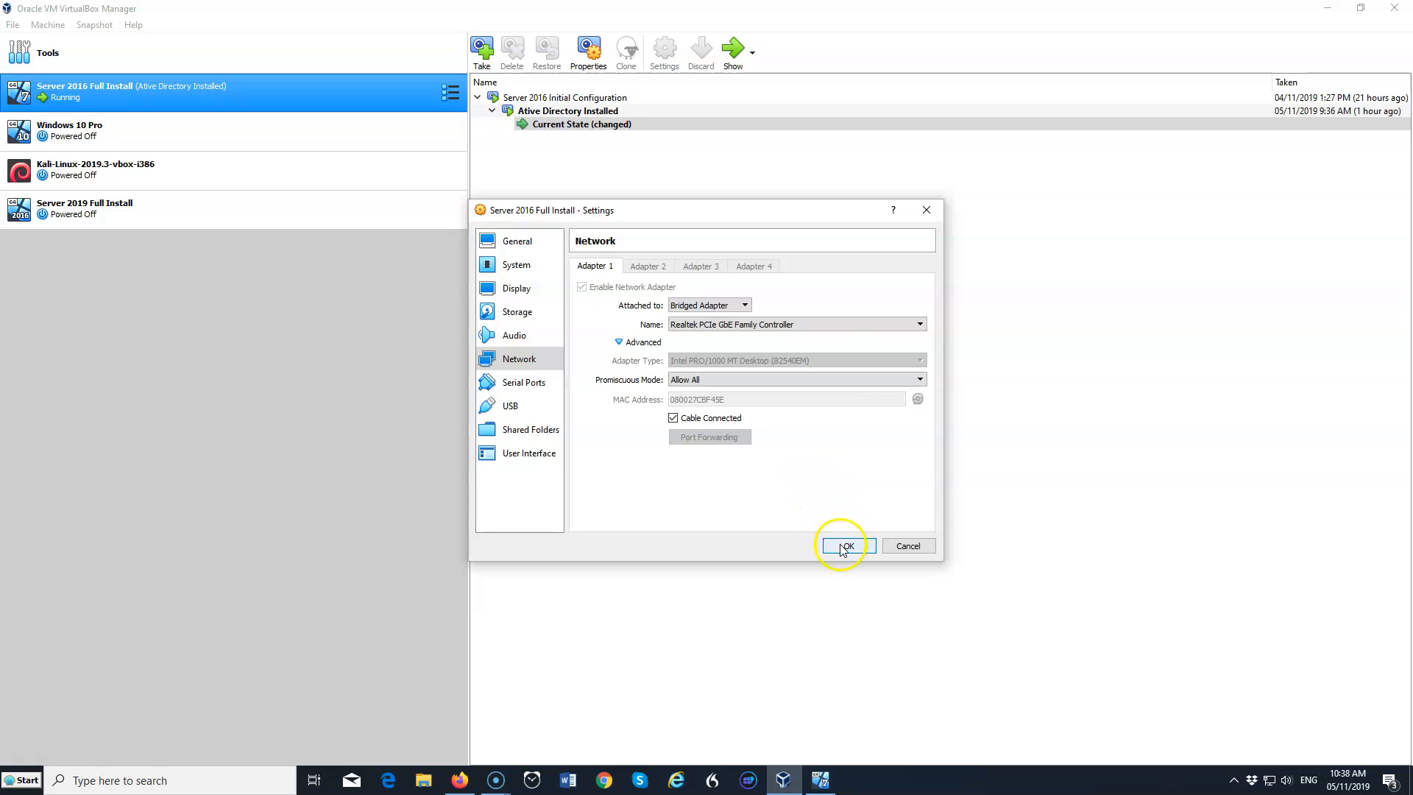
left_click(846, 546)
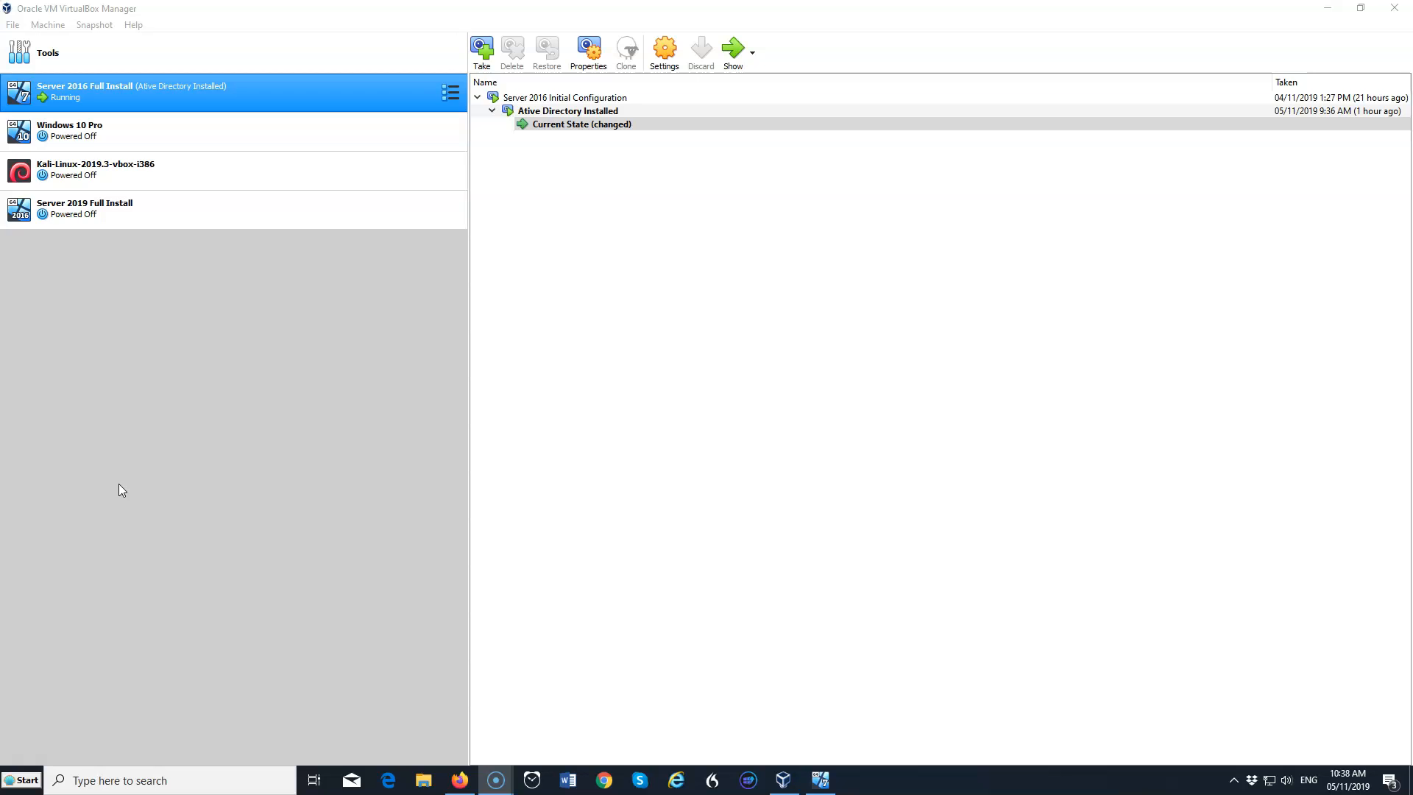
mouse_move(148, 463)
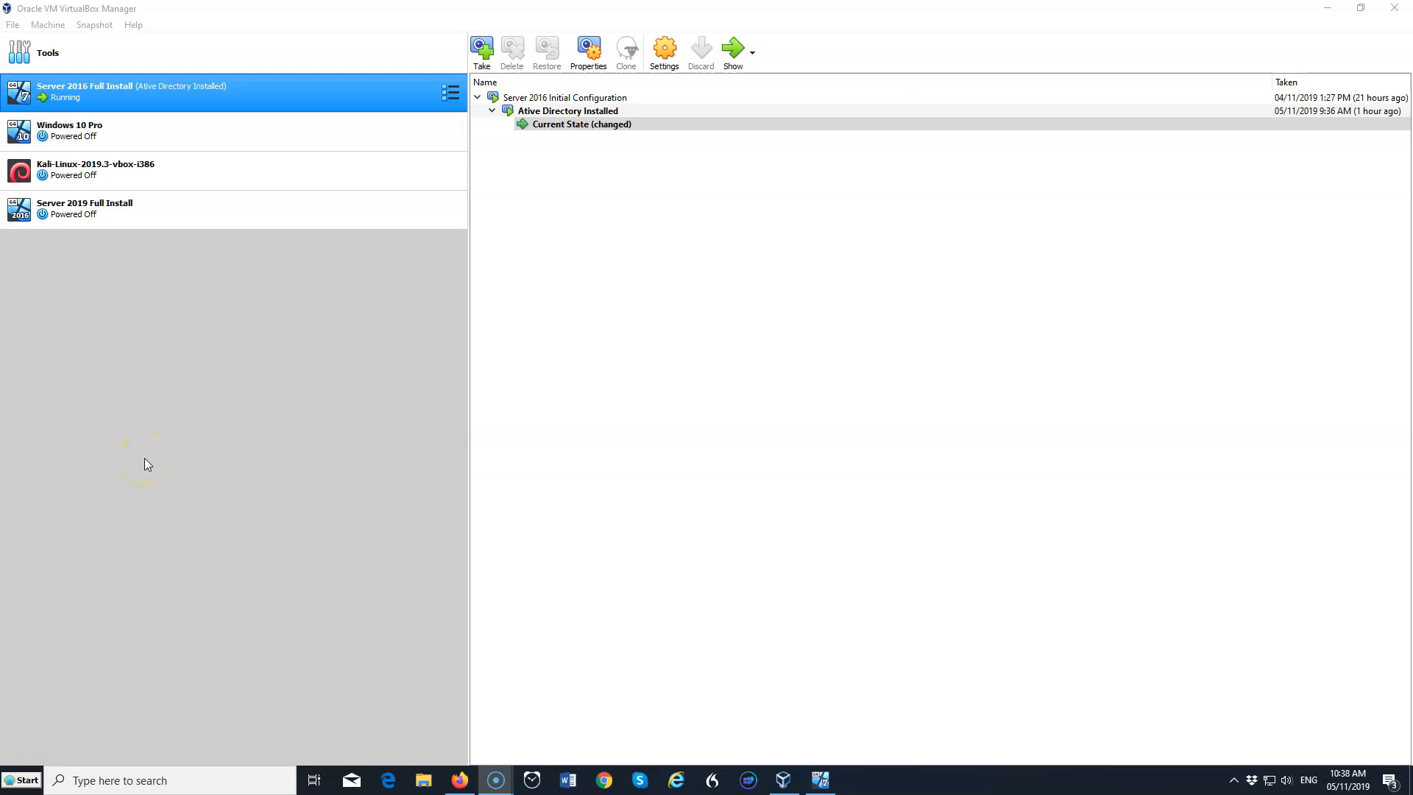
mouse_move(147, 464)
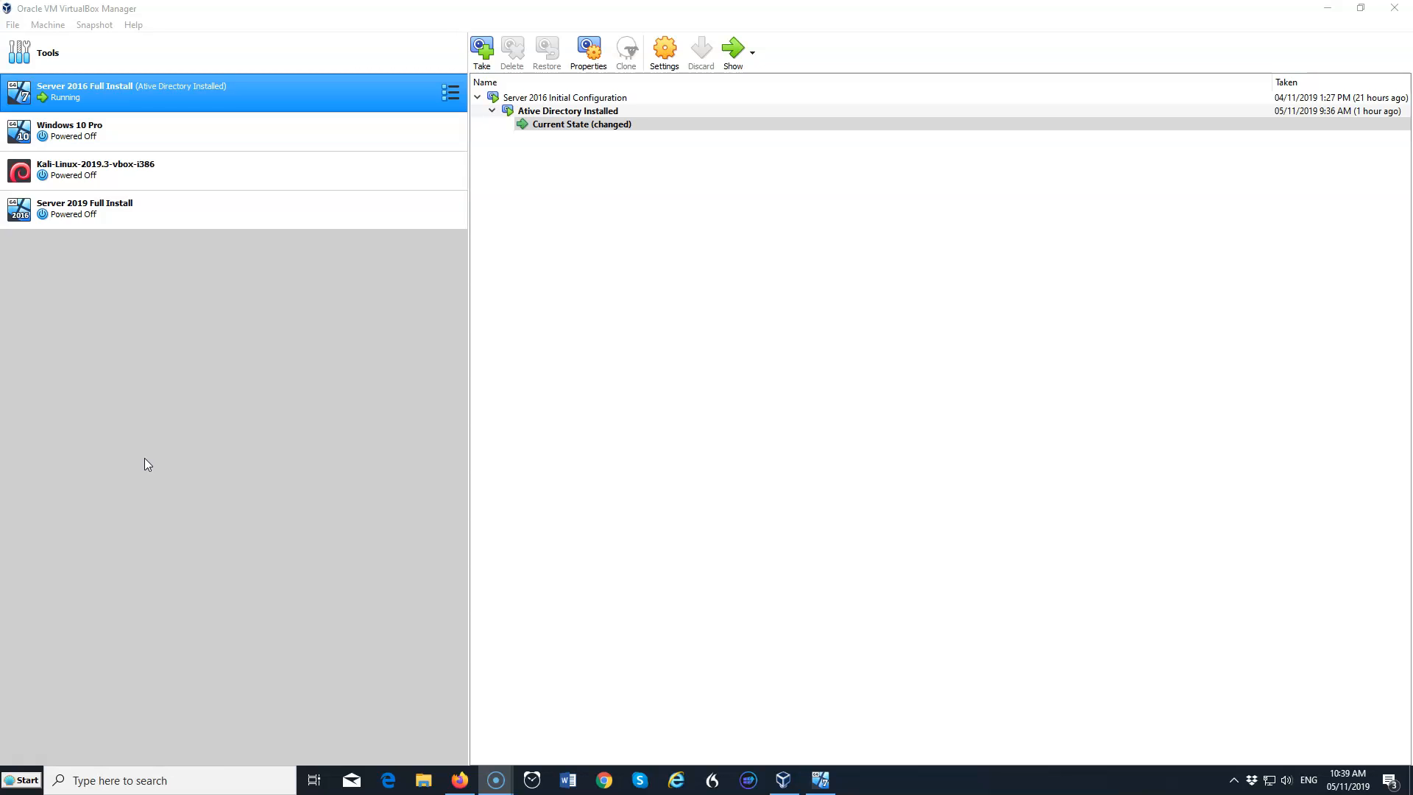
mouse_move(48, 24)
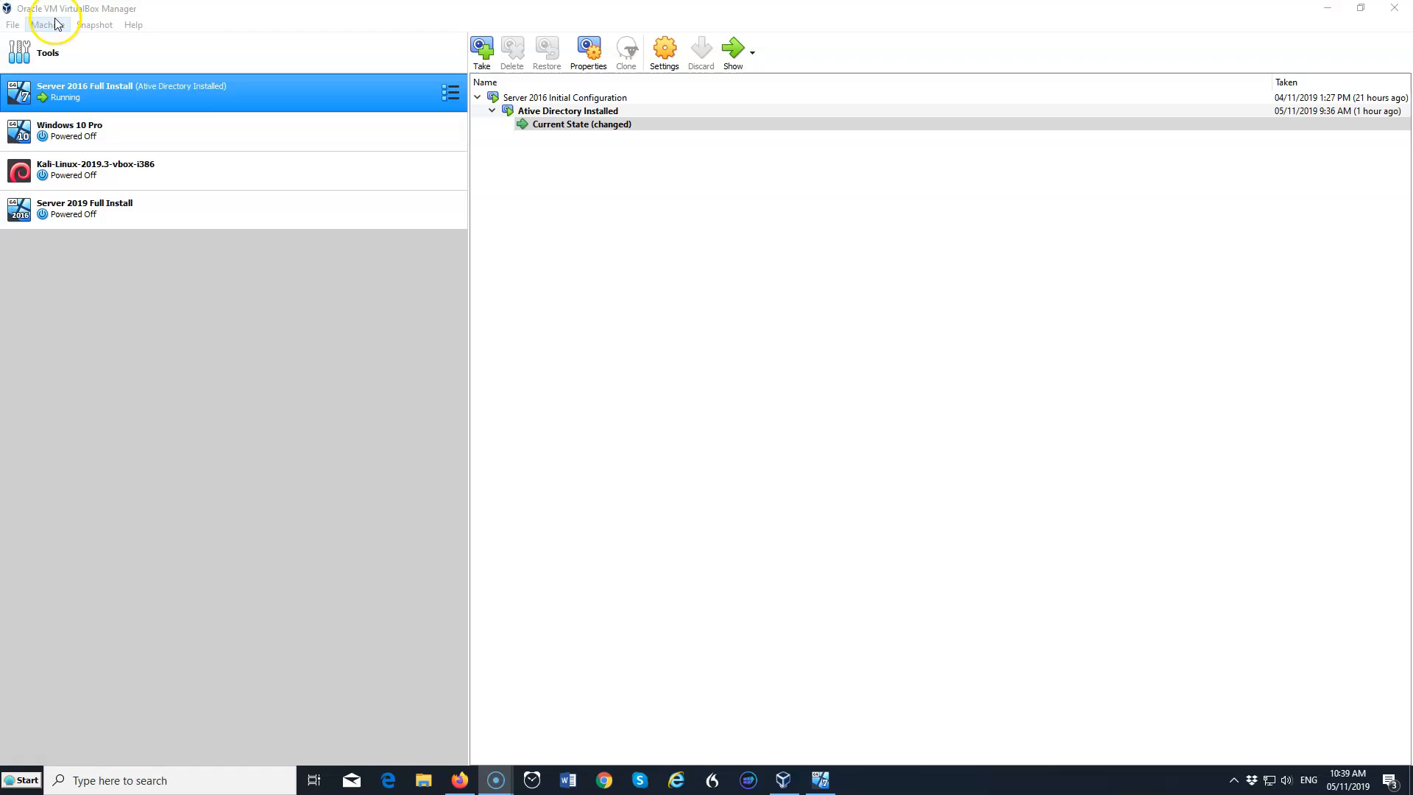
Start a new VM named 'Windows 10 WDS Install' and keep 2048 MB memory.
left_click(47, 25)
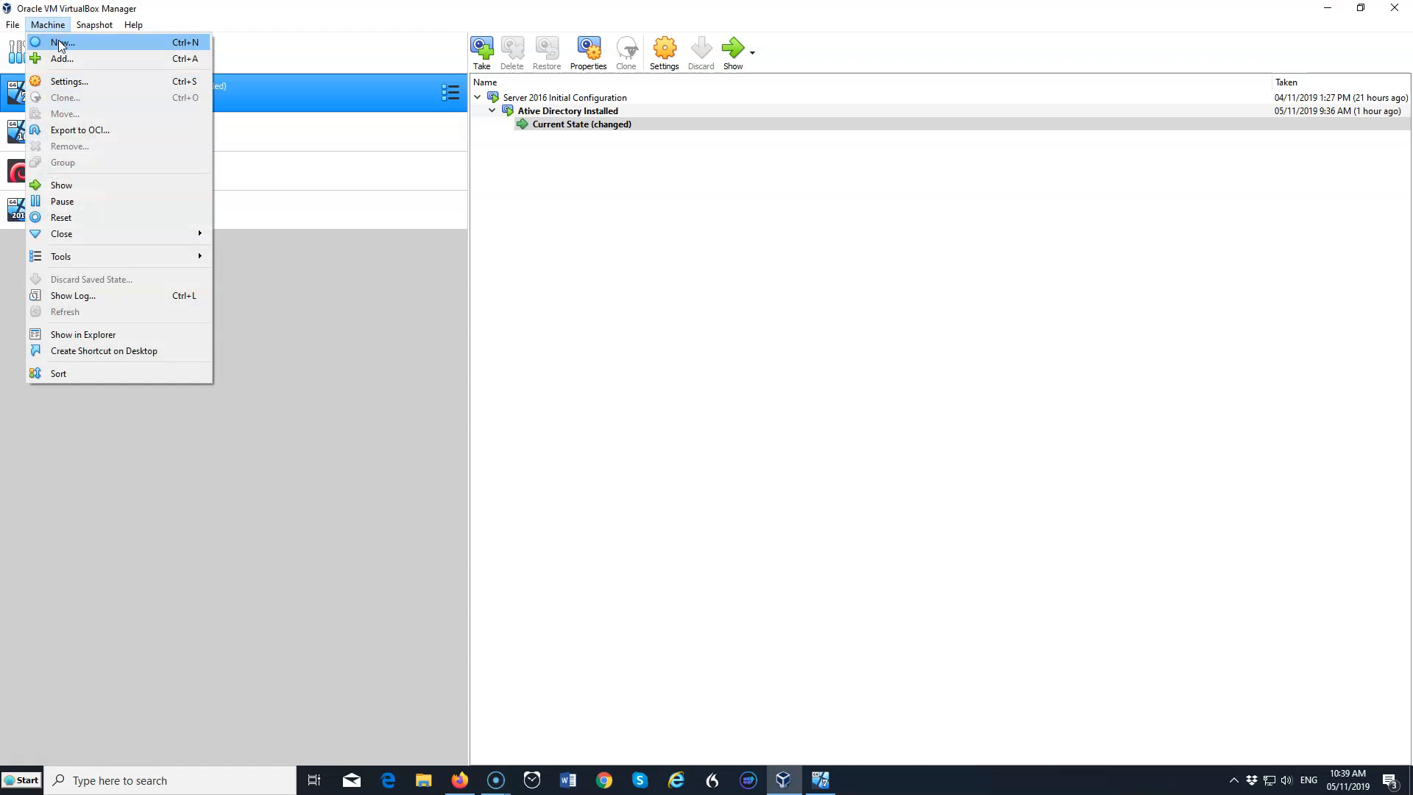
left_click(62, 43)
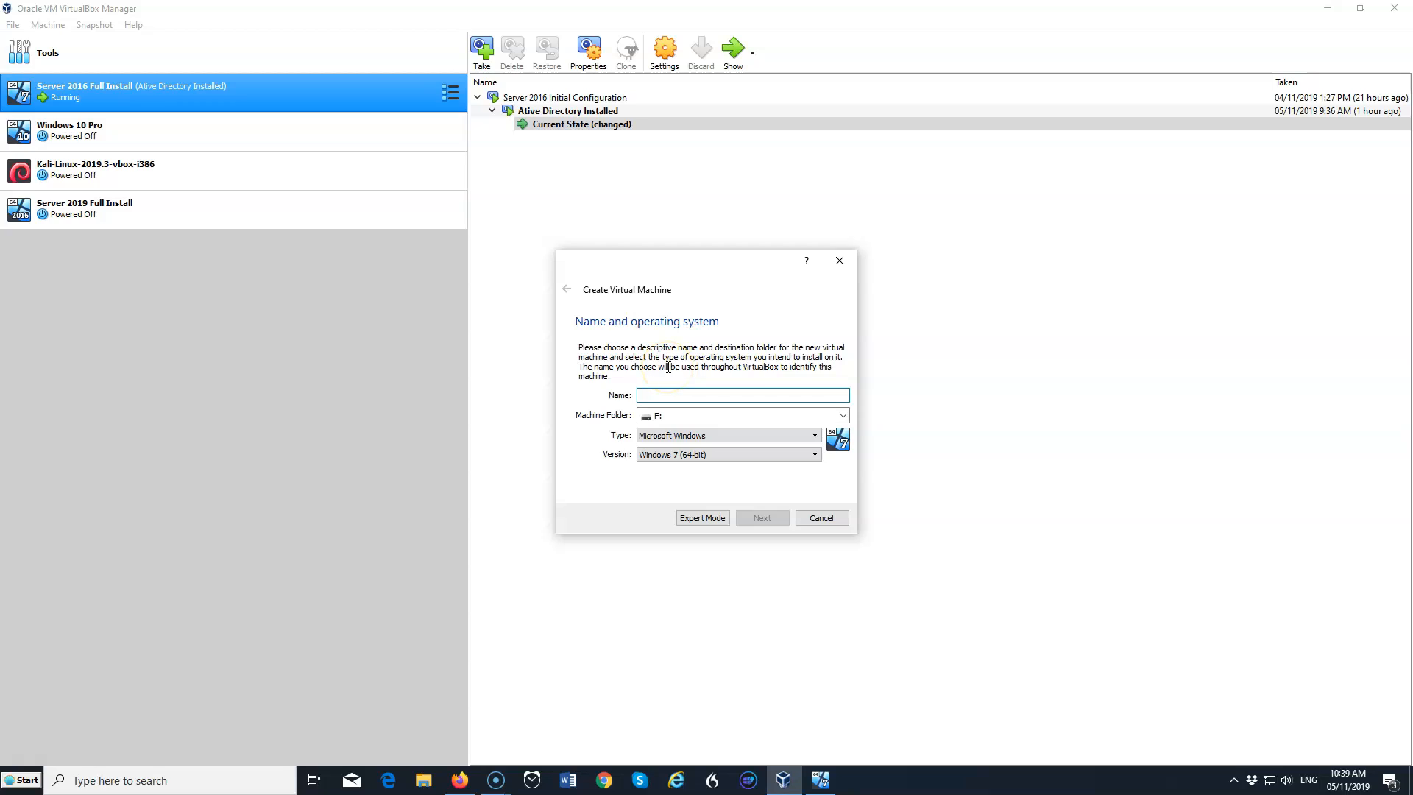
type("Windows 10 WDS Install")
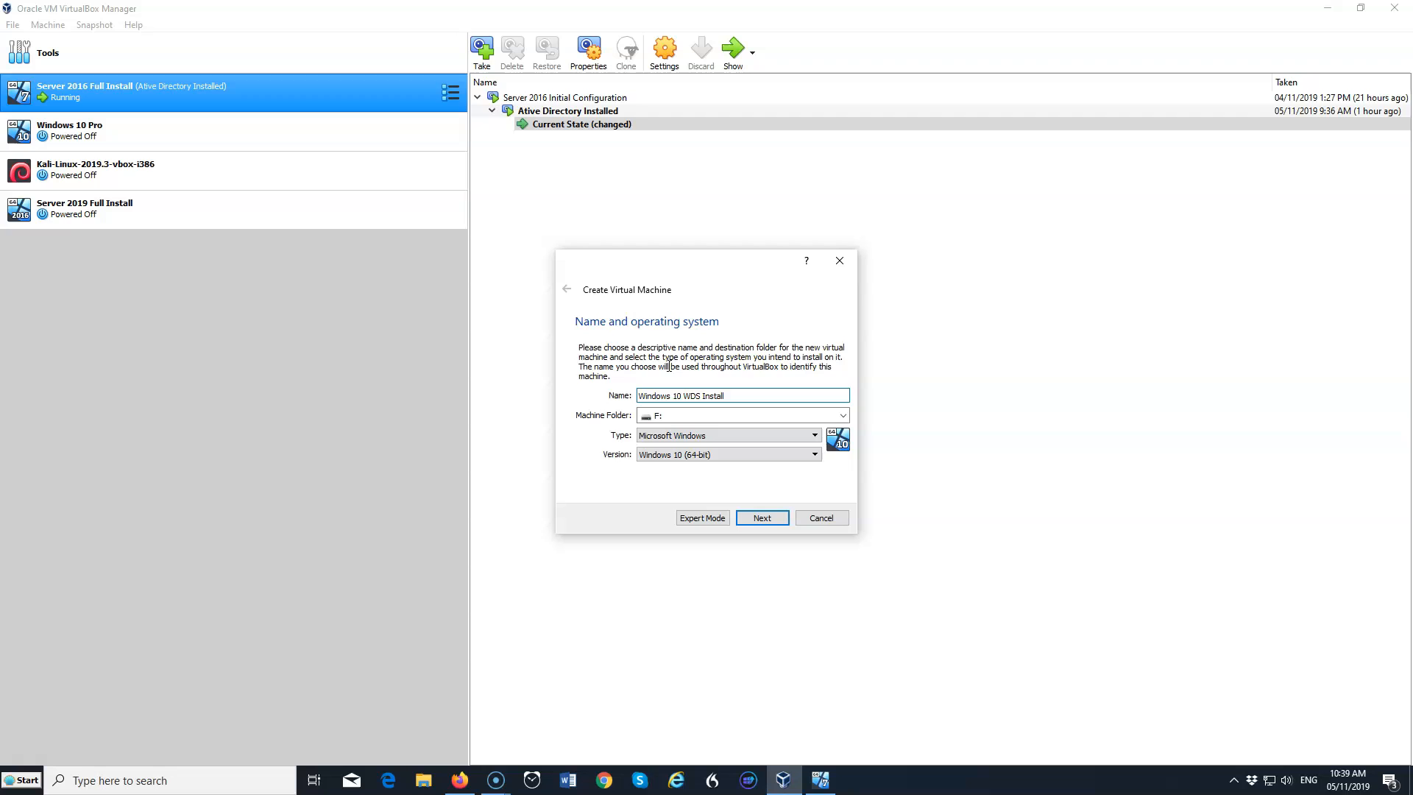
mouse_move(801, 360)
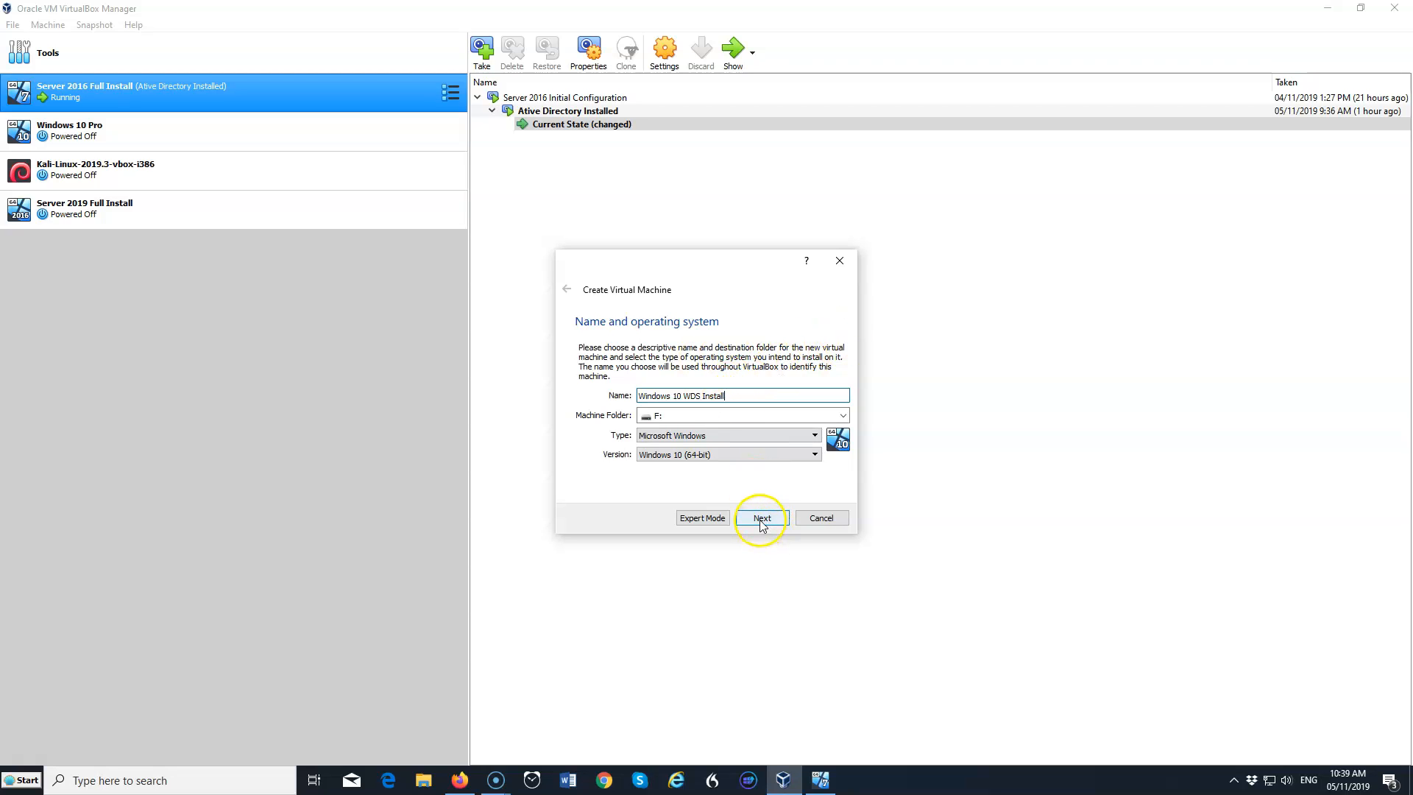
left_click(762, 517)
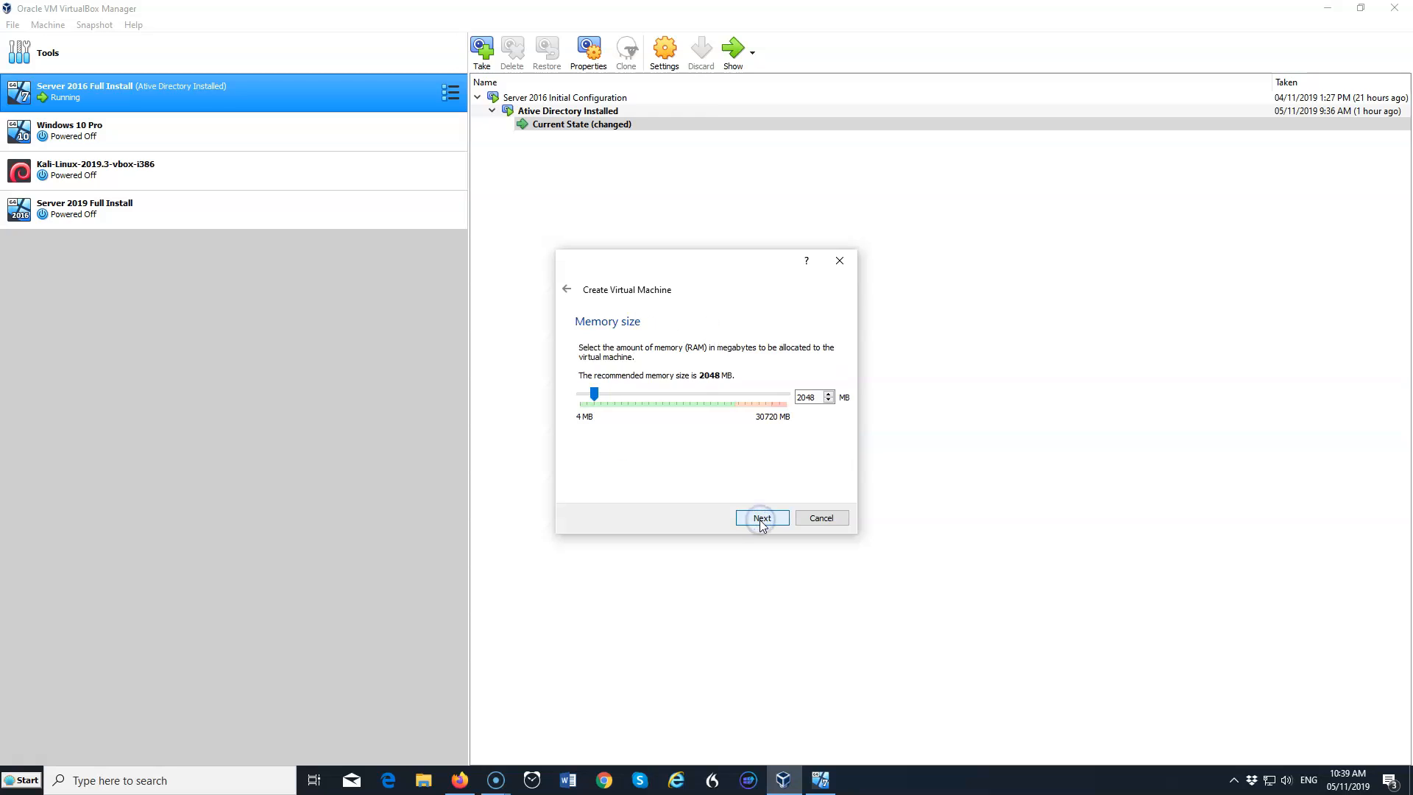
left_click(760, 518)
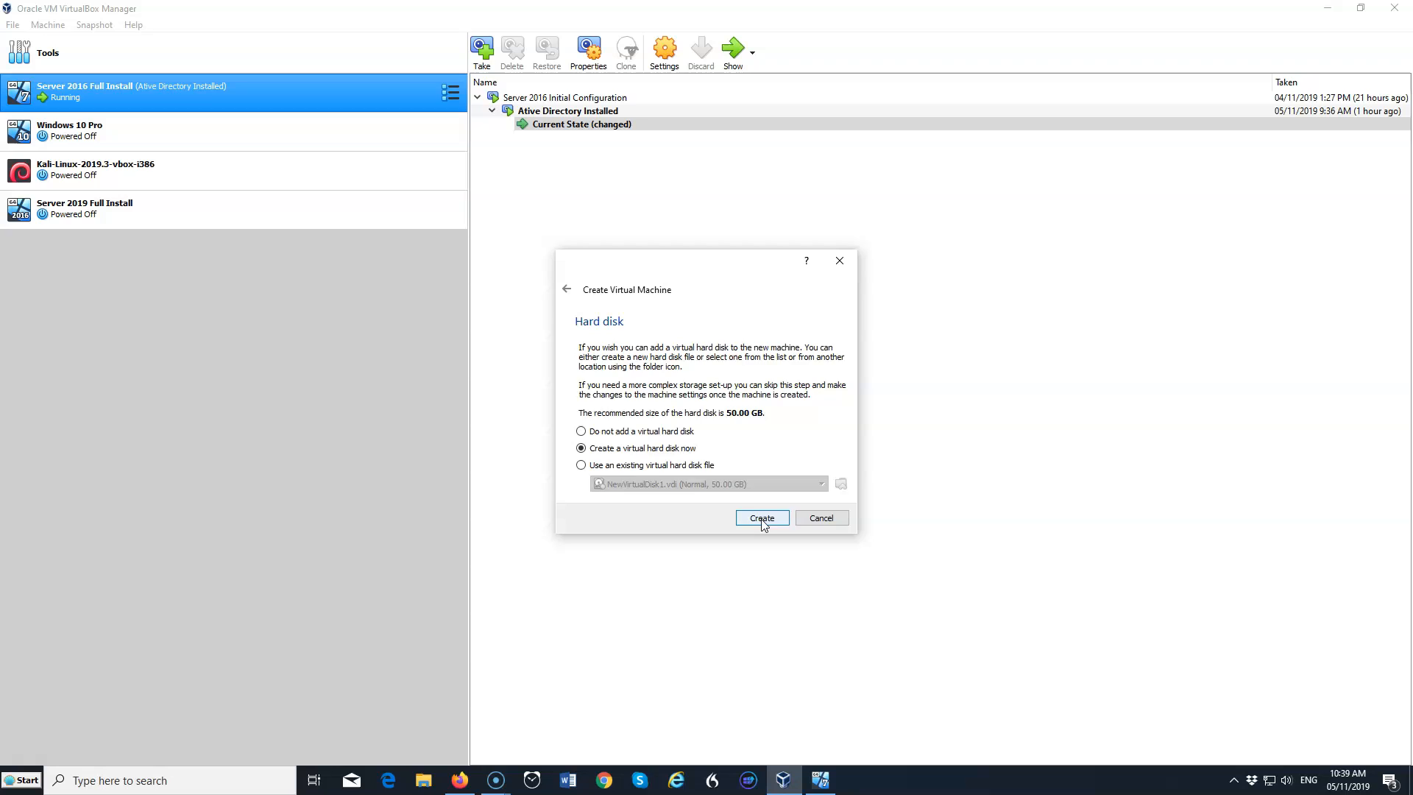
Create a new 50 GB dynamically allocated VDI hard disk and finish the VM.
left_click(760, 518)
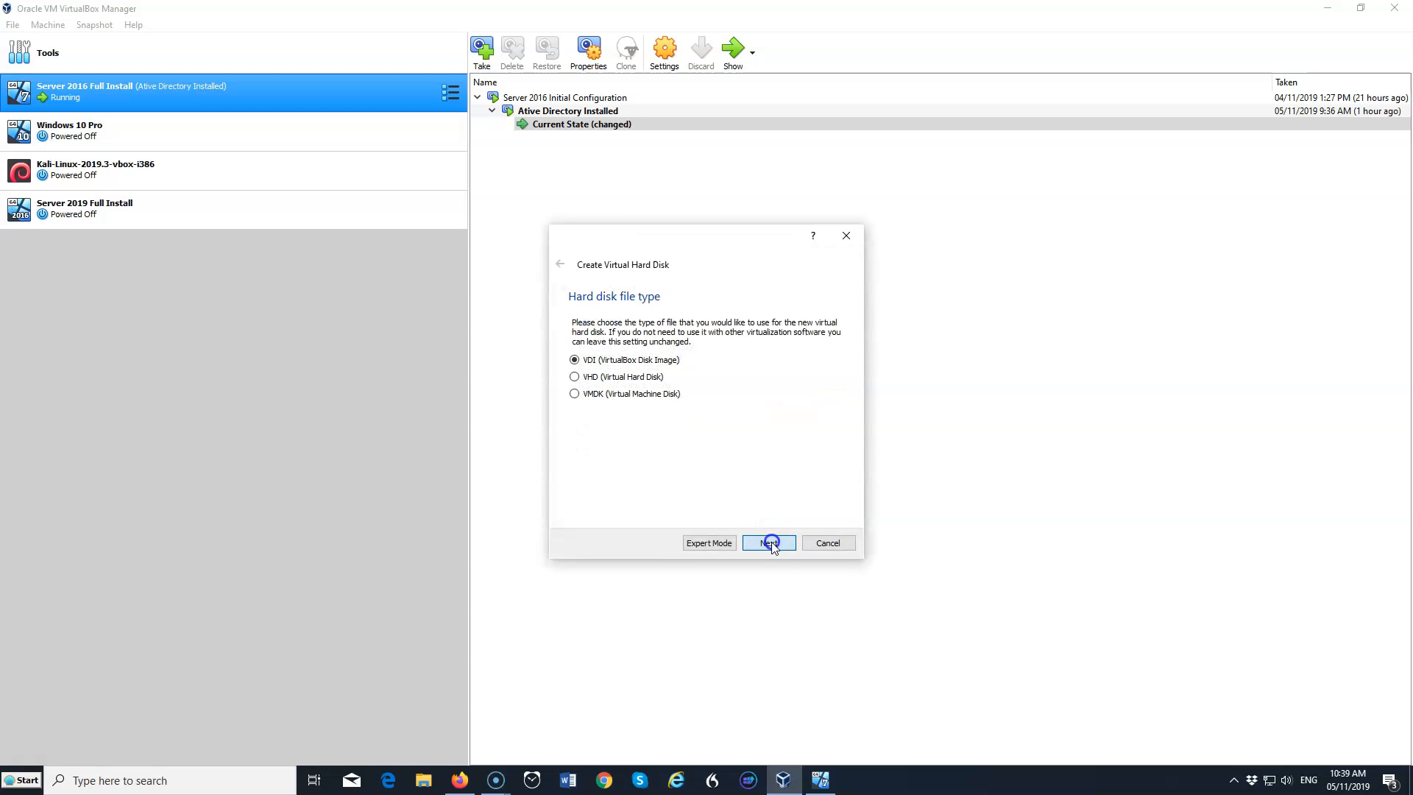
left_click(768, 542)
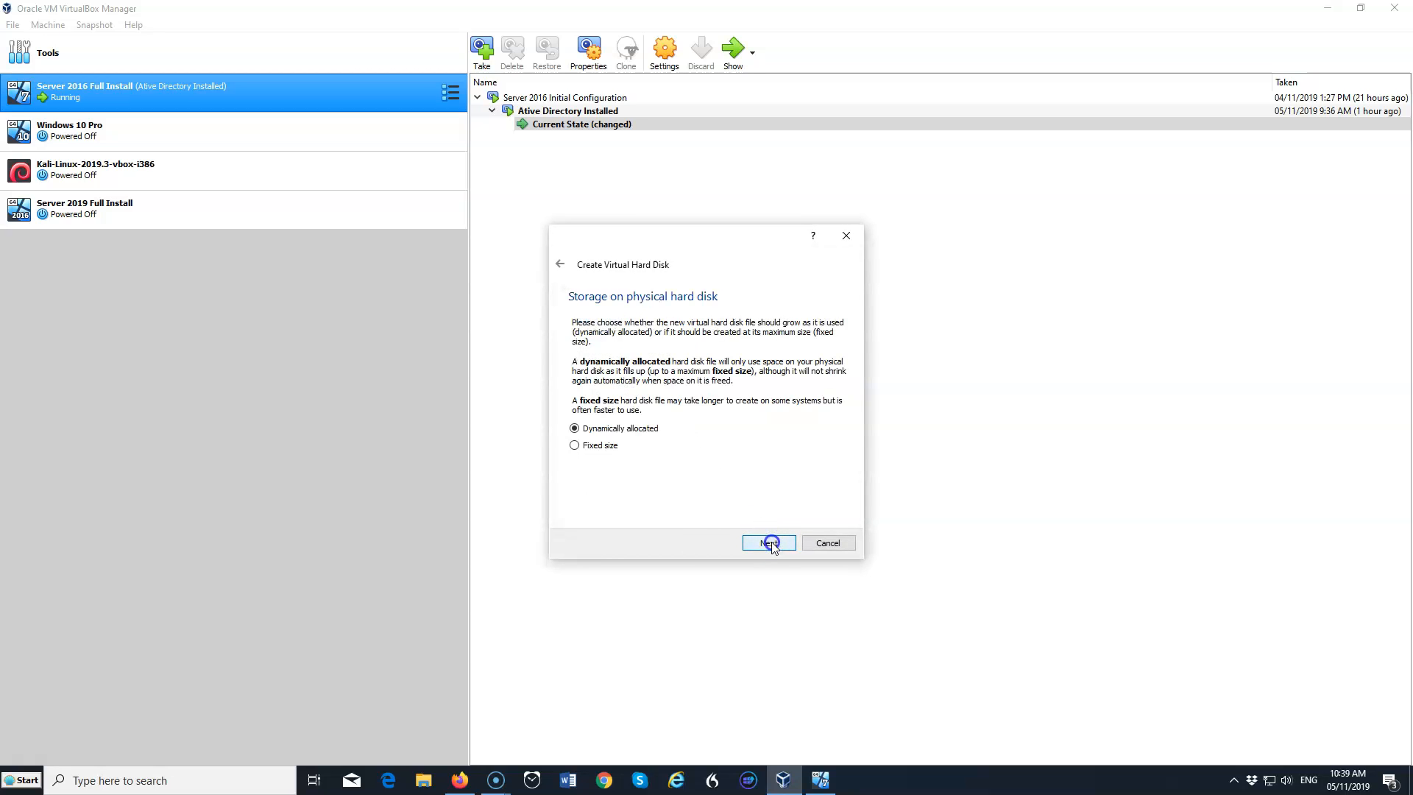
left_click(767, 543)
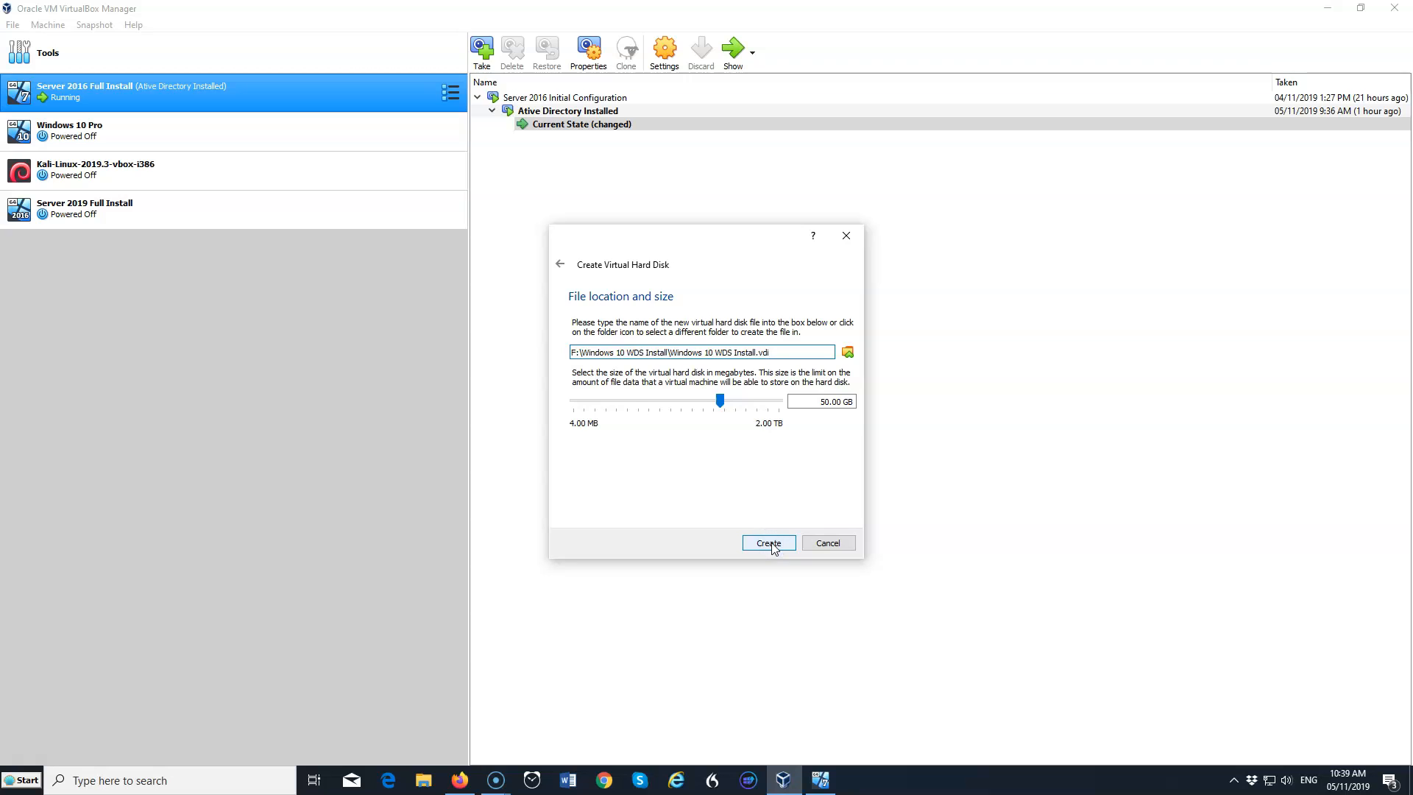
left_click(767, 542)
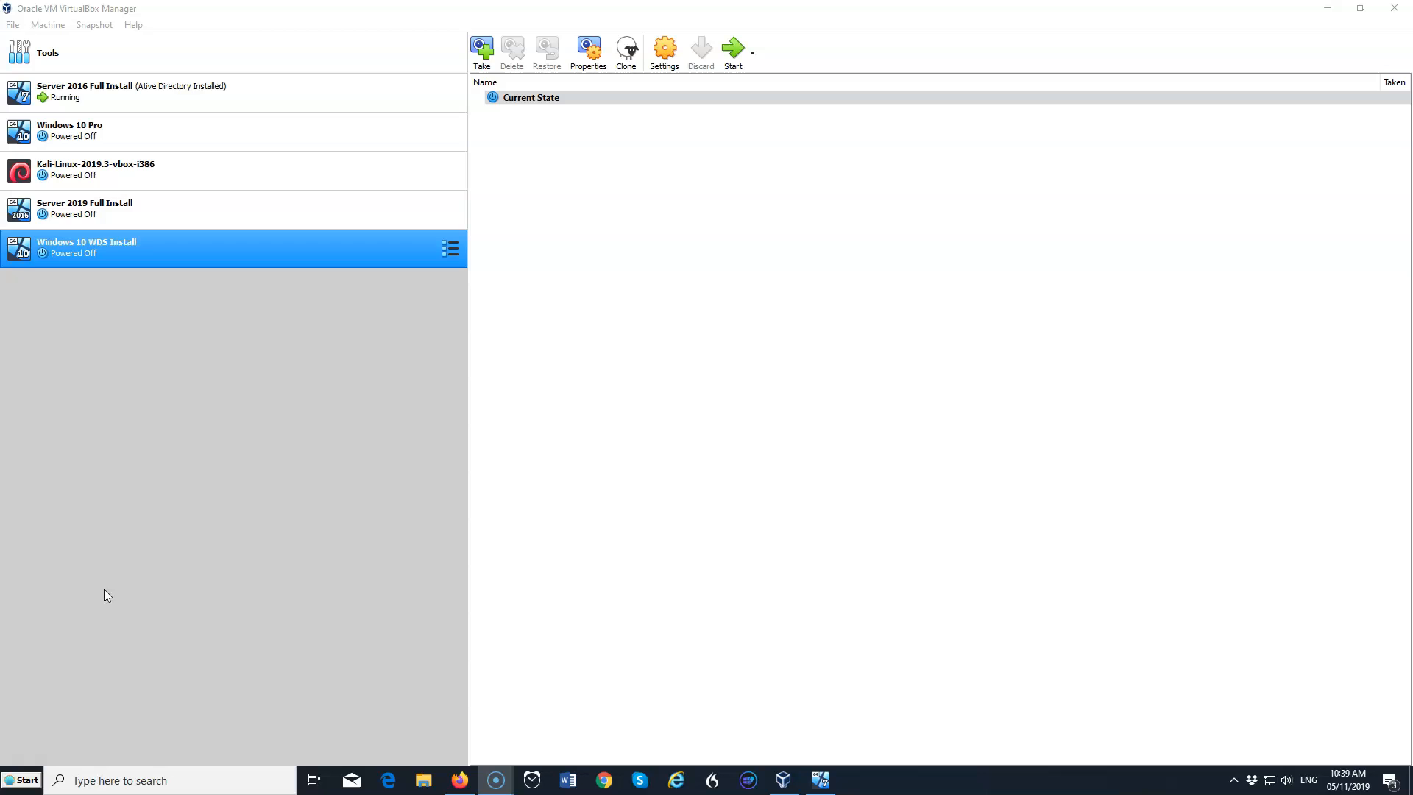
mouse_move(270, 260)
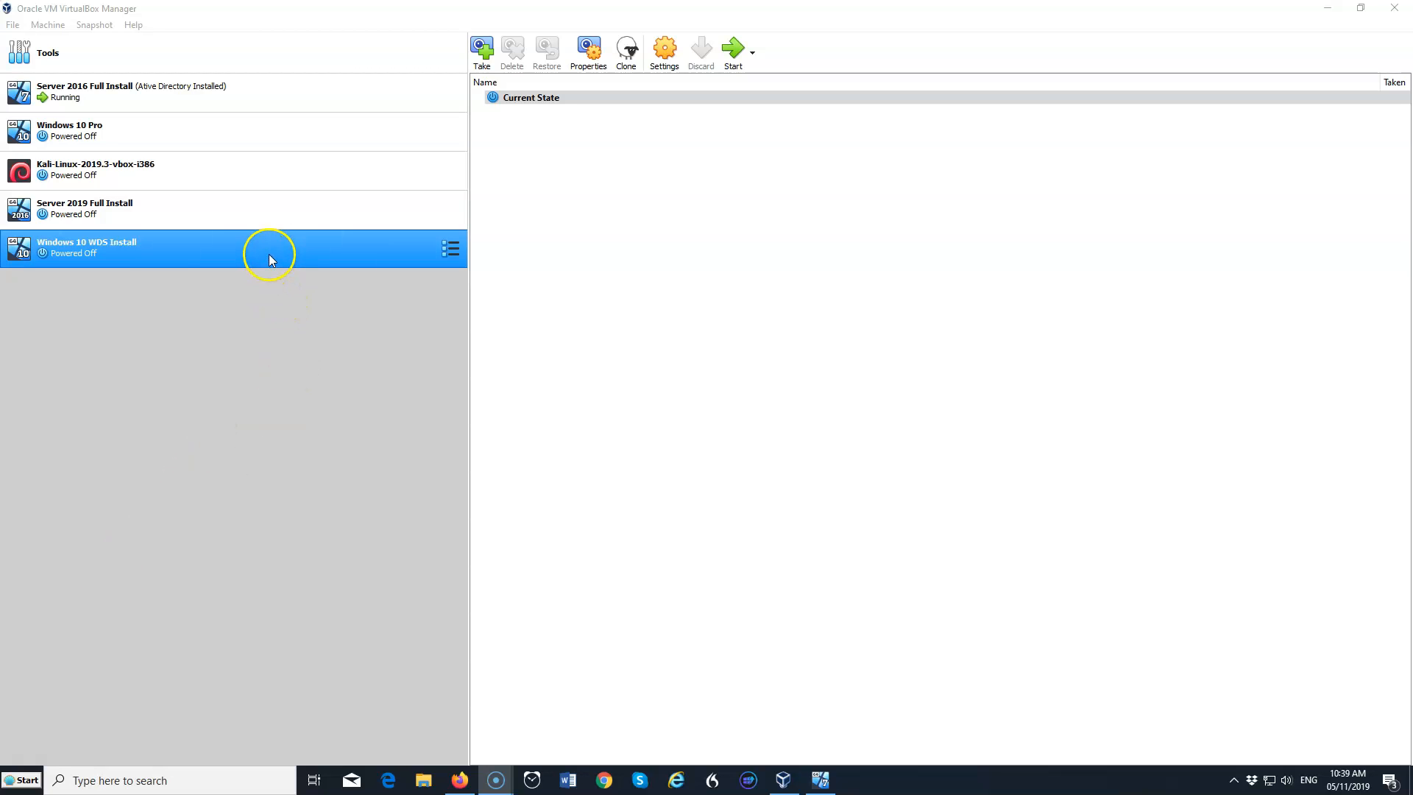
Bridge Windows 10 WDS Install's adapter 1 with promiscuous mode Allow All, then save.
right_click(269, 260)
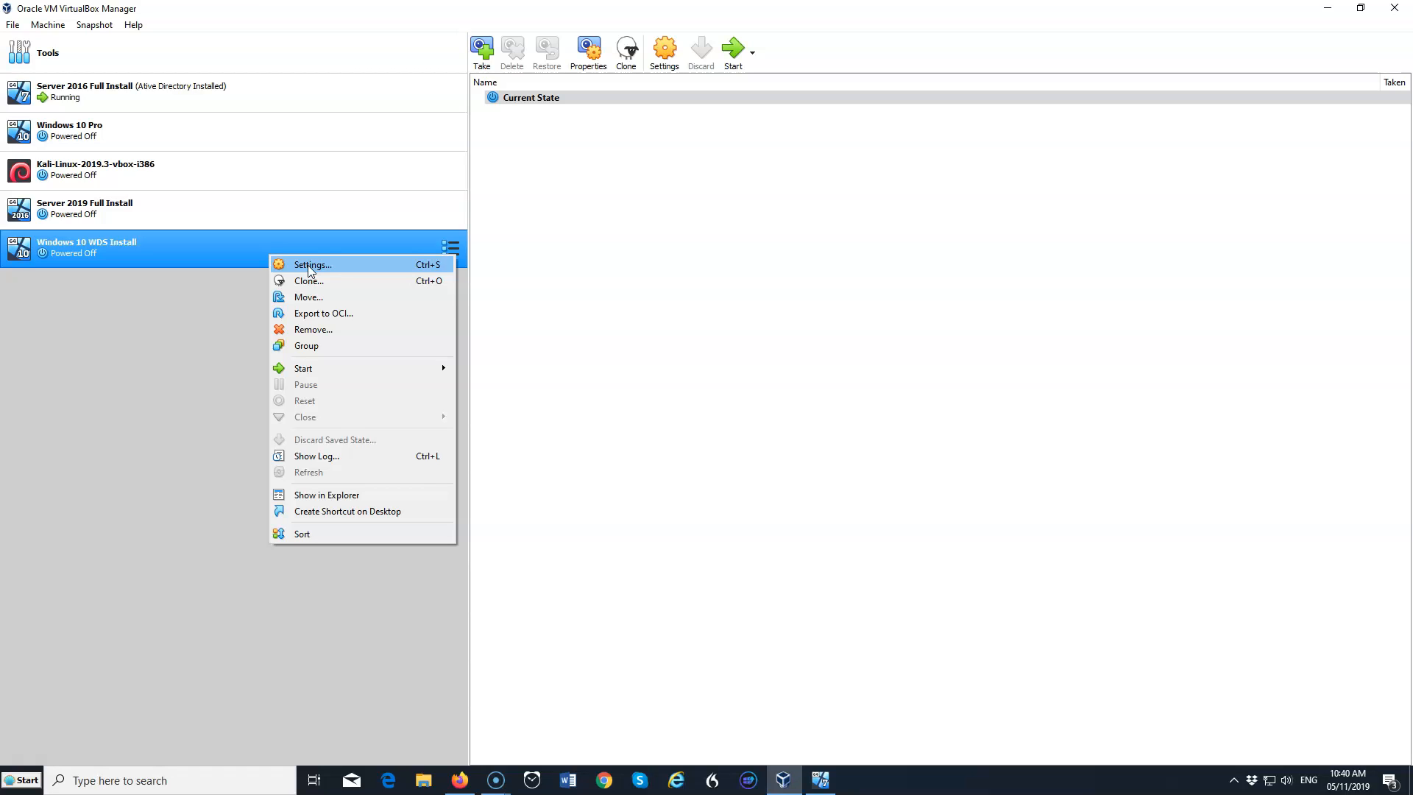
left_click(310, 264)
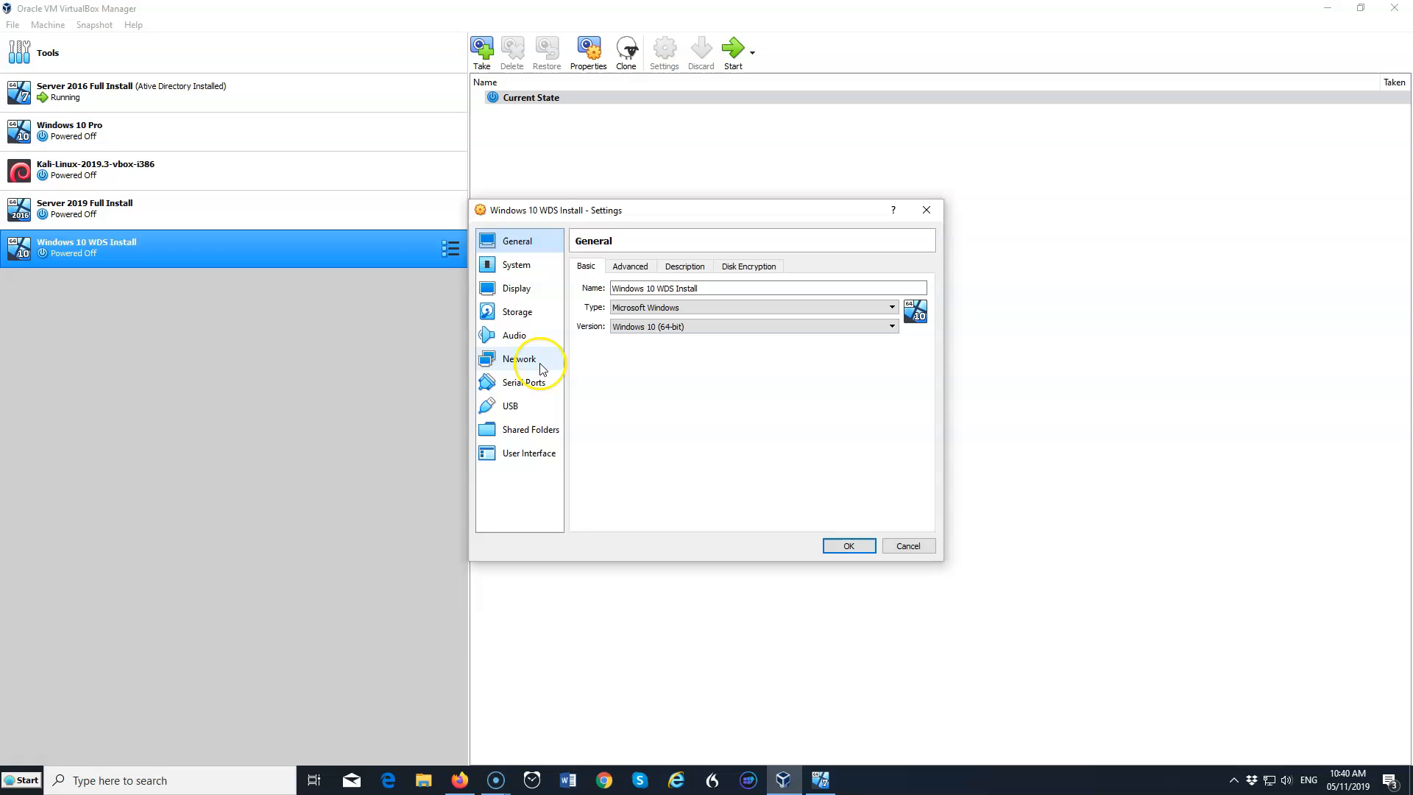
left_click(519, 359)
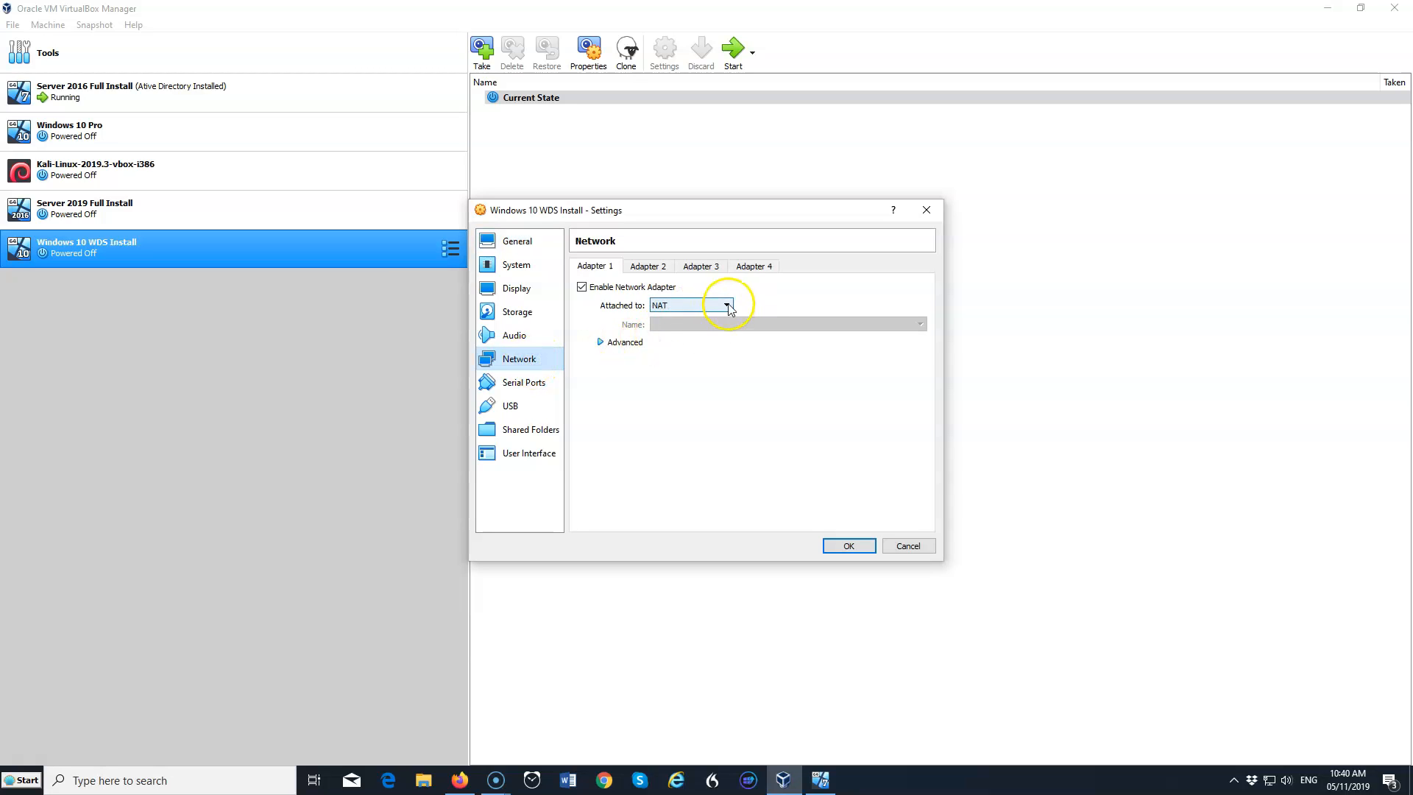
left_click(689, 305)
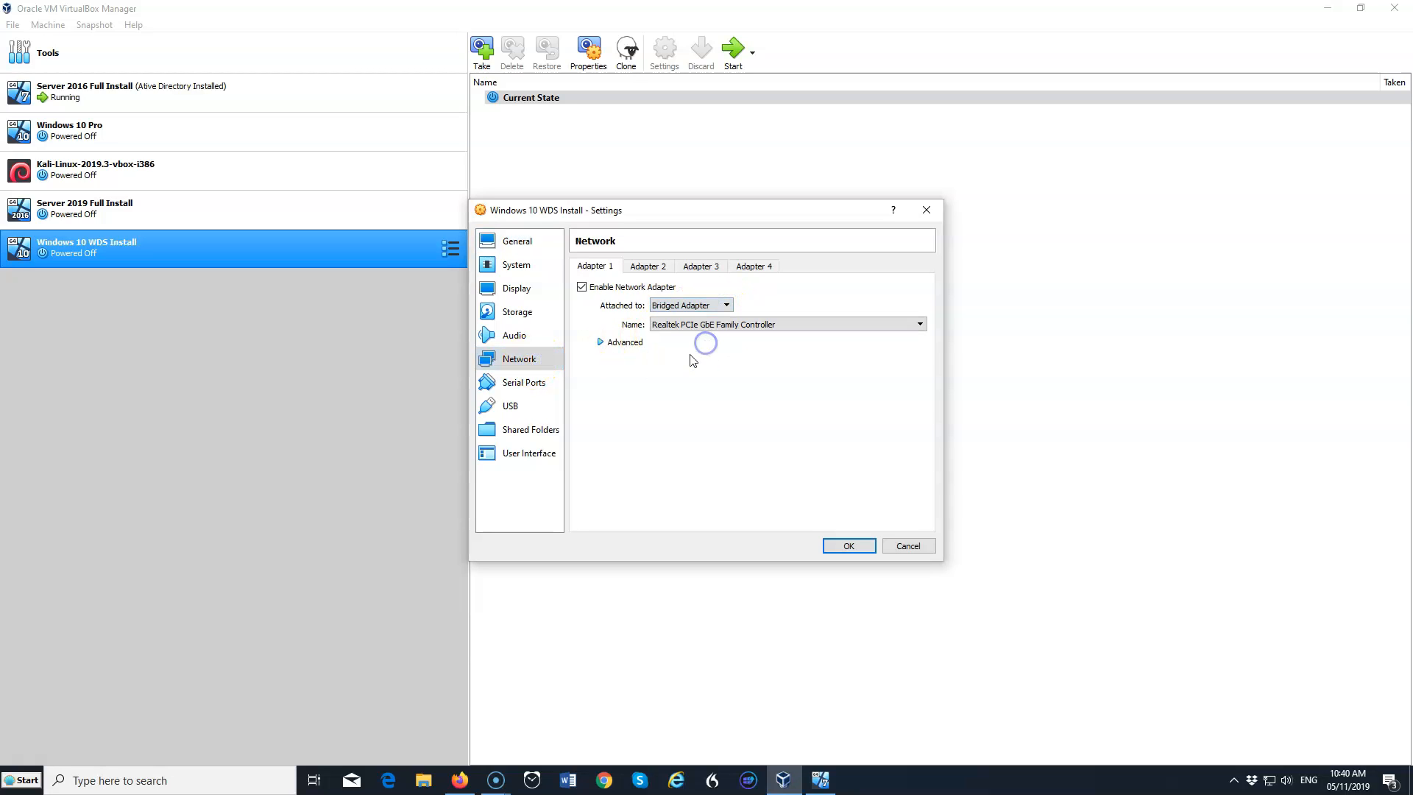
left_click(602, 342)
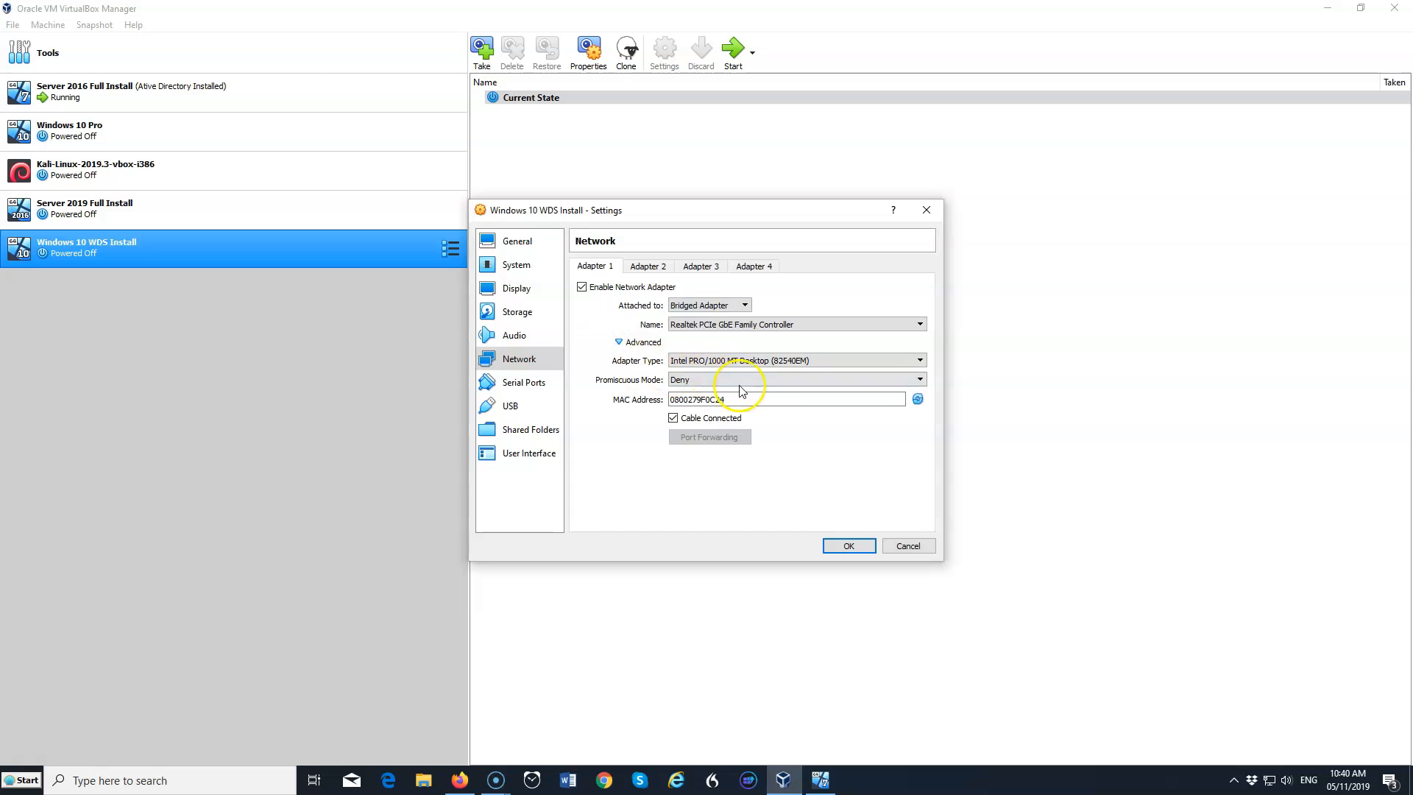
mouse_move(772, 397)
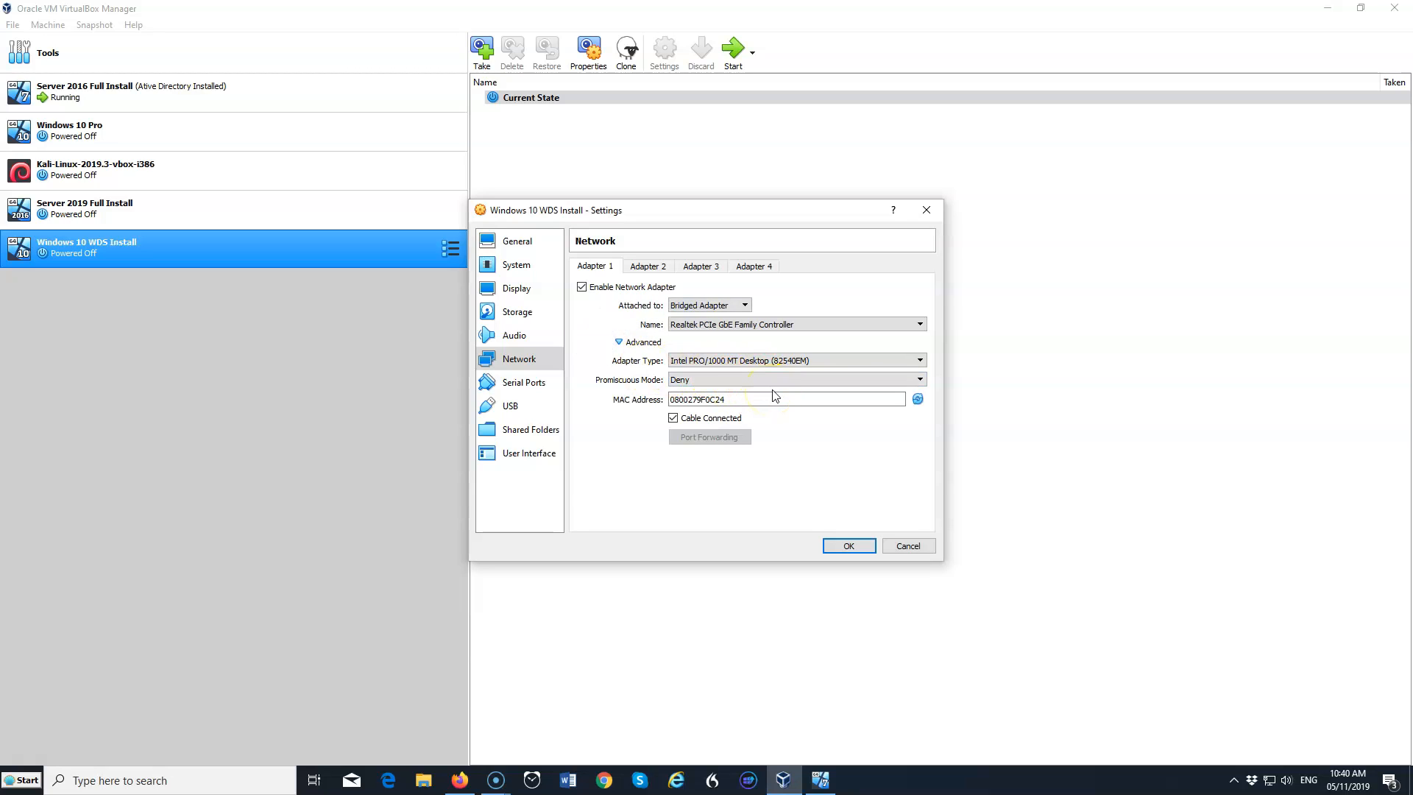
left_click(918, 378)
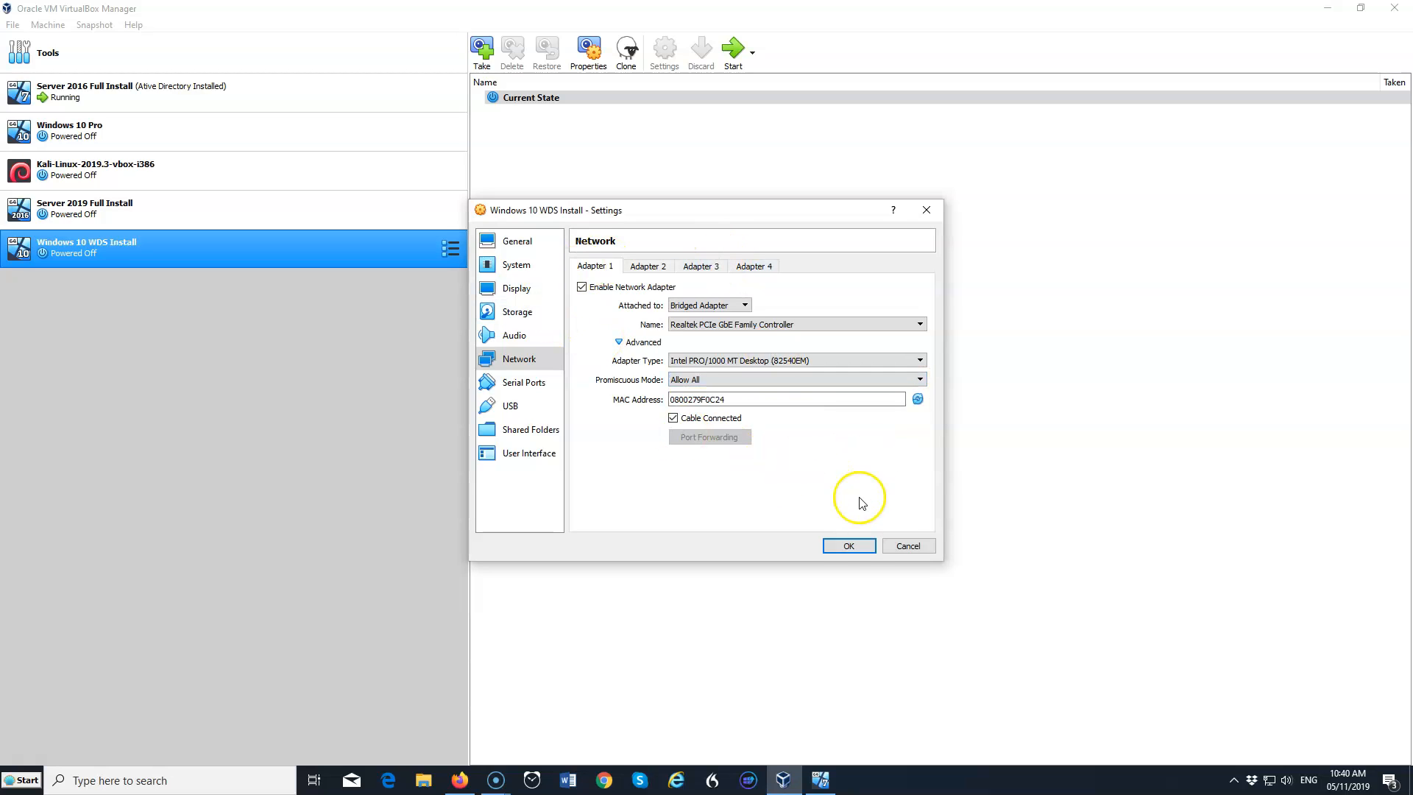
left_click(847, 545)
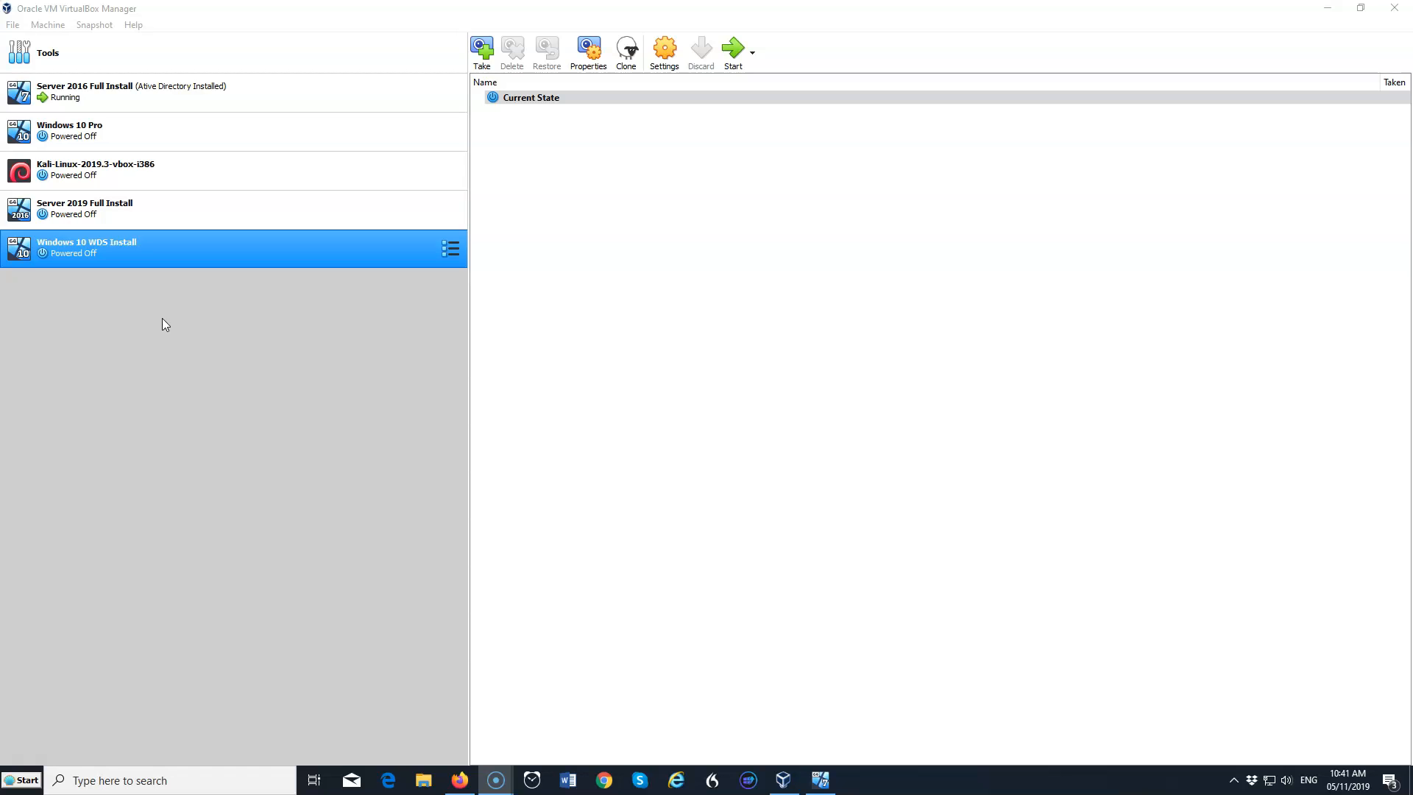
mouse_move(170, 320)
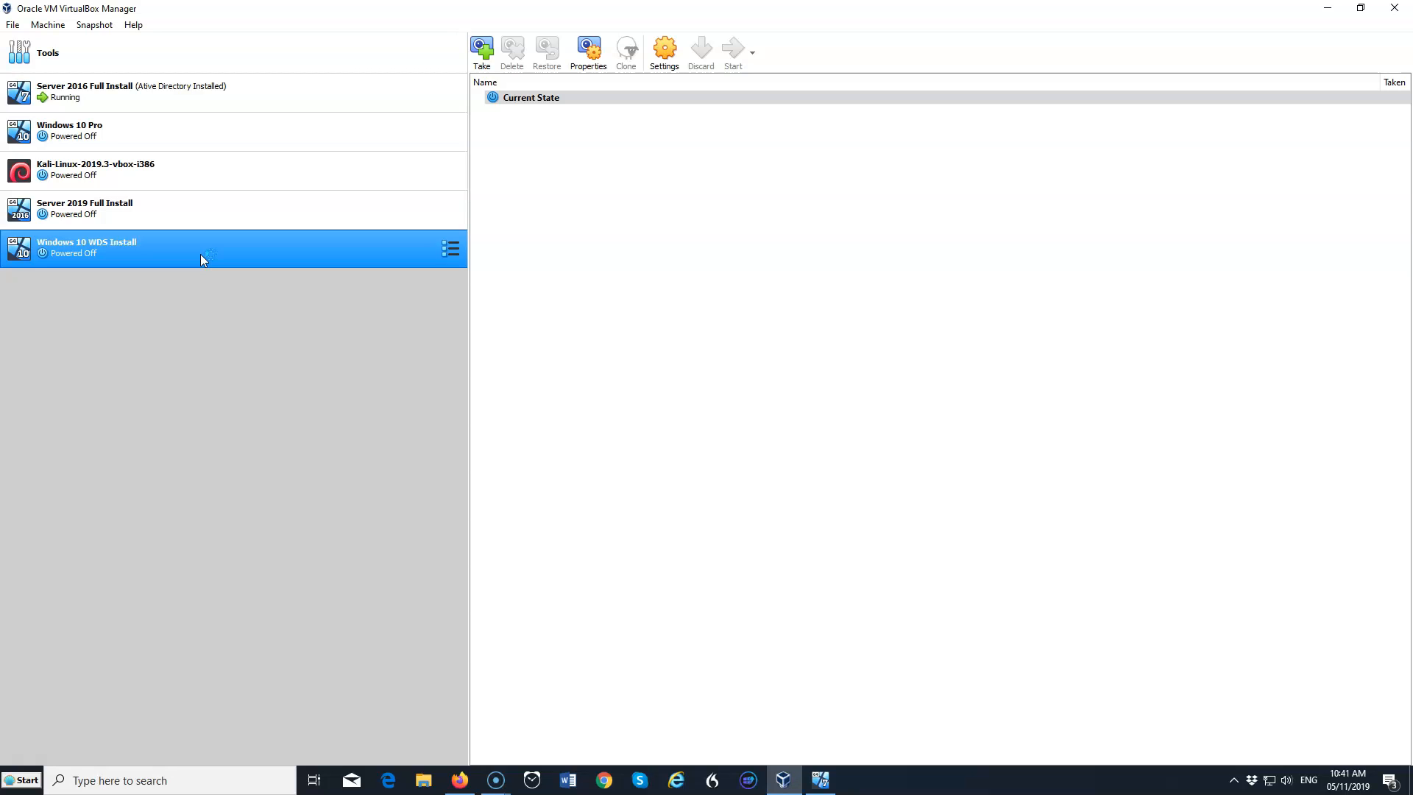
Start the Windows 10 WDS Install VM without a start-up disk, then reset it.
left_click(731, 51)
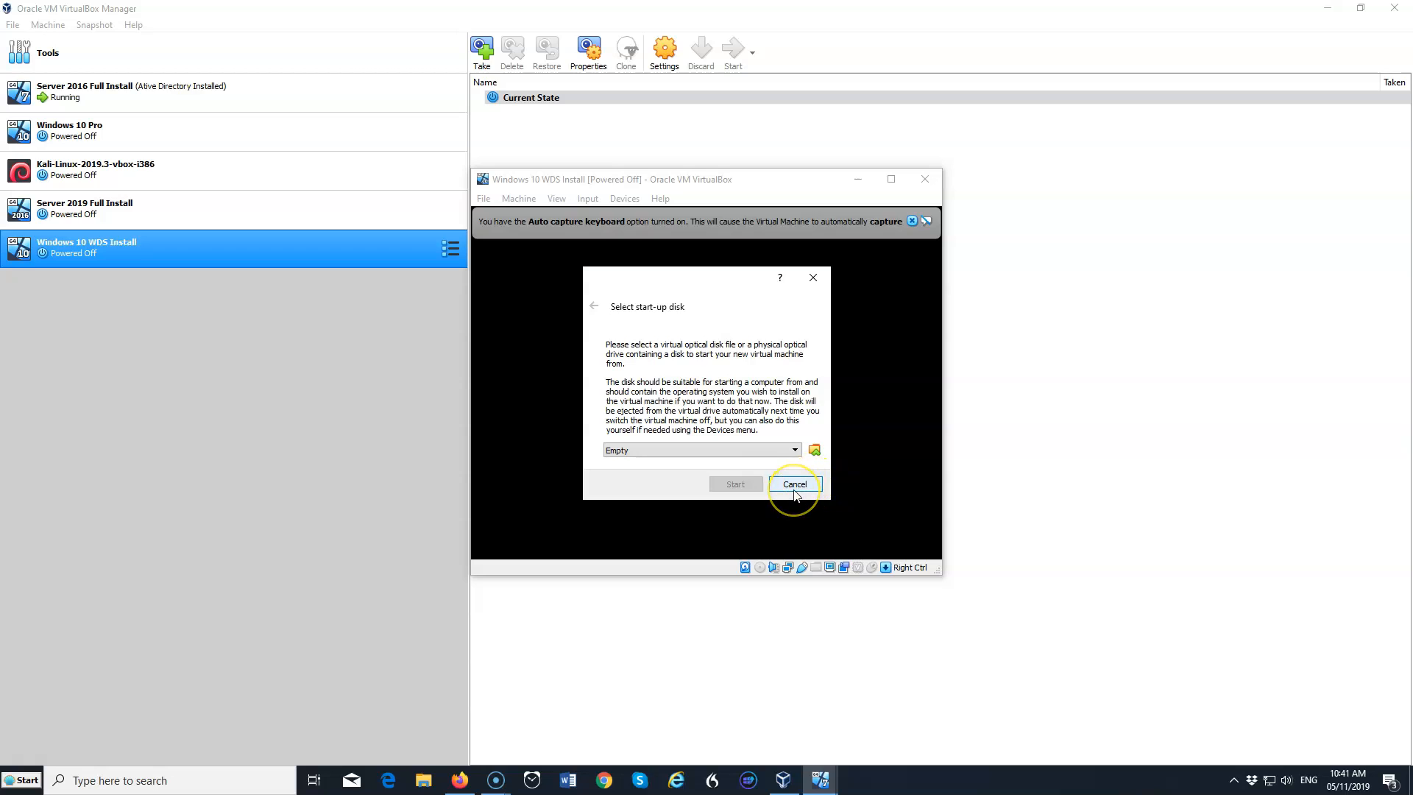
left_click(794, 485)
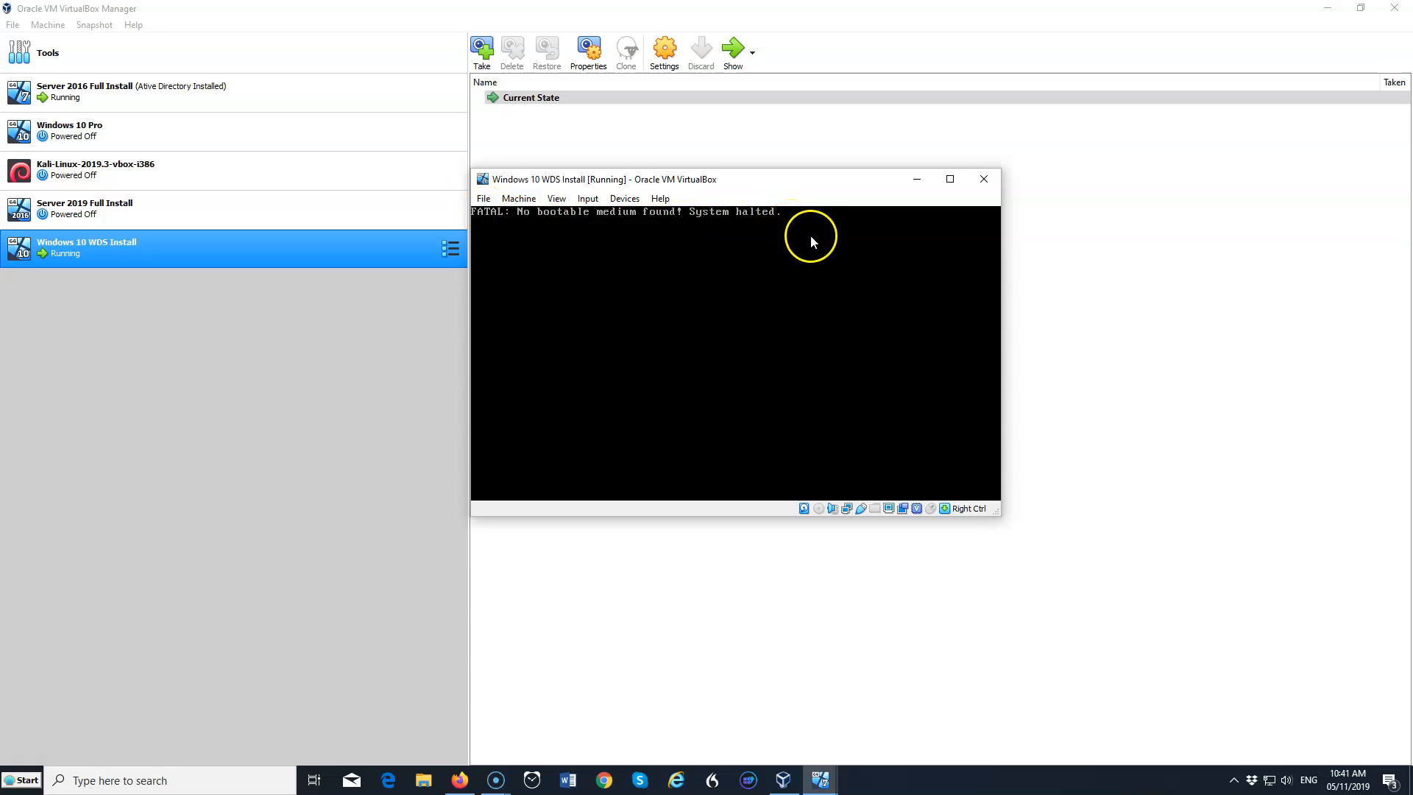
mouse_move(500, 194)
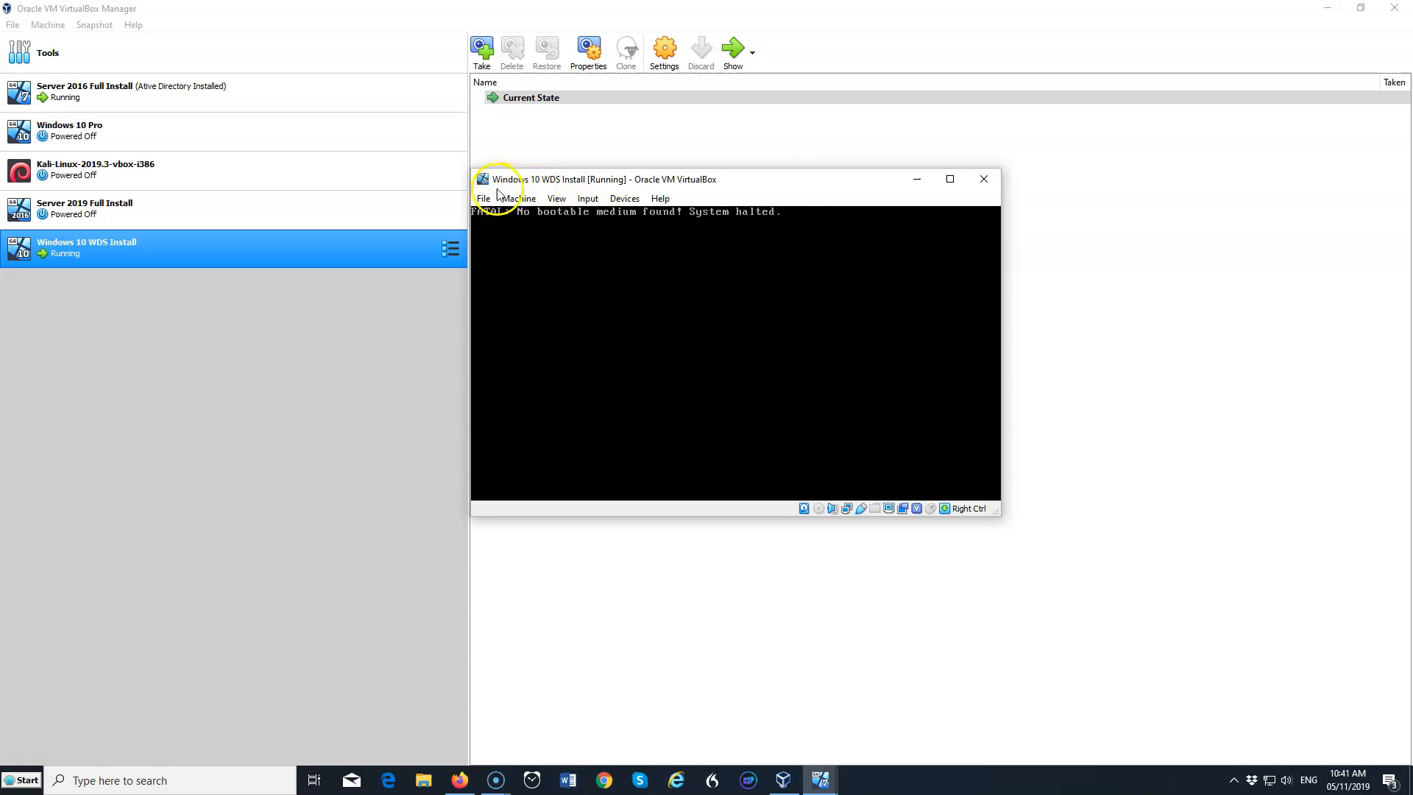
left_click(518, 198)
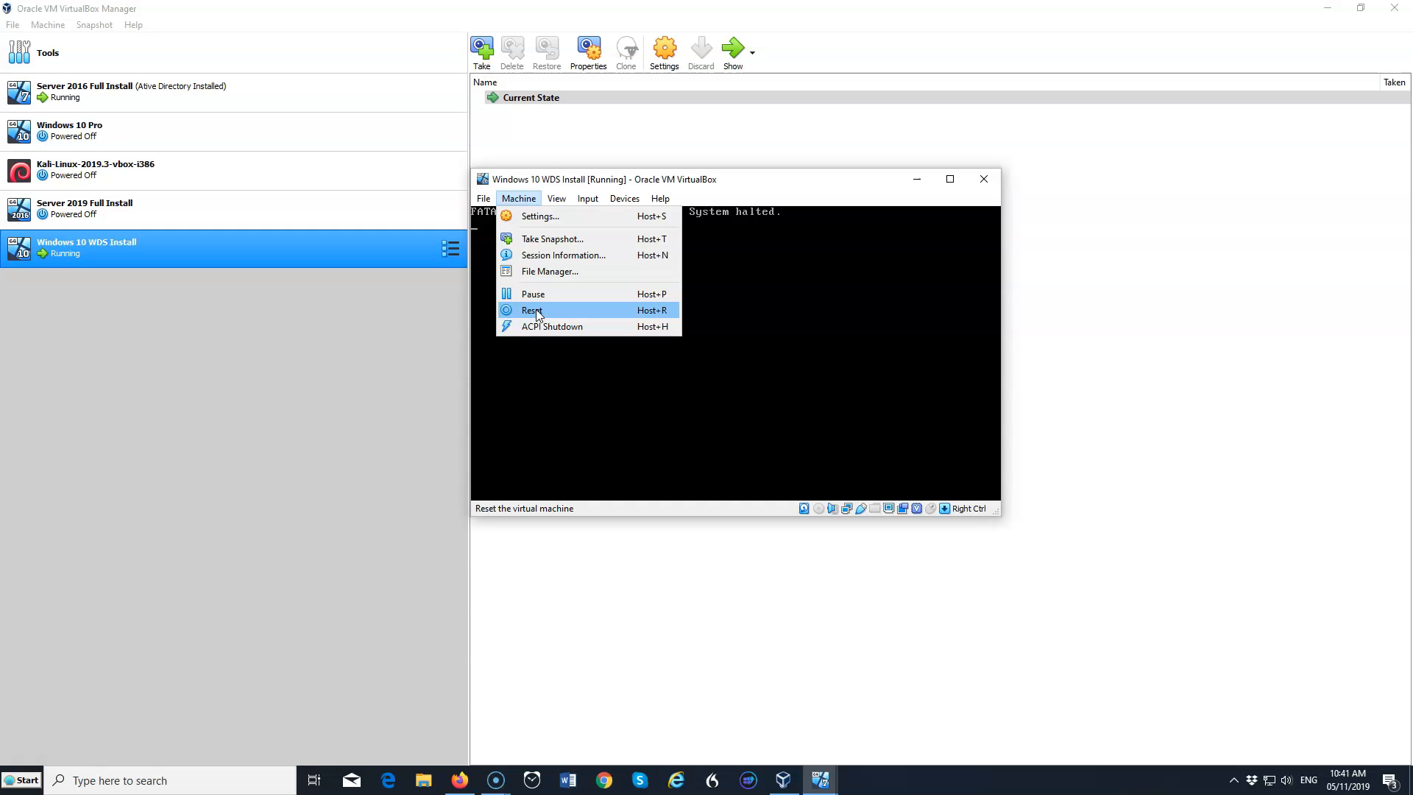
left_click(533, 309)
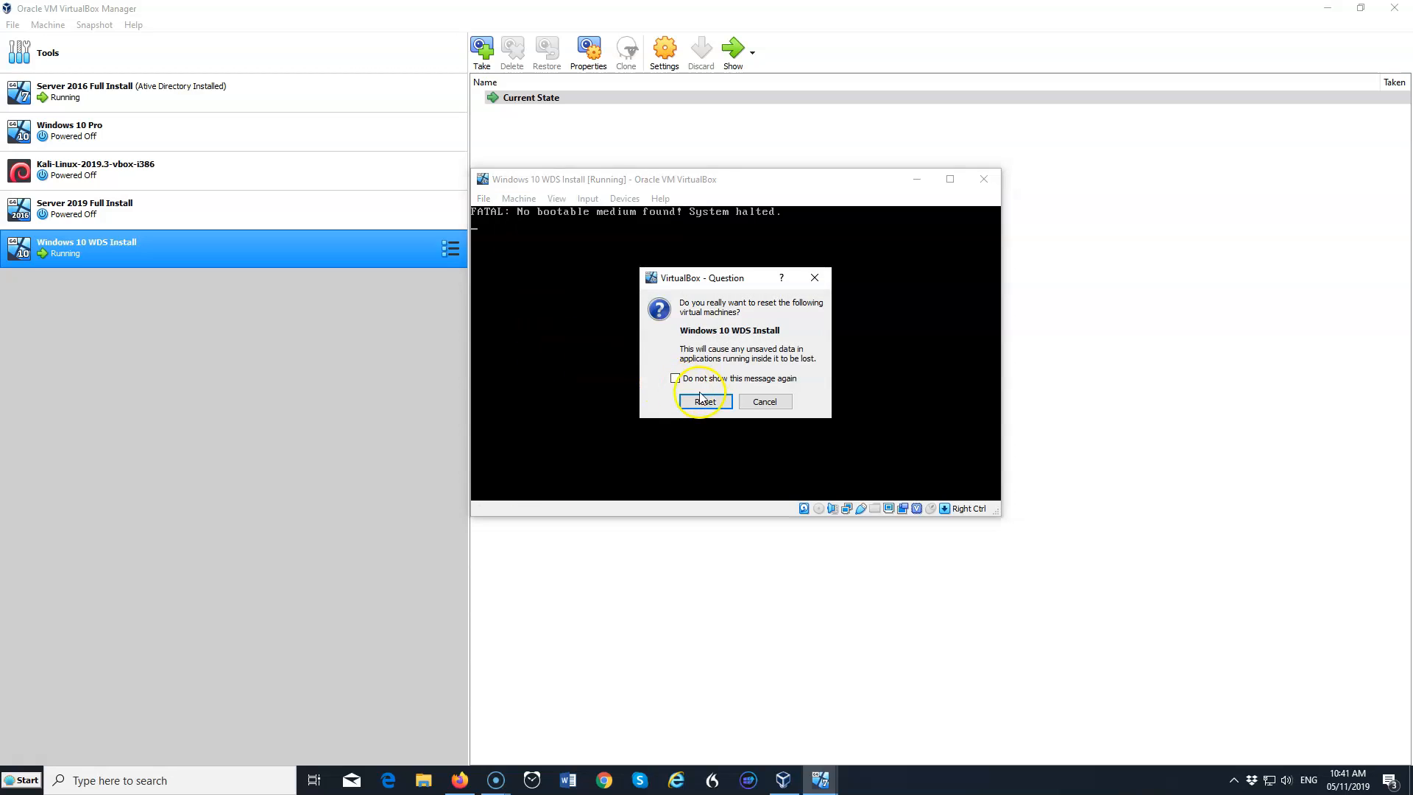
left_click(702, 401)
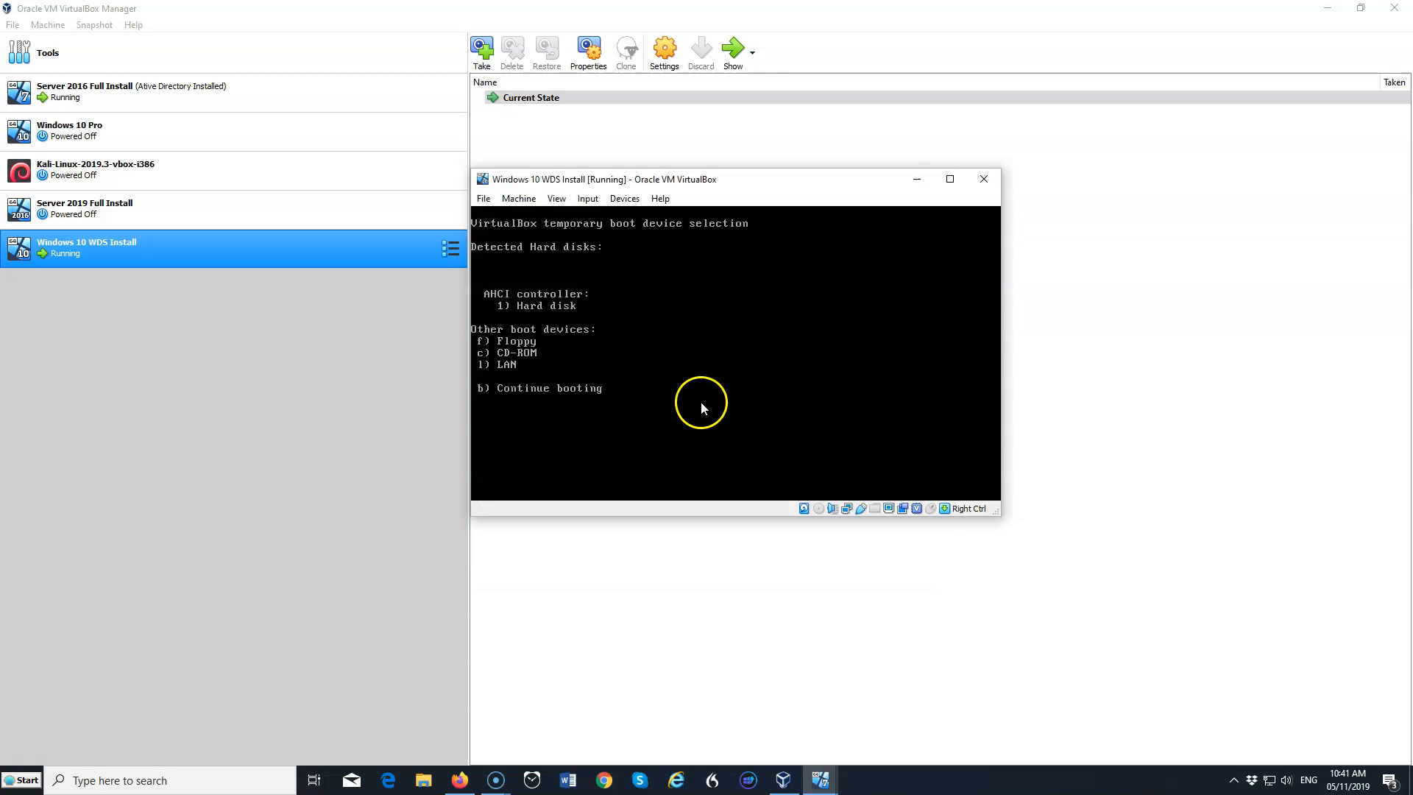
mouse_move(712, 386)
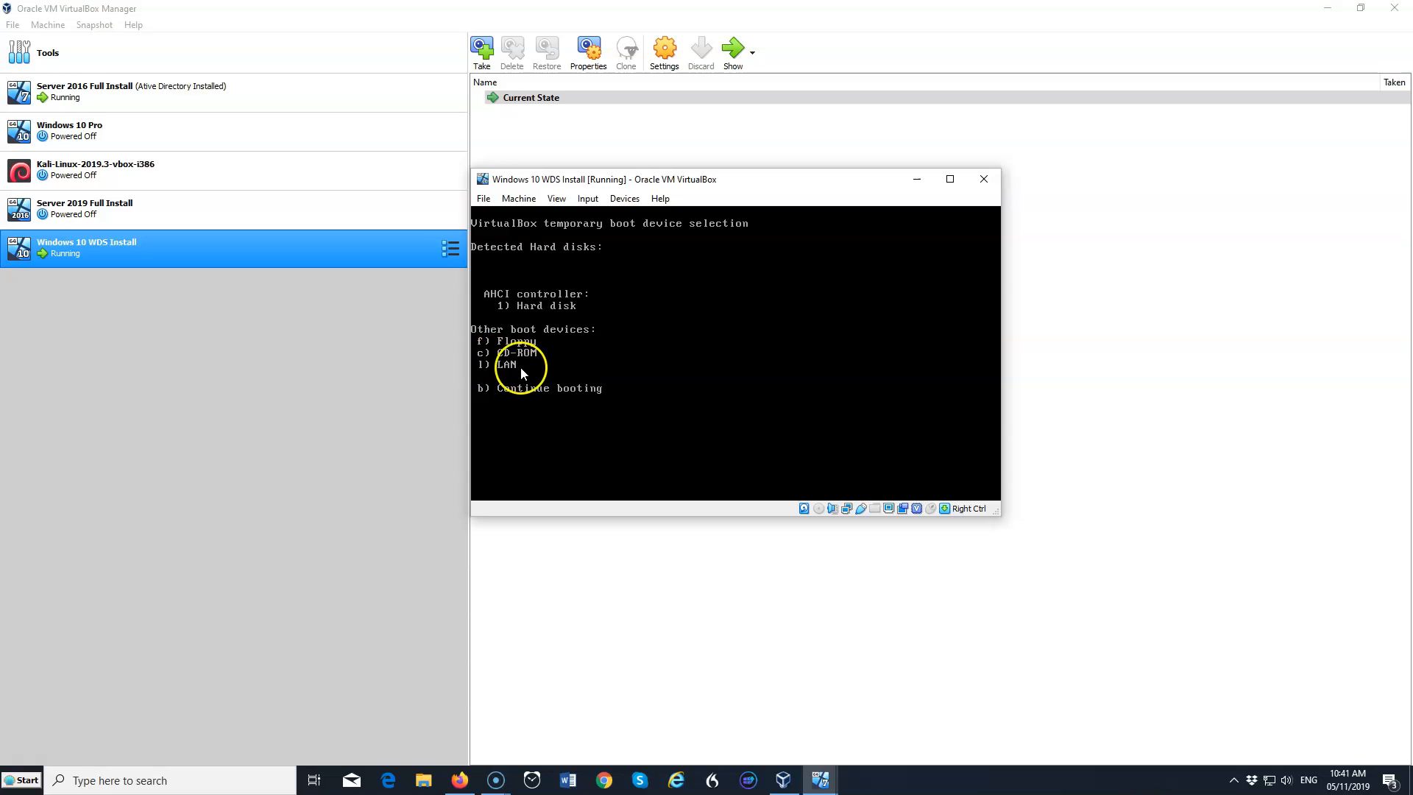
mouse_move(713, 350)
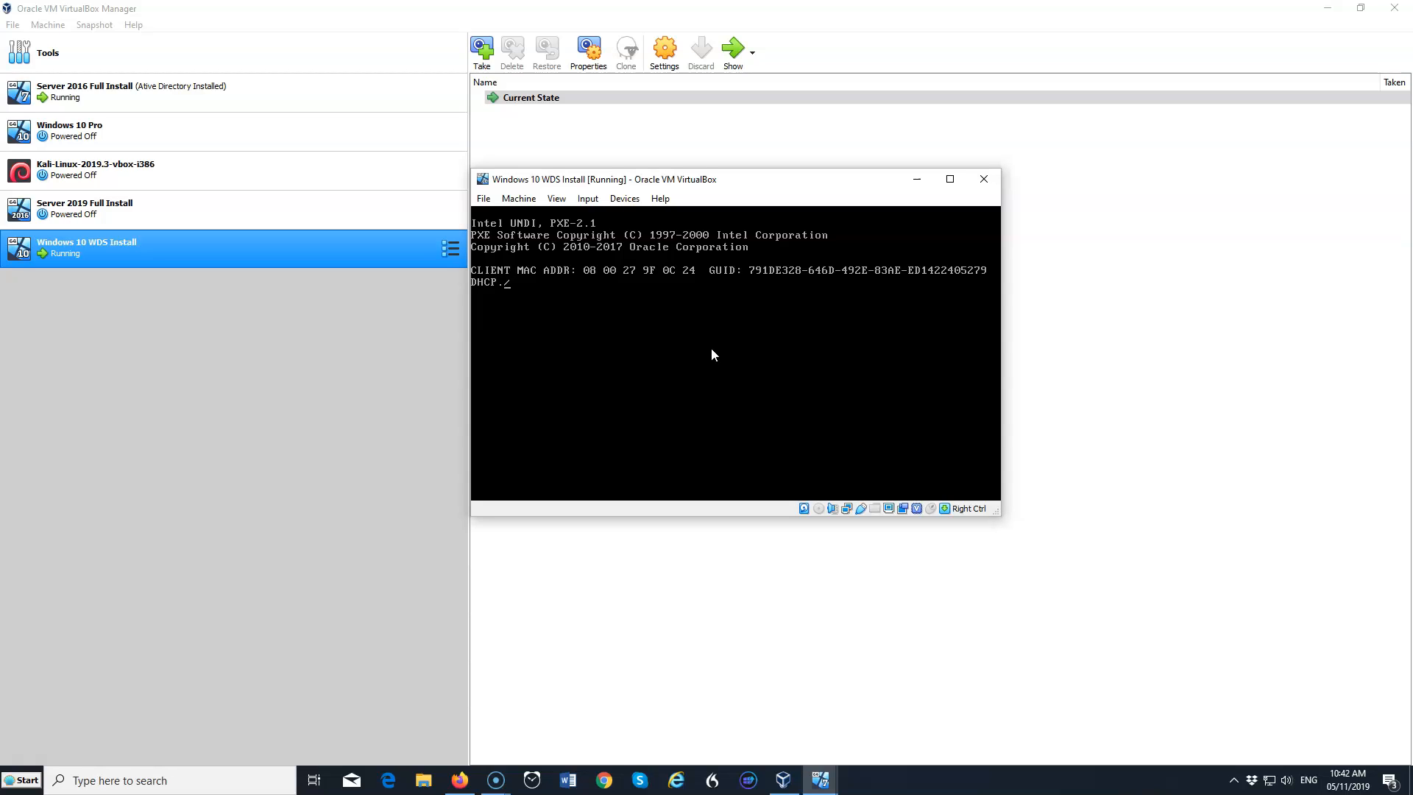
mouse_move(719, 352)
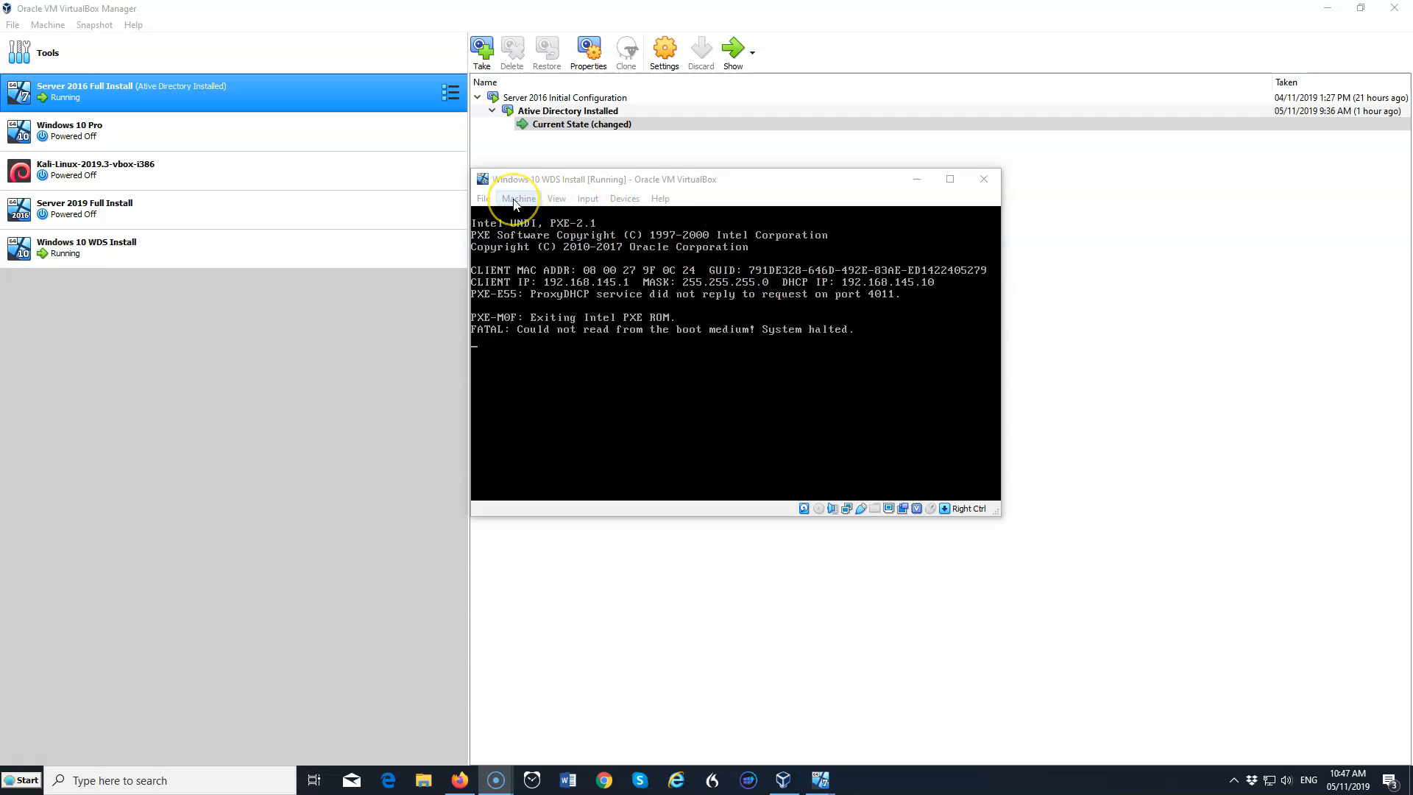
Reset the WDS Install VM and choose LAN from the boot device menu.
left_click(517, 198)
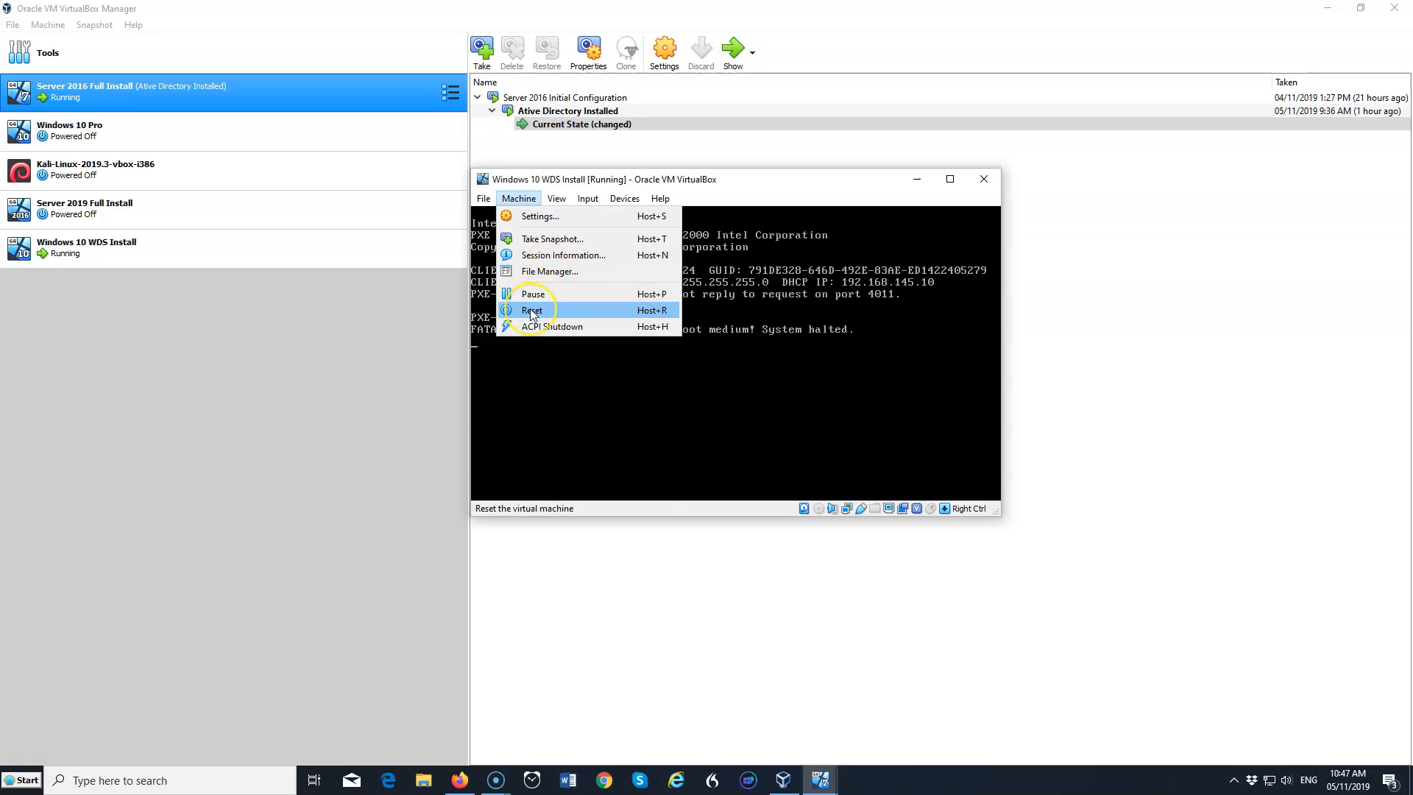
left_click(533, 309)
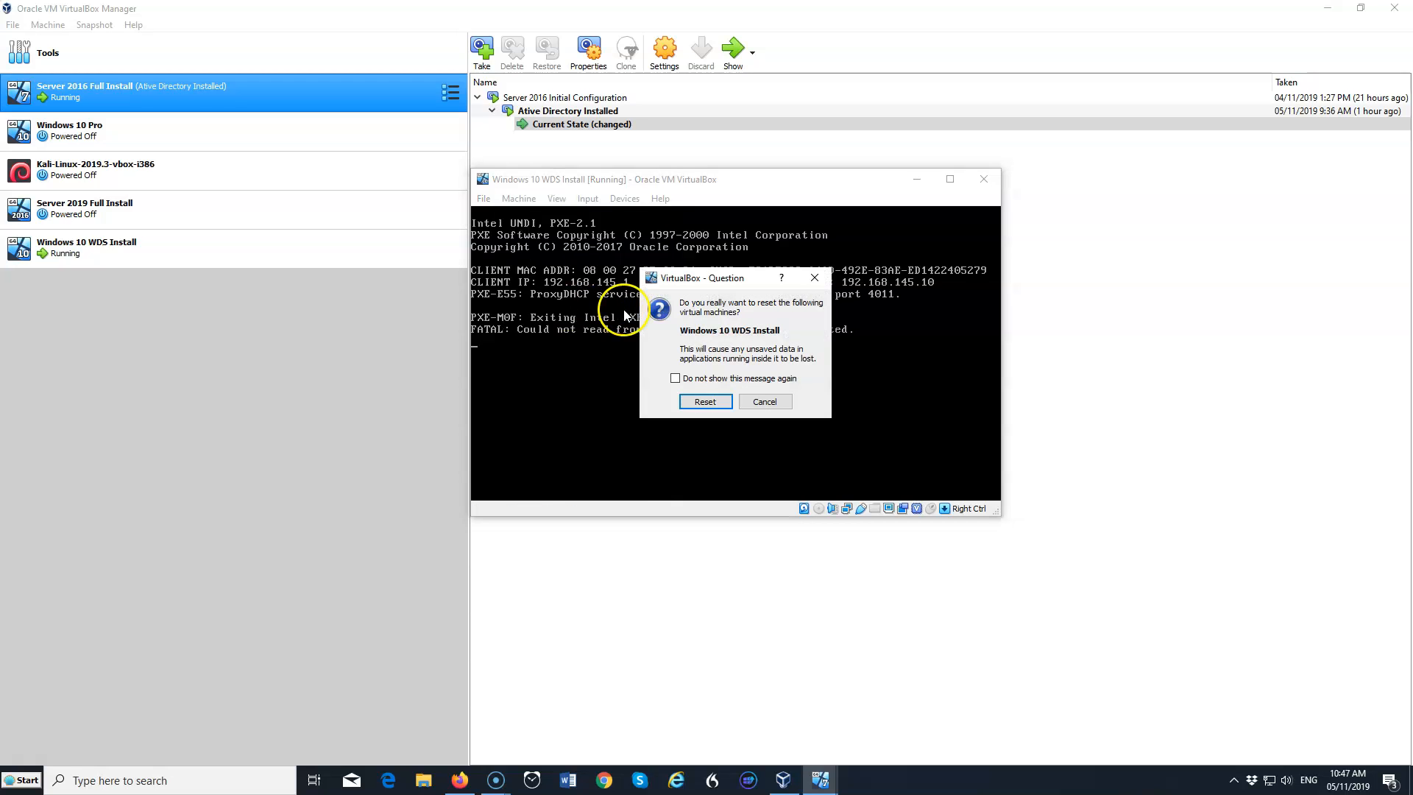
left_click(705, 402)
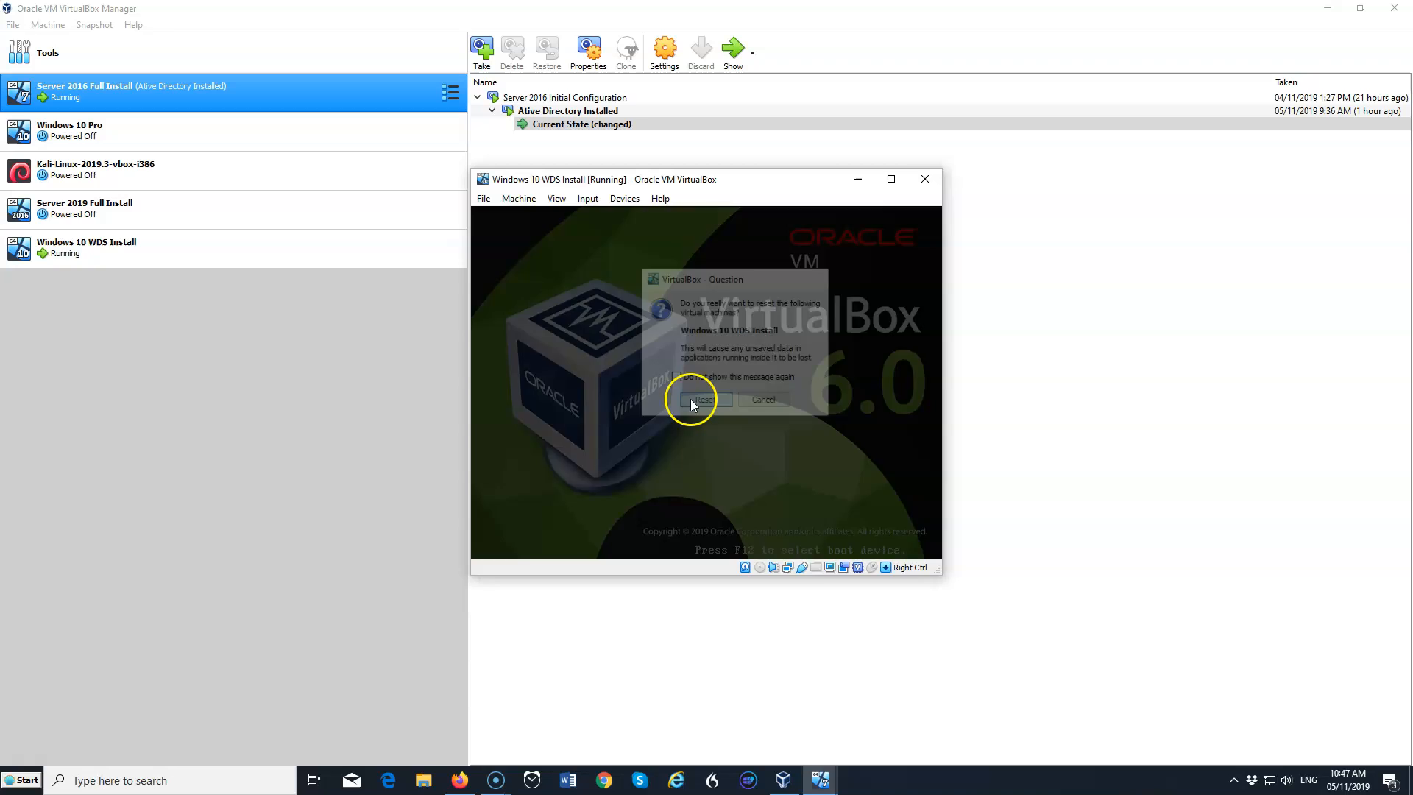
left_click(704, 399)
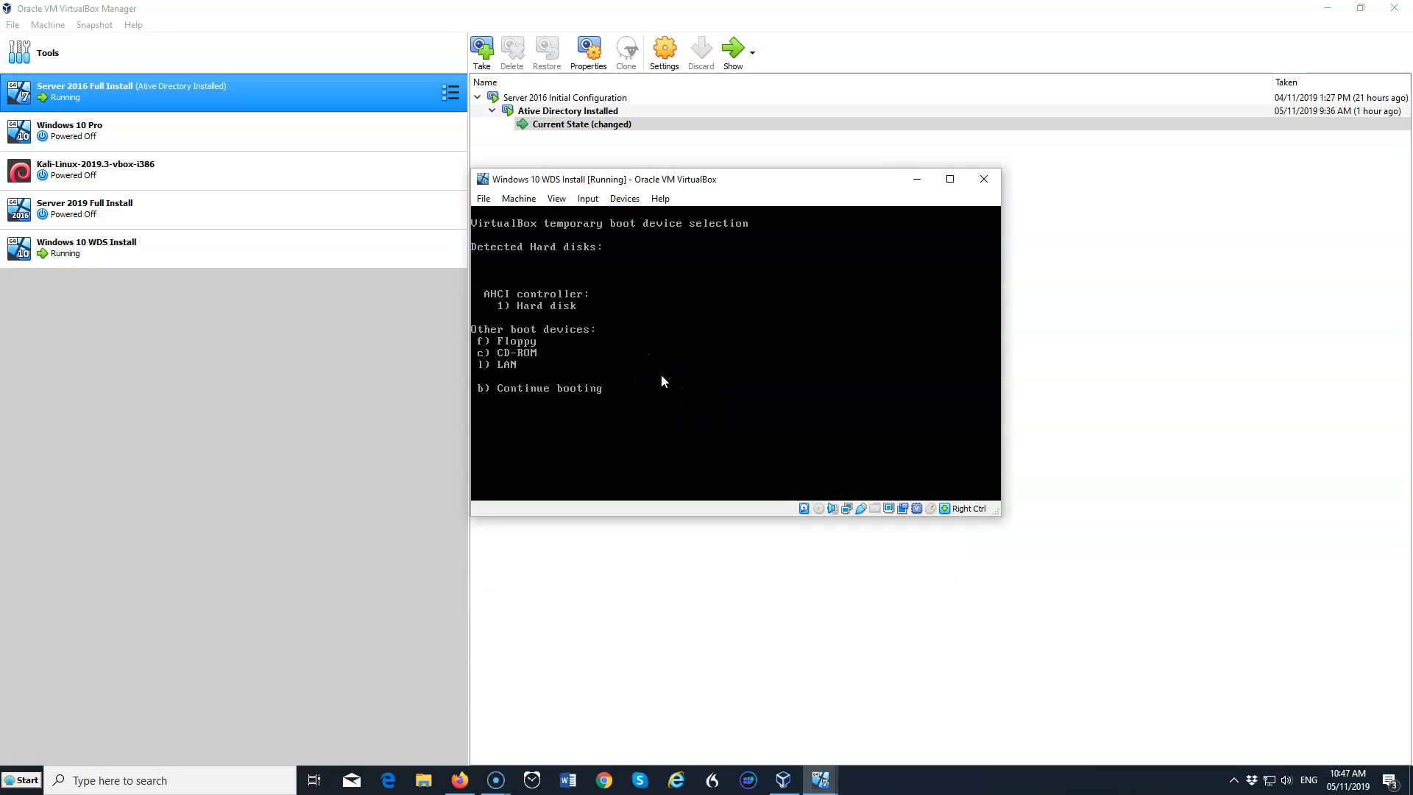
left_click(507, 364)
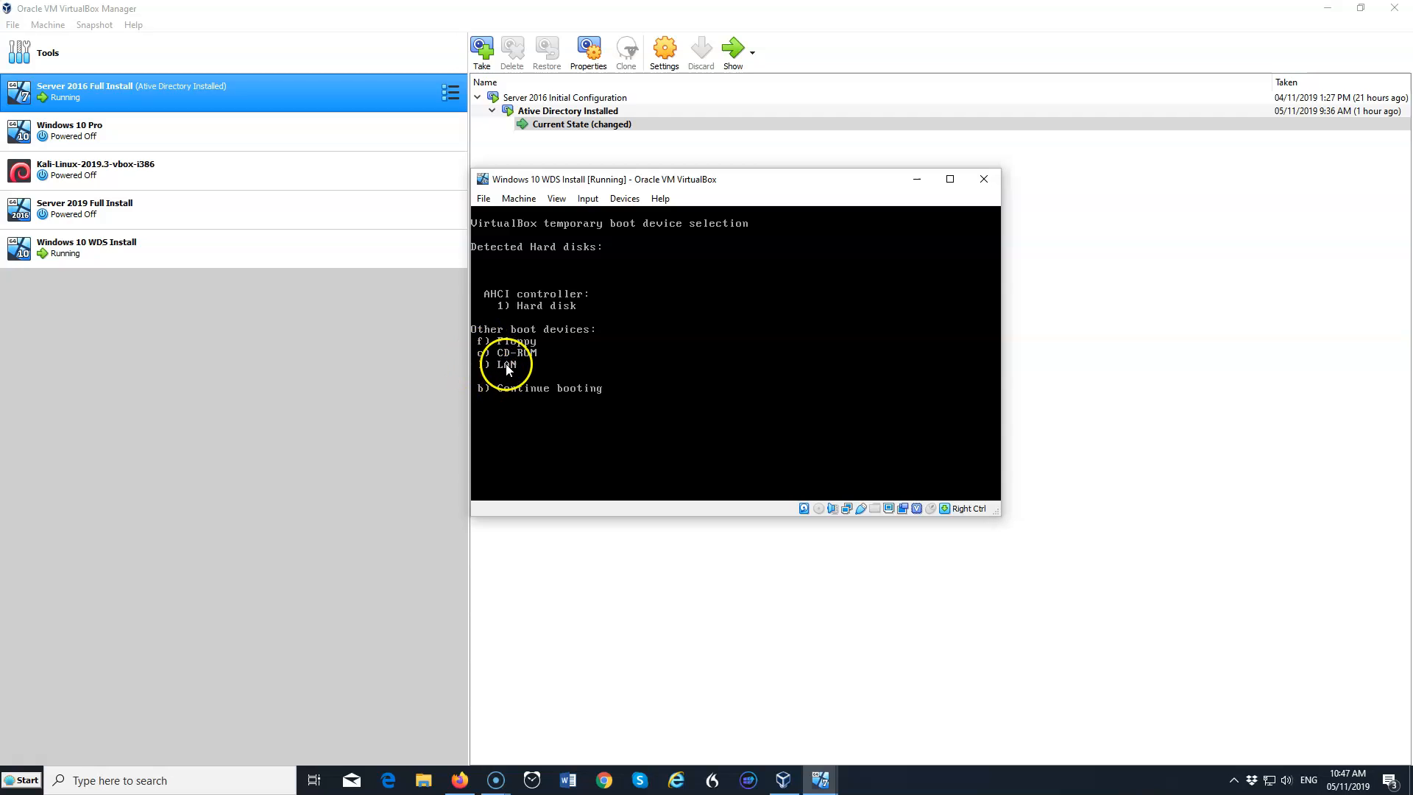
mouse_move(752, 394)
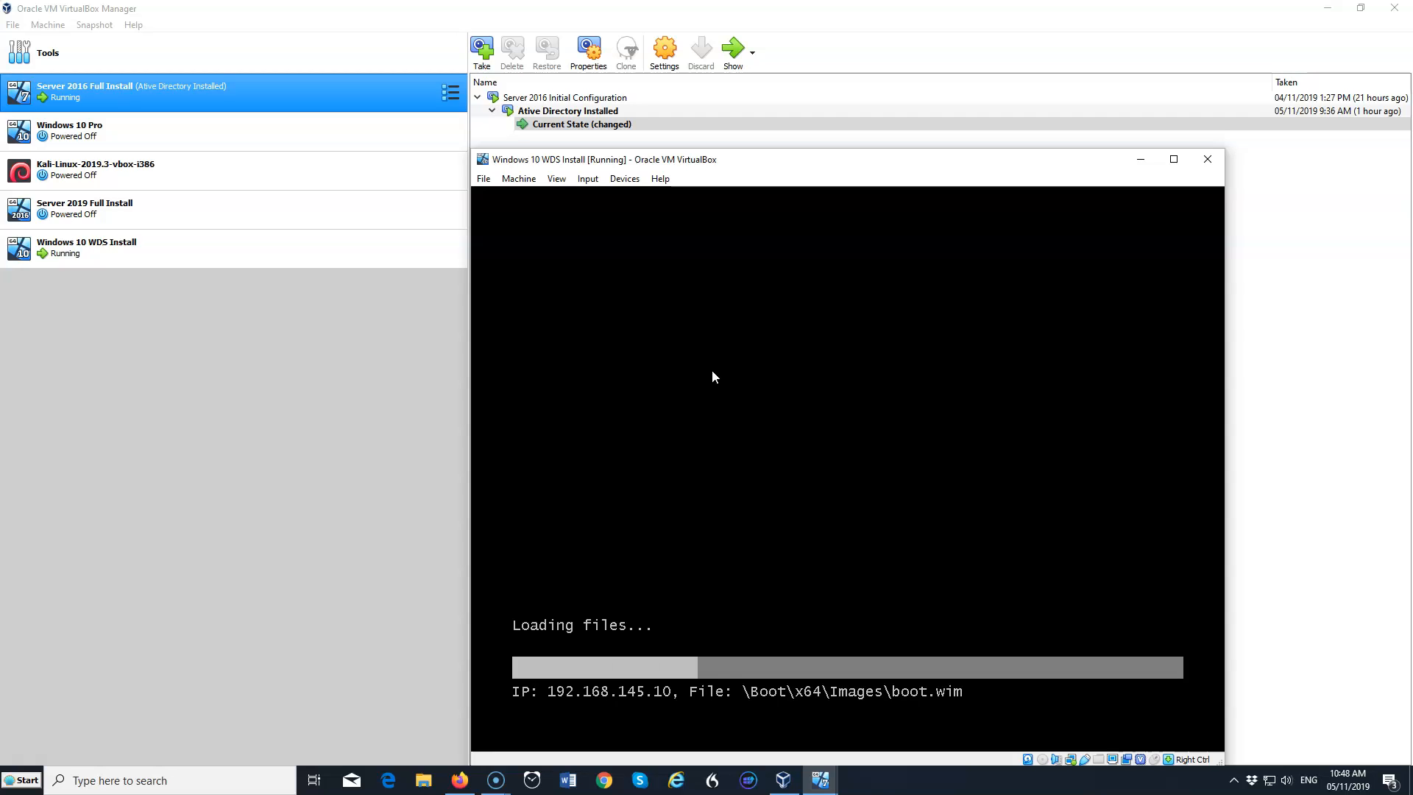
mouse_move(793, 164)
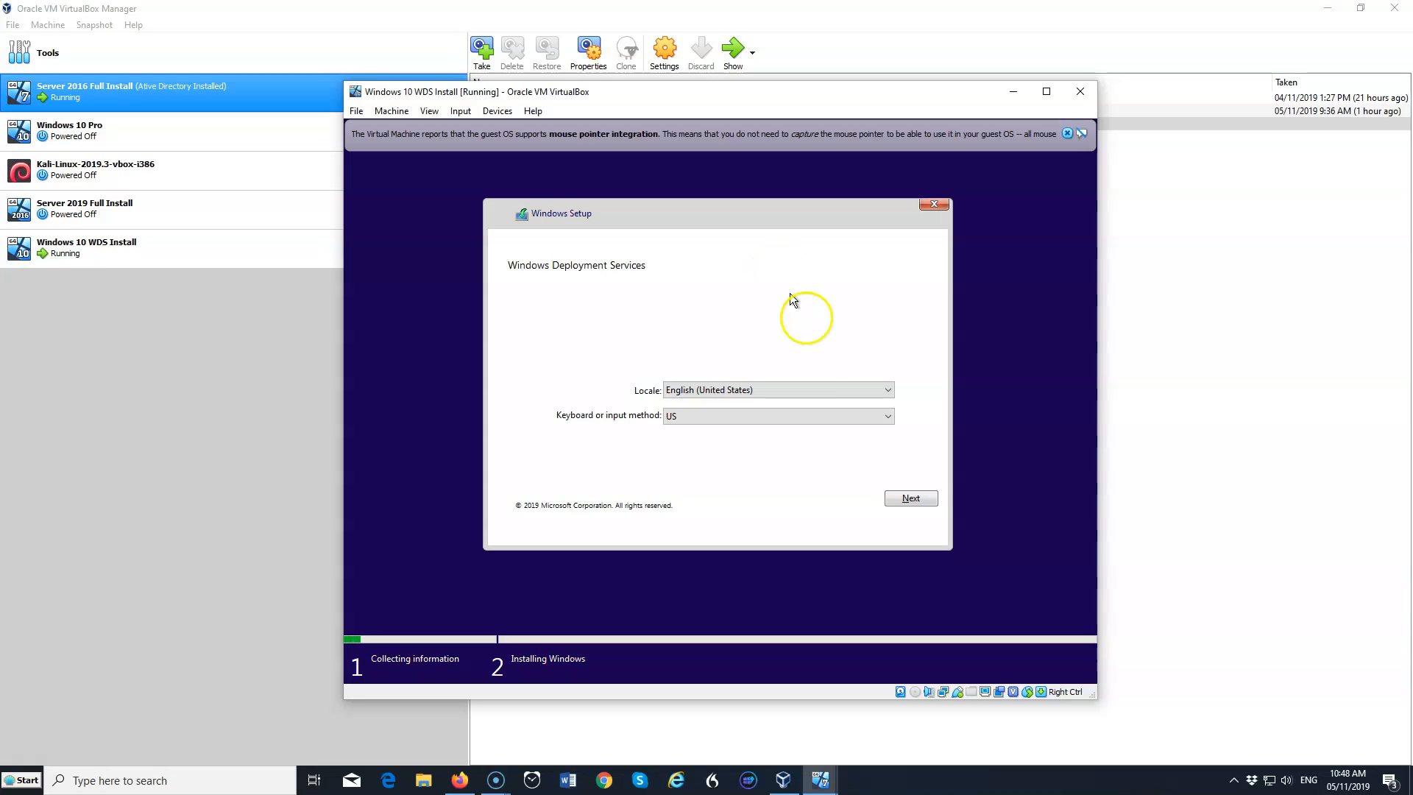
Keep English (US) locale and sign in to WDS with the syber domain admin credentials.
left_click(910, 498)
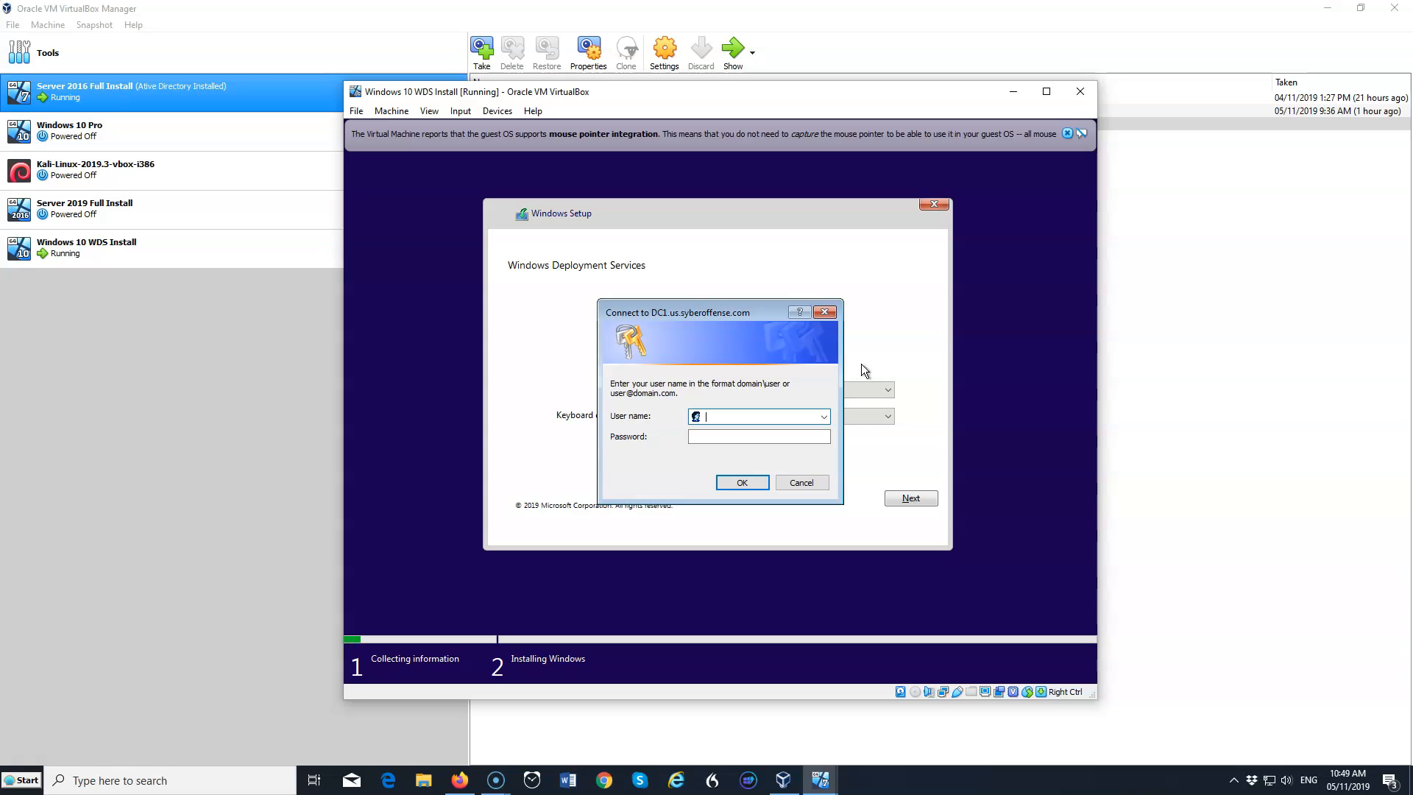
type("syberoffense\\")
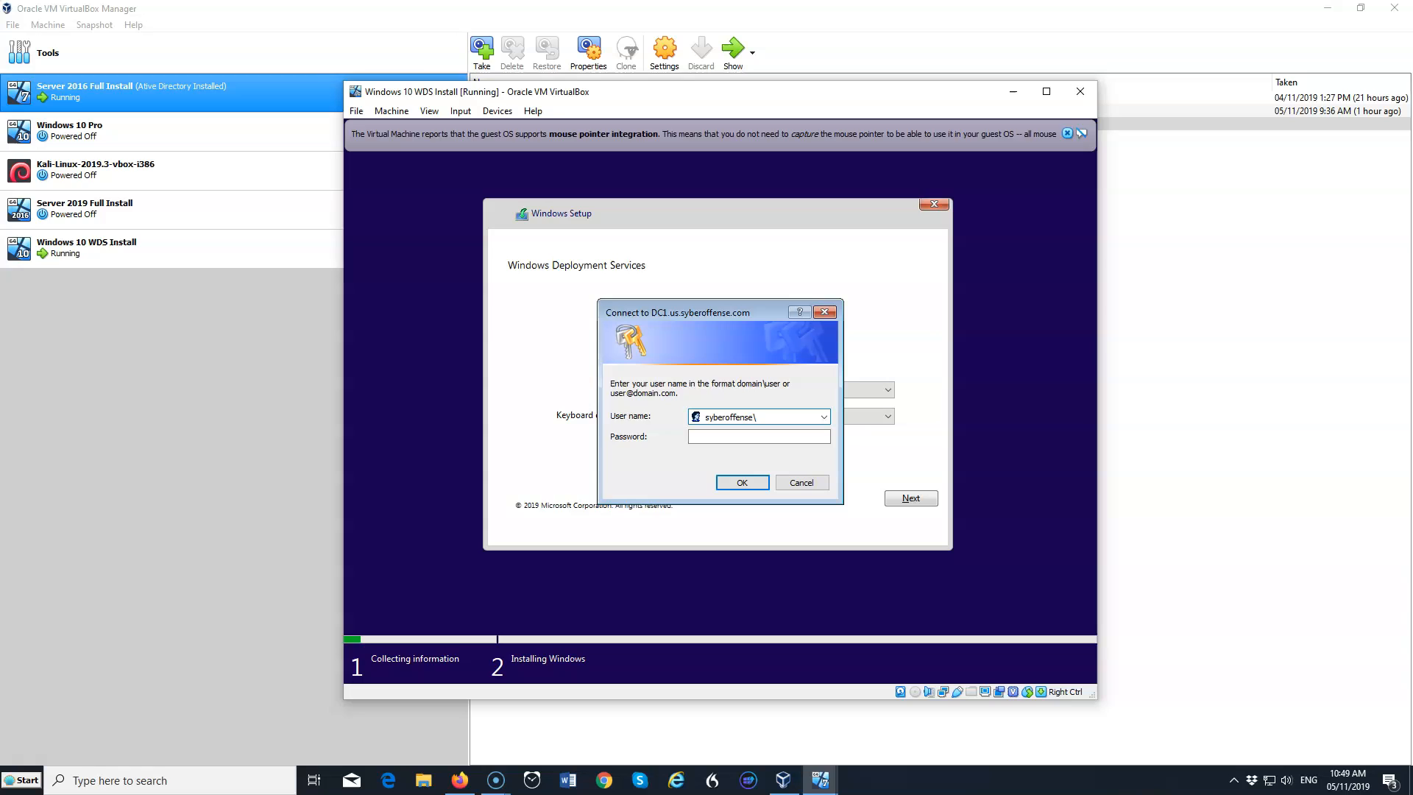
type("administrator")
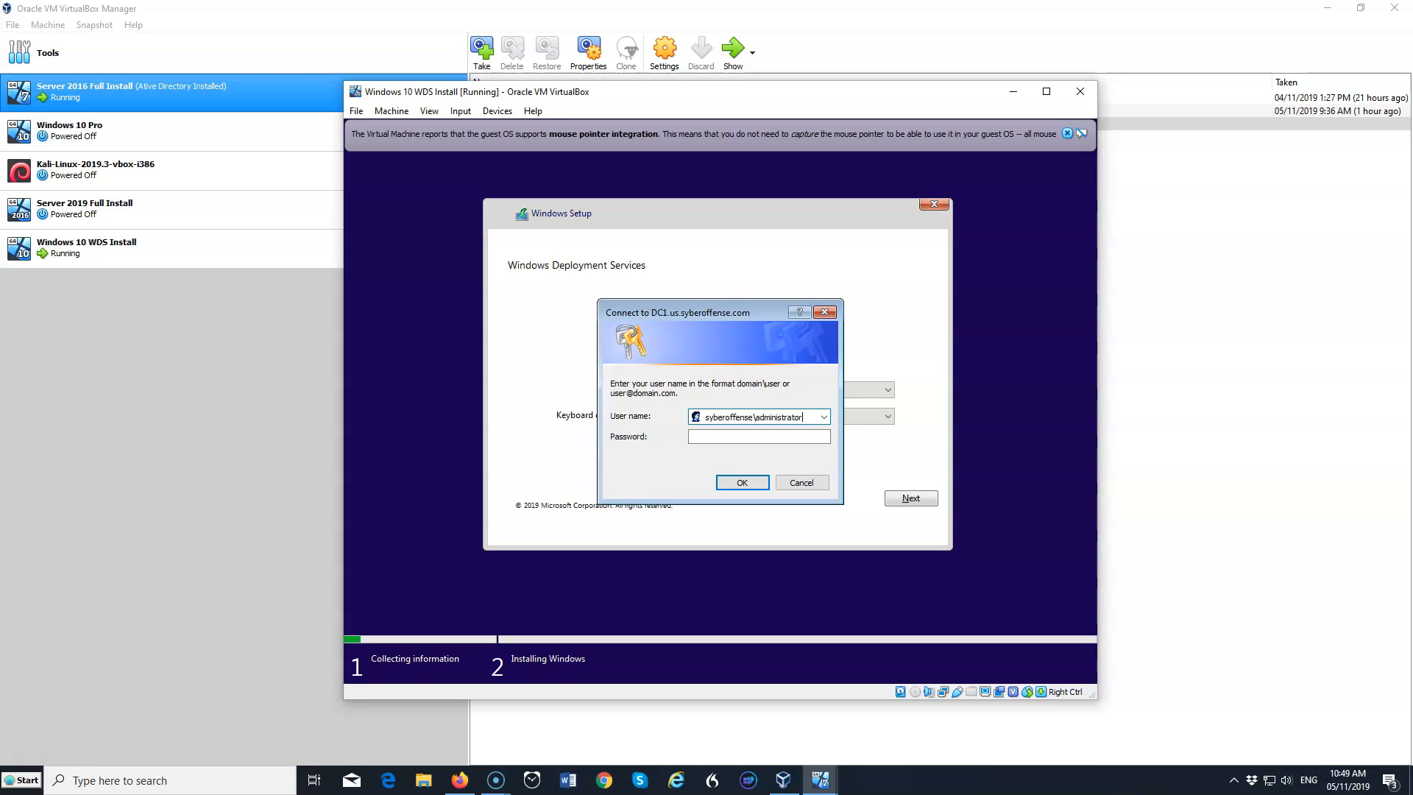
left_click(759, 436)
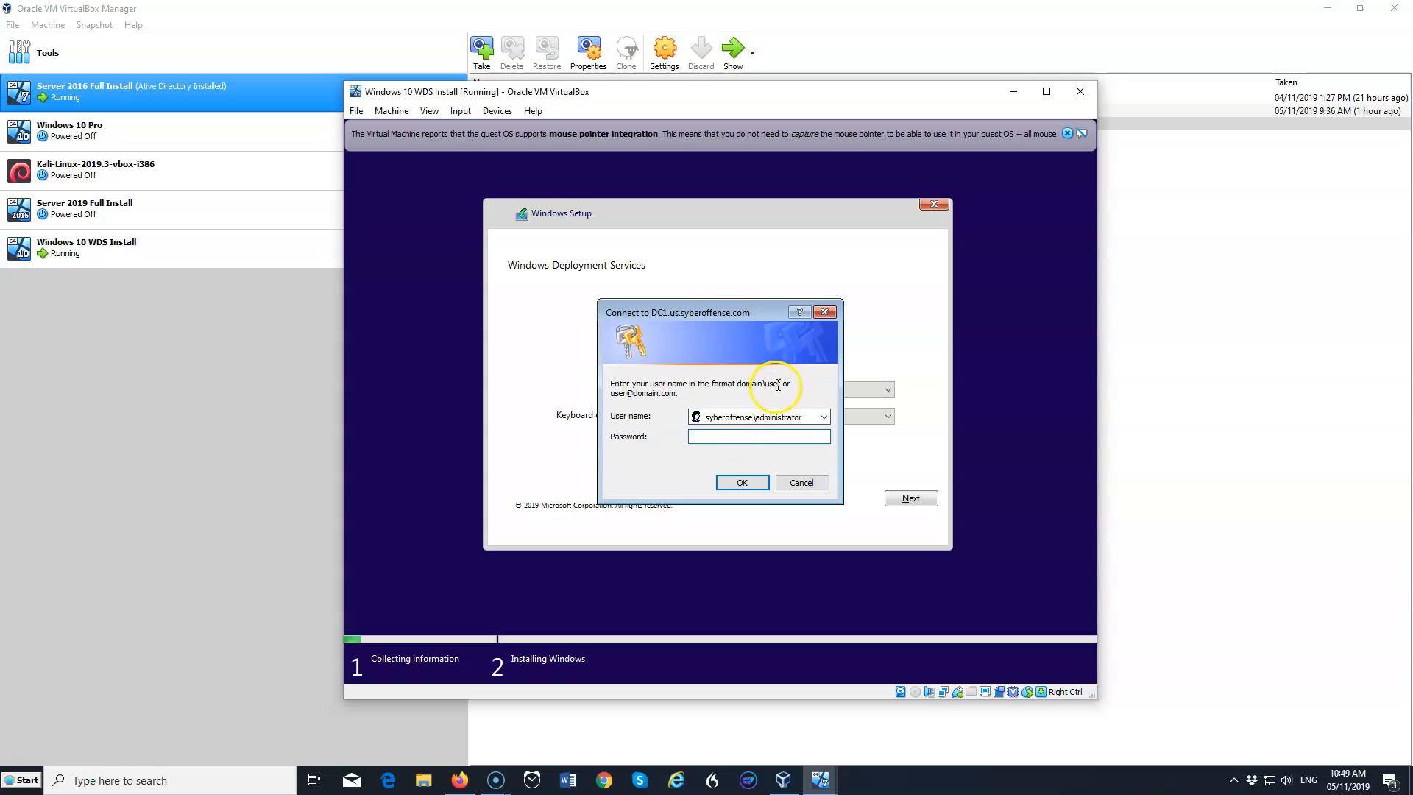
type("•")
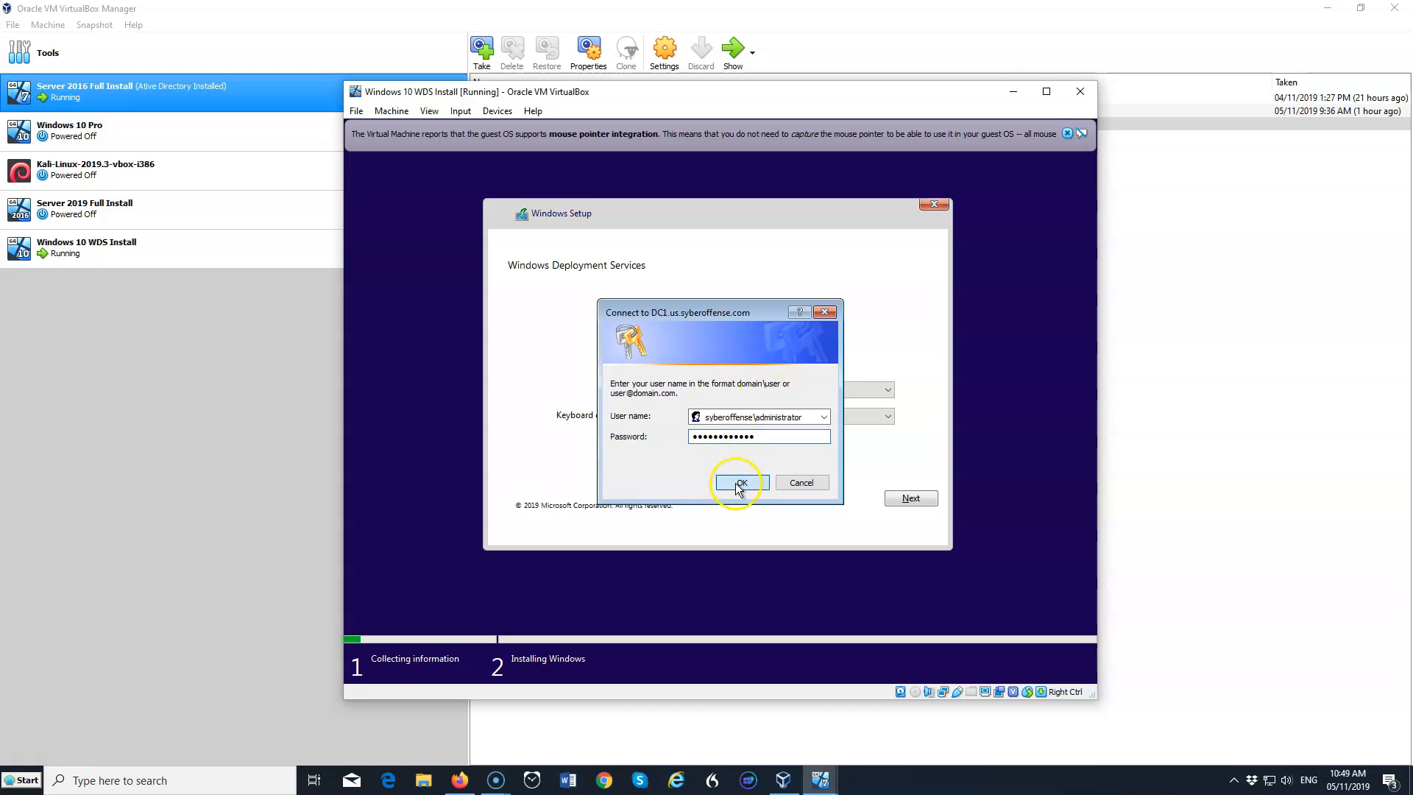
left_click(739, 482)
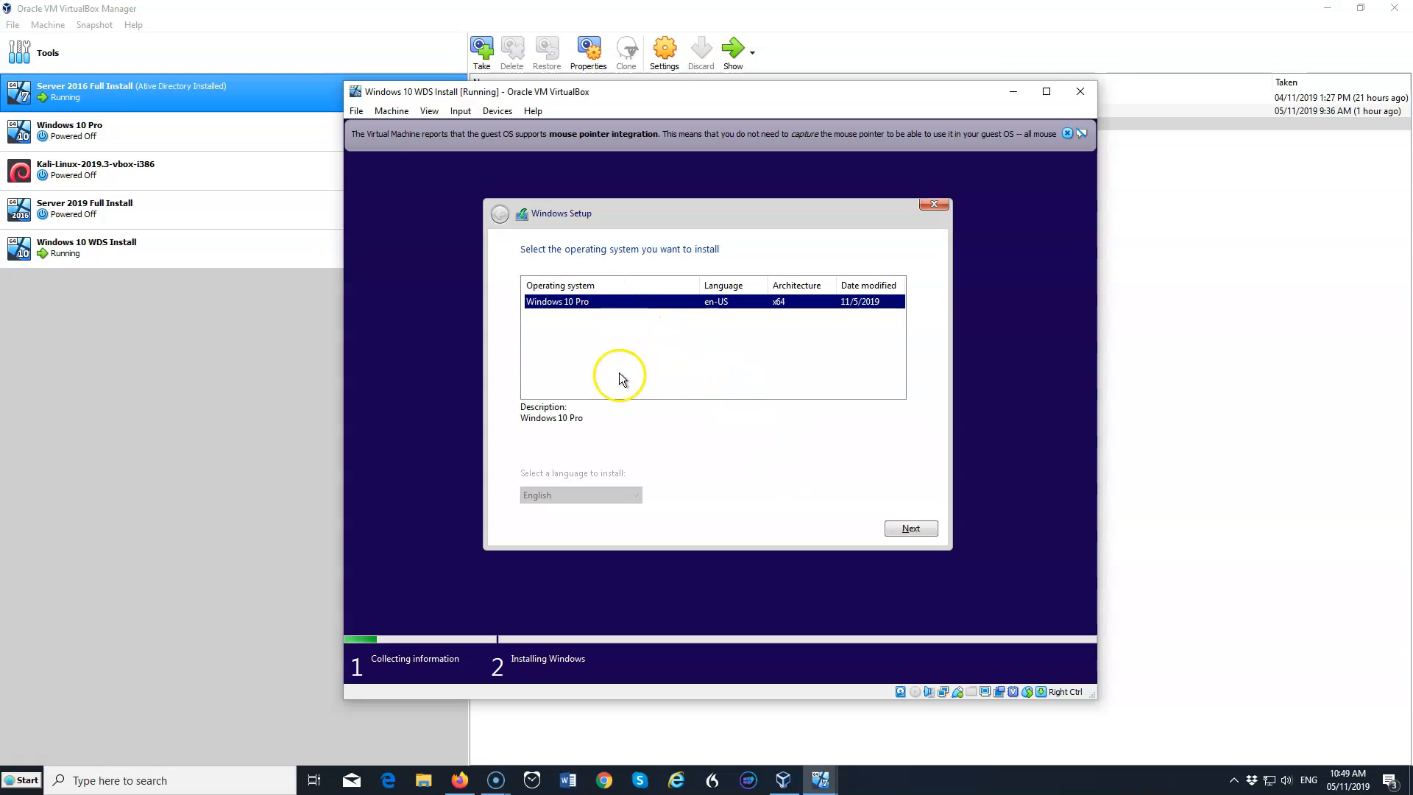
mouse_move(802, 433)
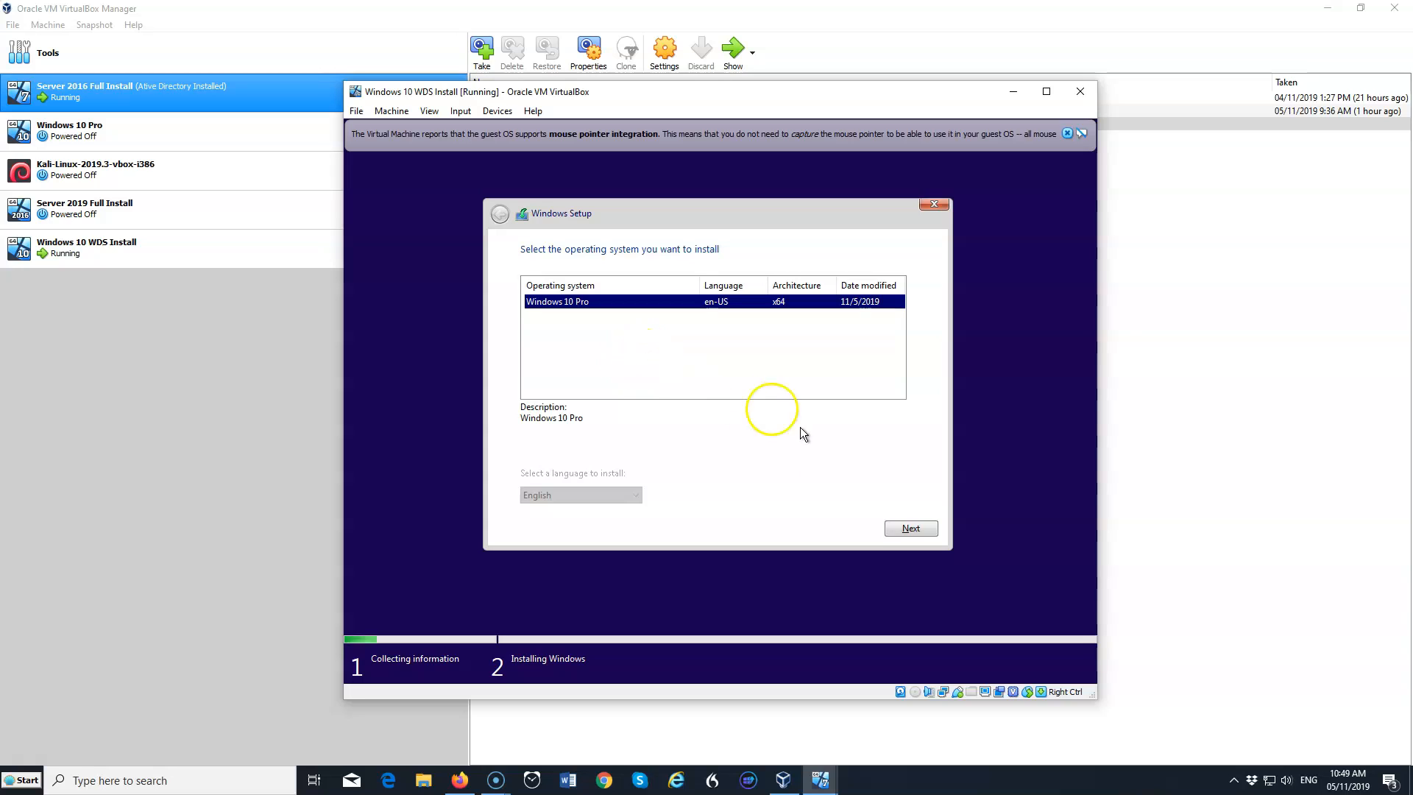
Select Windows 10 Pro and install it onto Drive 0 Unallocated Space.
left_click(910, 528)
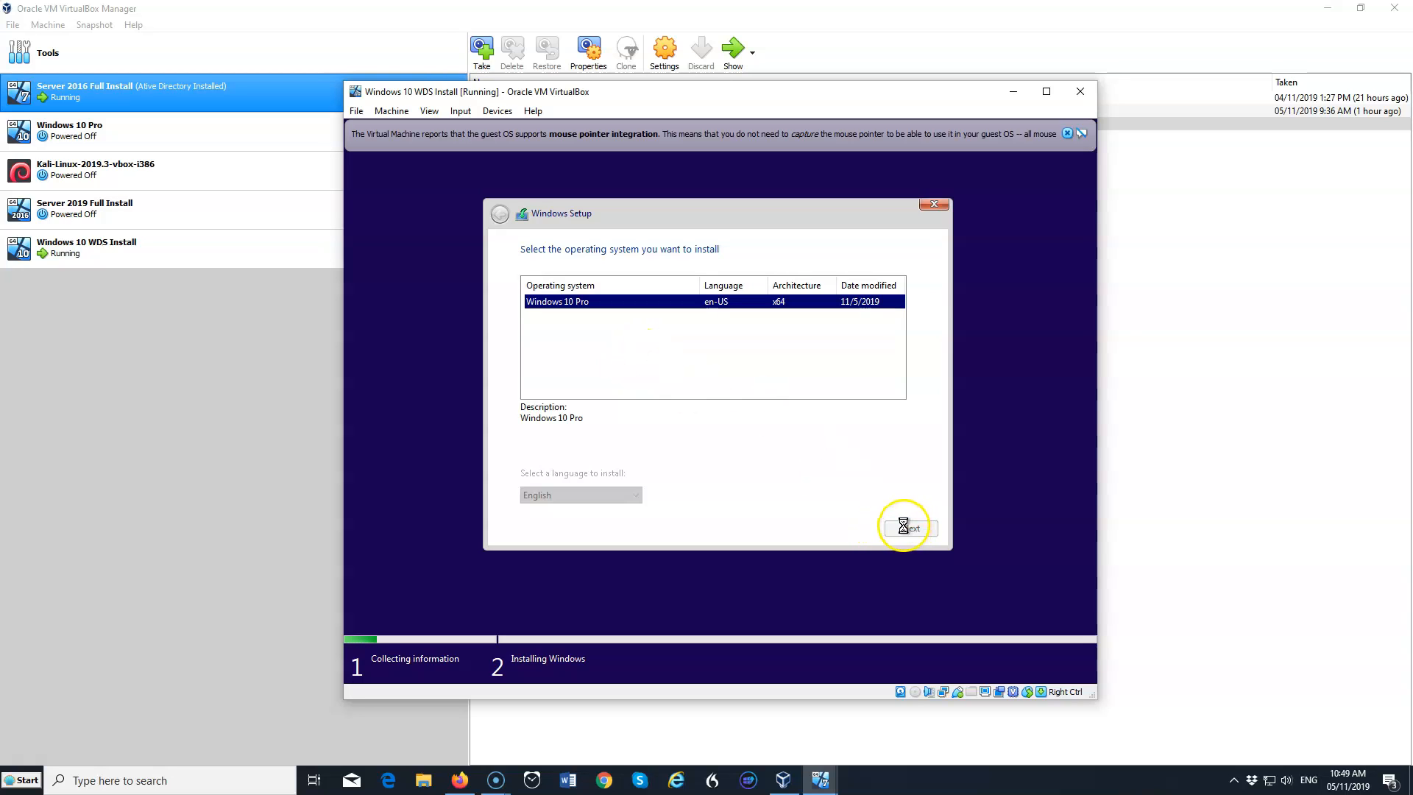
left_click(908, 528)
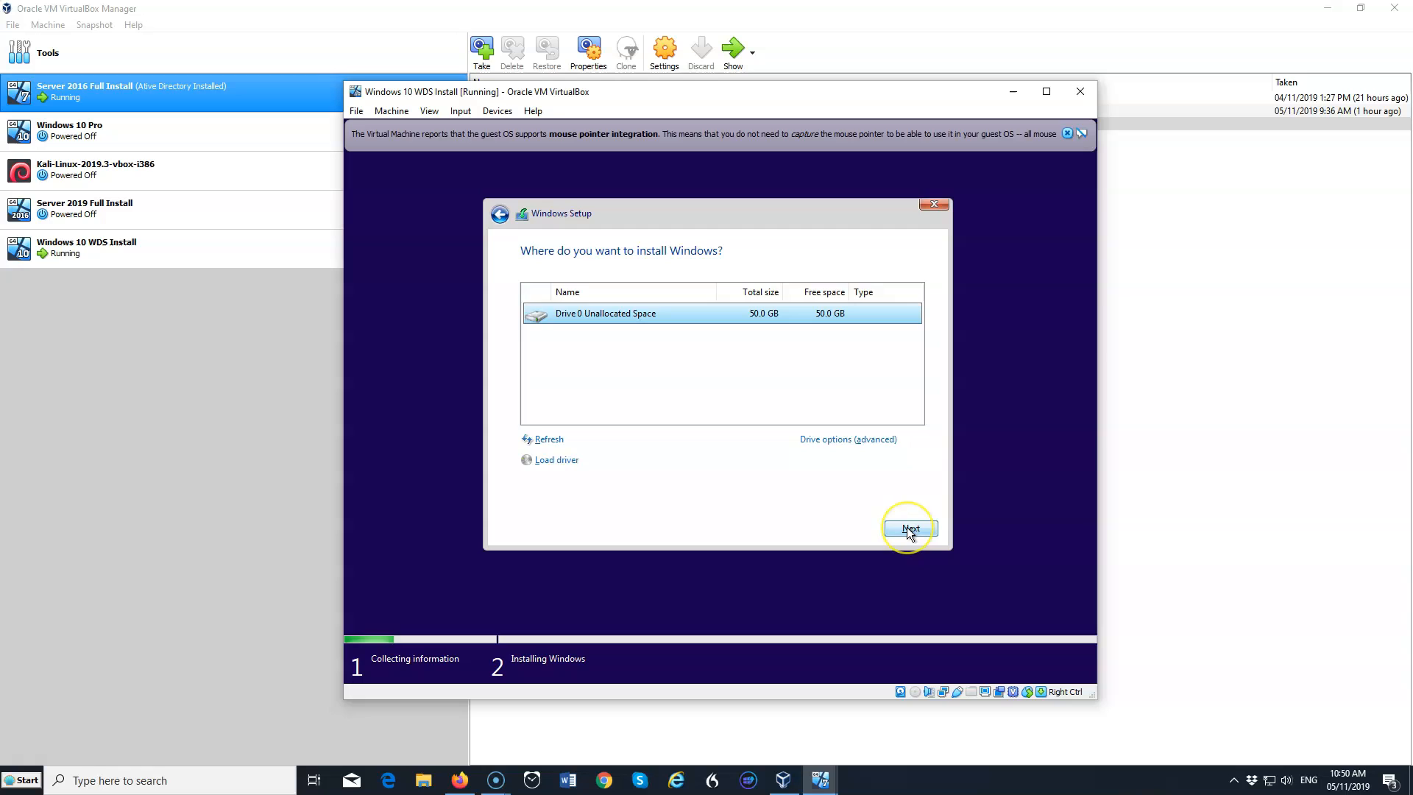
left_click(909, 528)
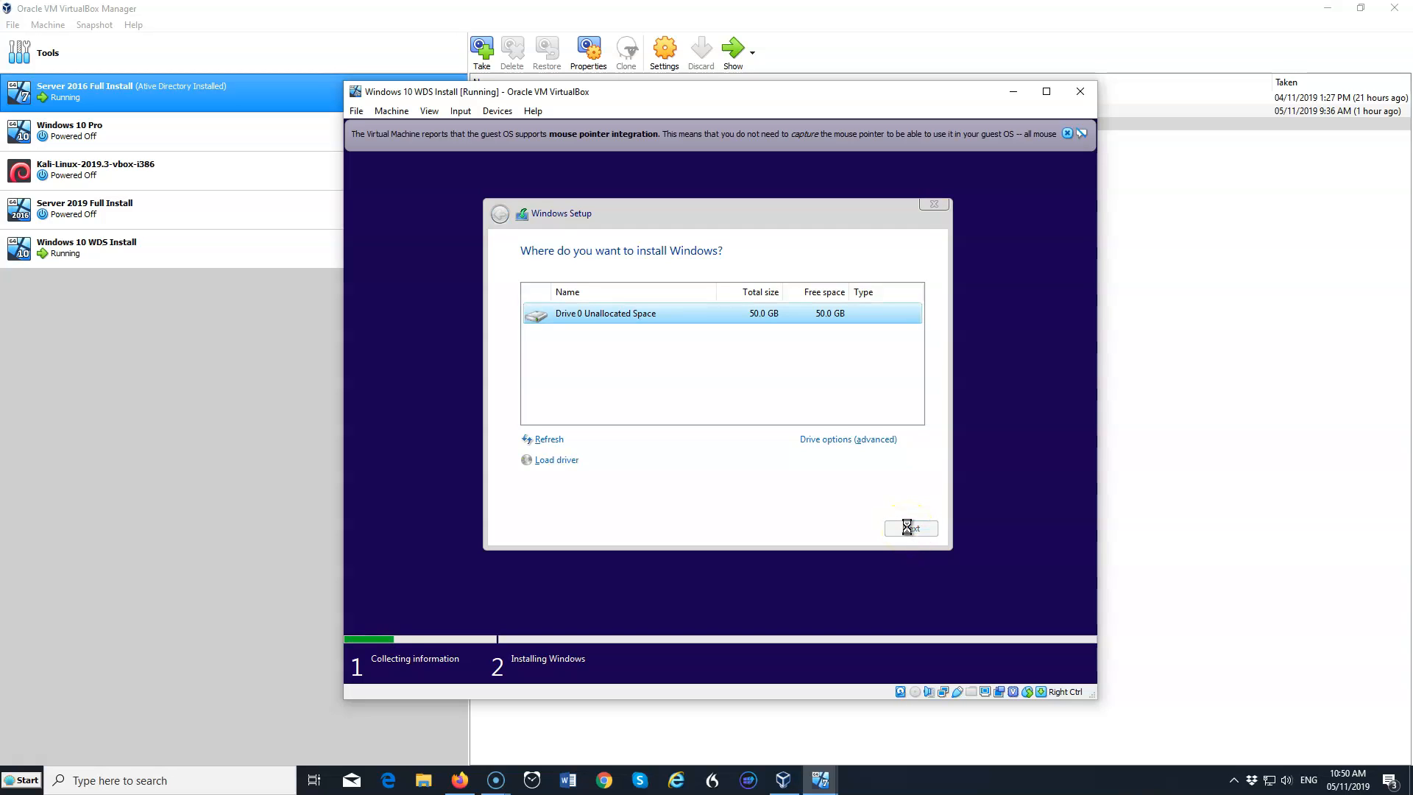
Wait while Windows 10 Pro setup copies files and begins preparing them.
left_click(910, 527)
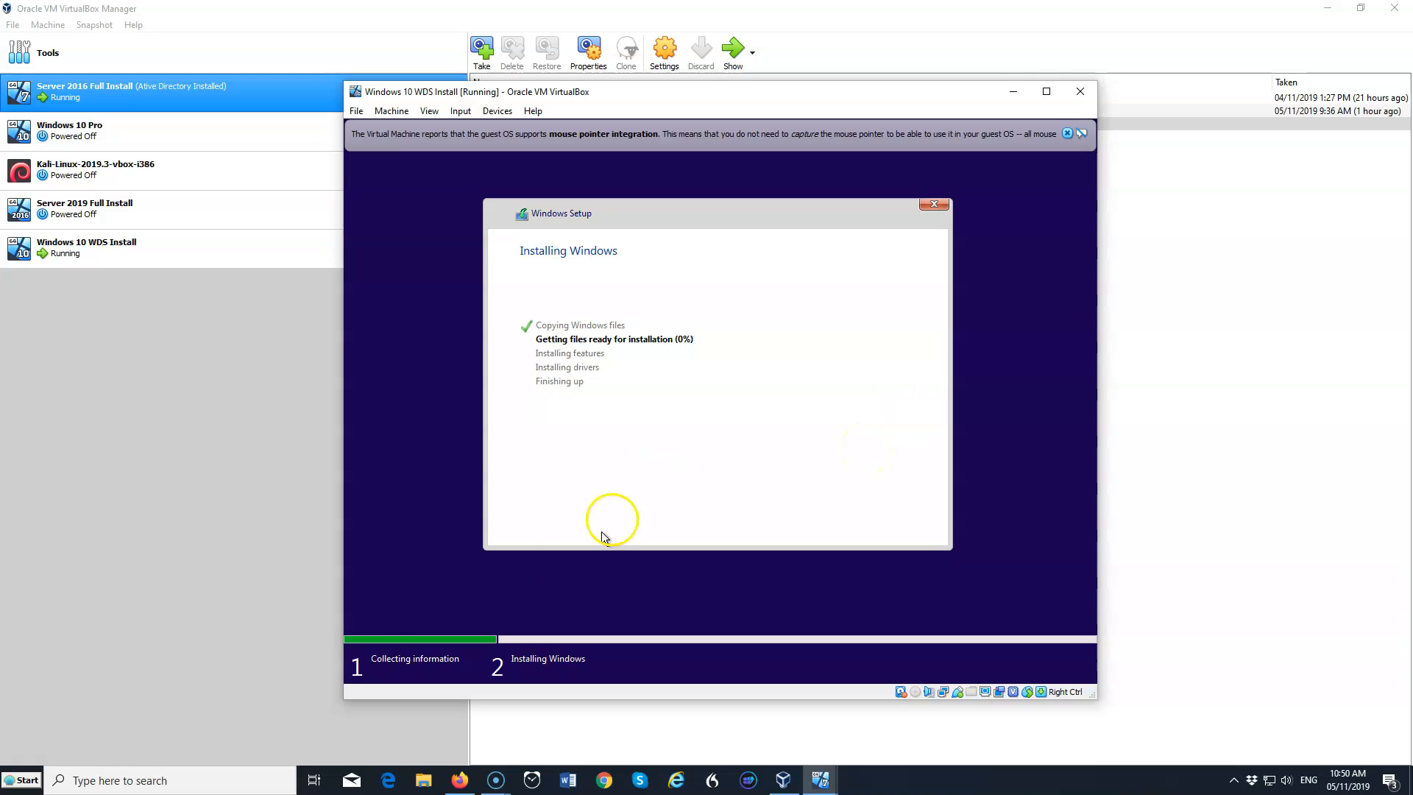
mouse_move(106, 567)
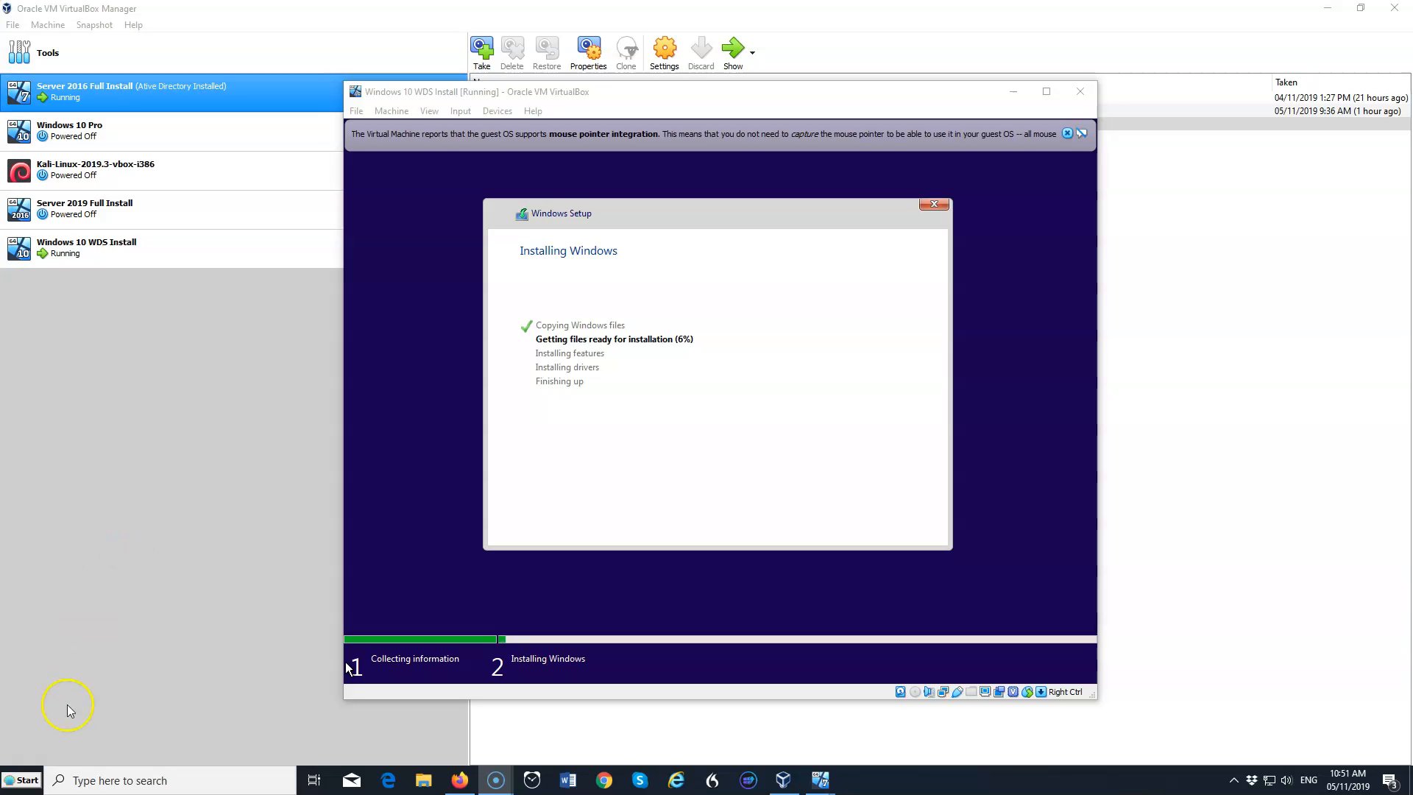
mouse_move(88, 580)
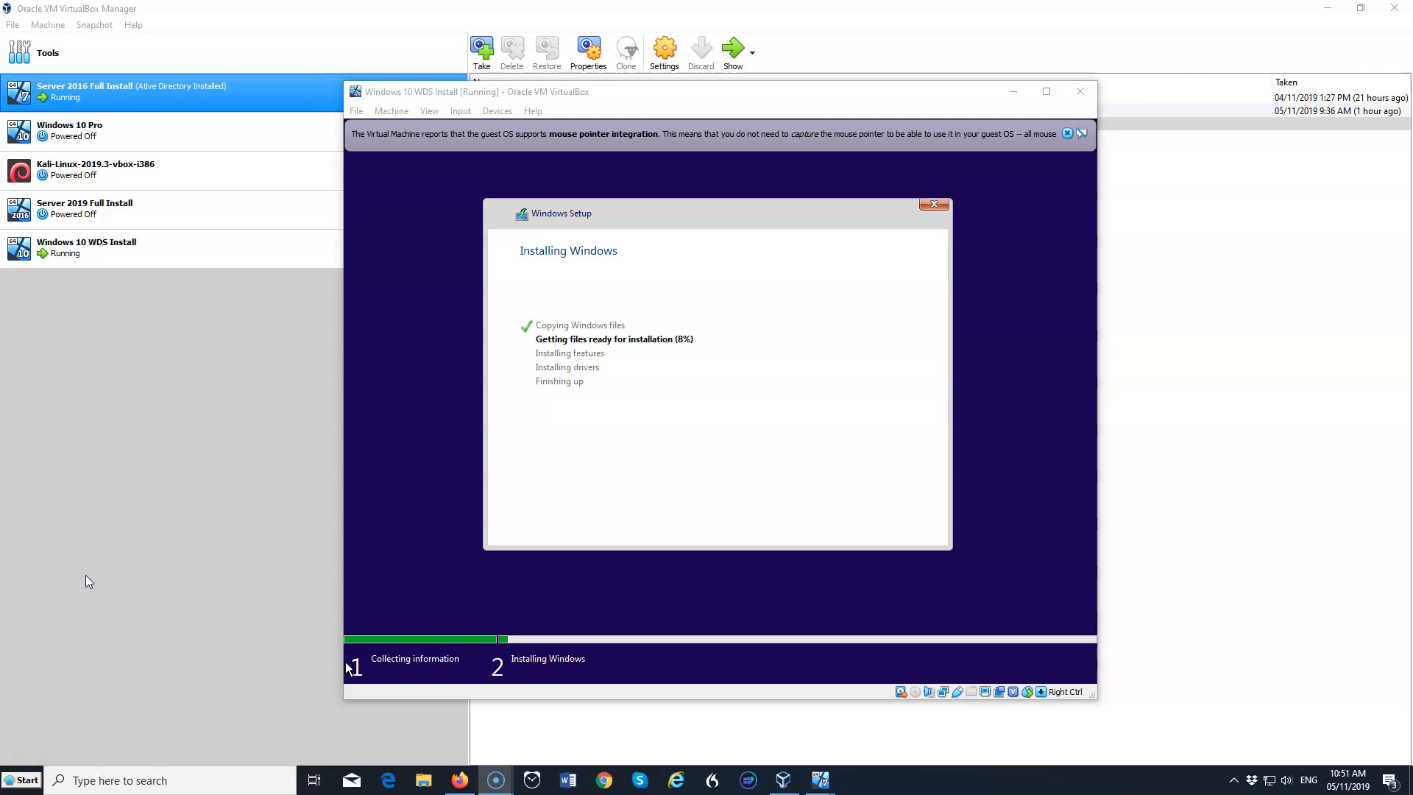